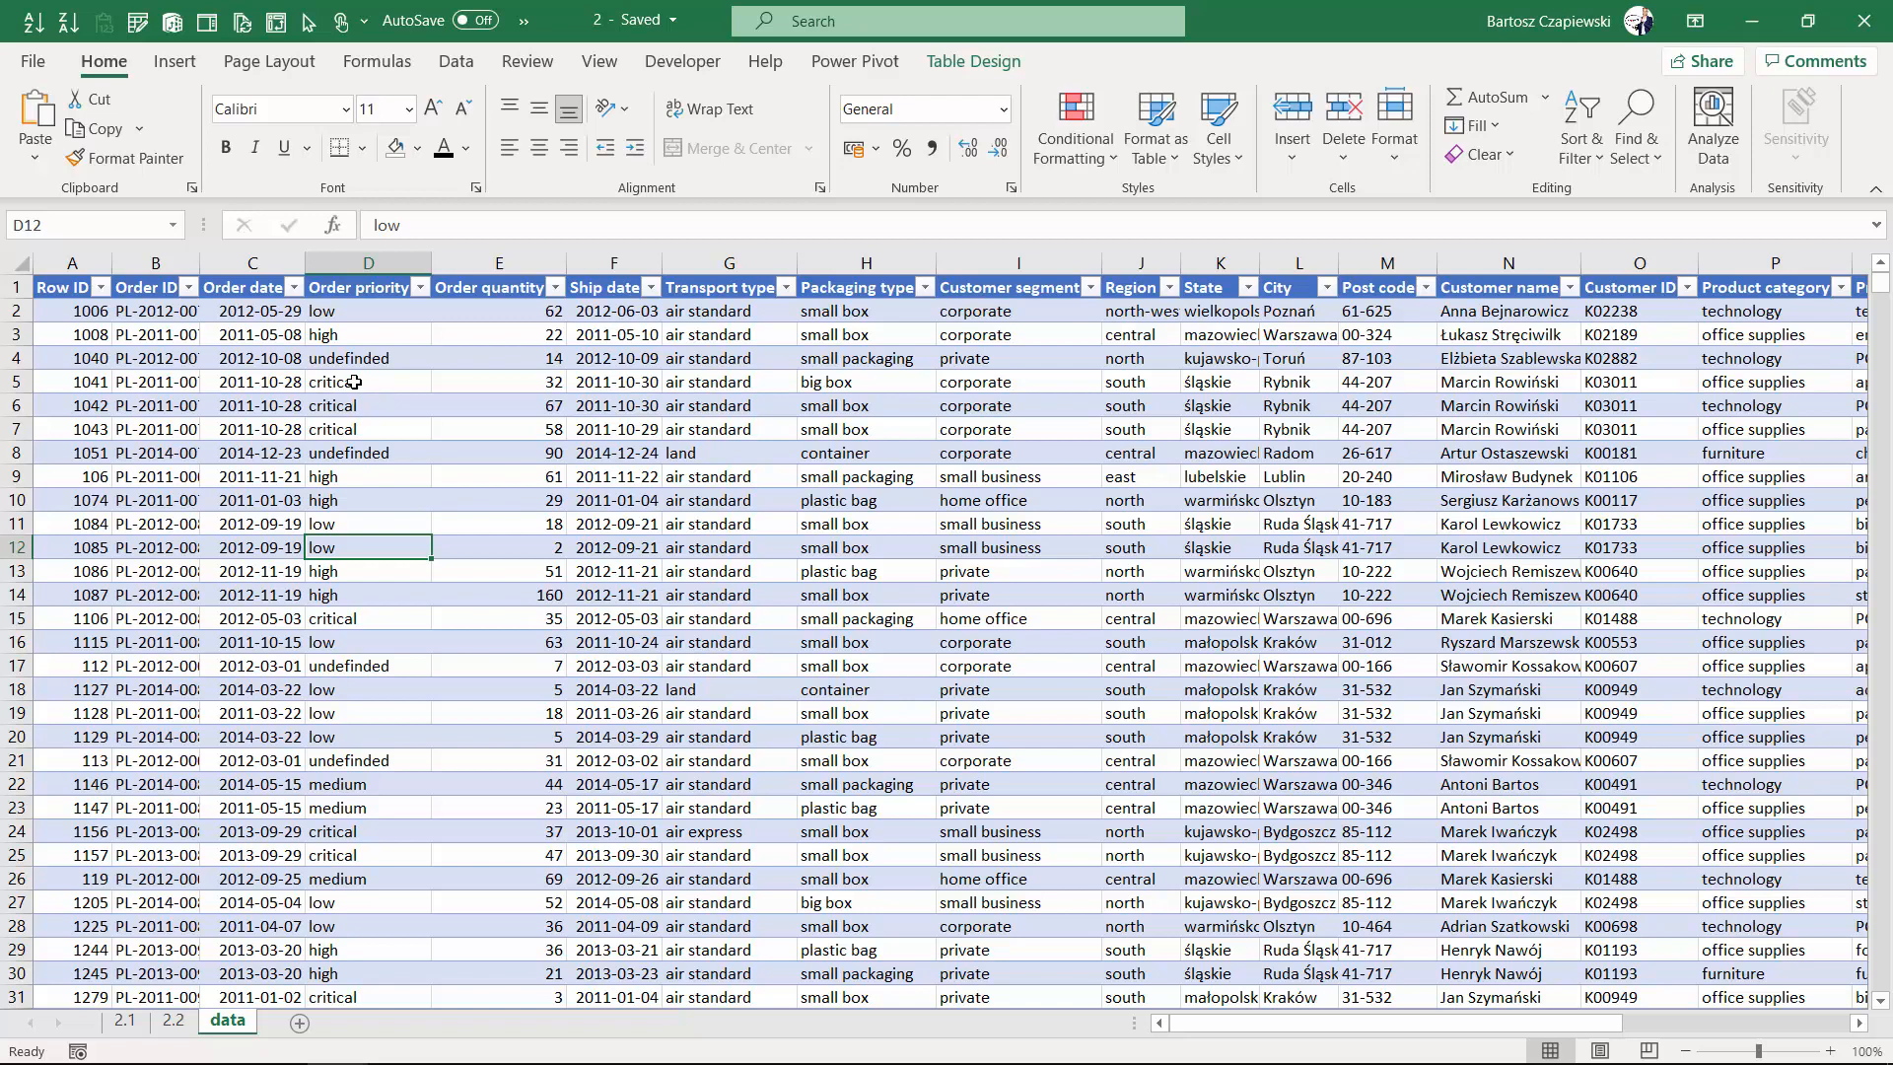
- Insert a PivotTable from Table1 onto a new worksheet
click(173, 60)
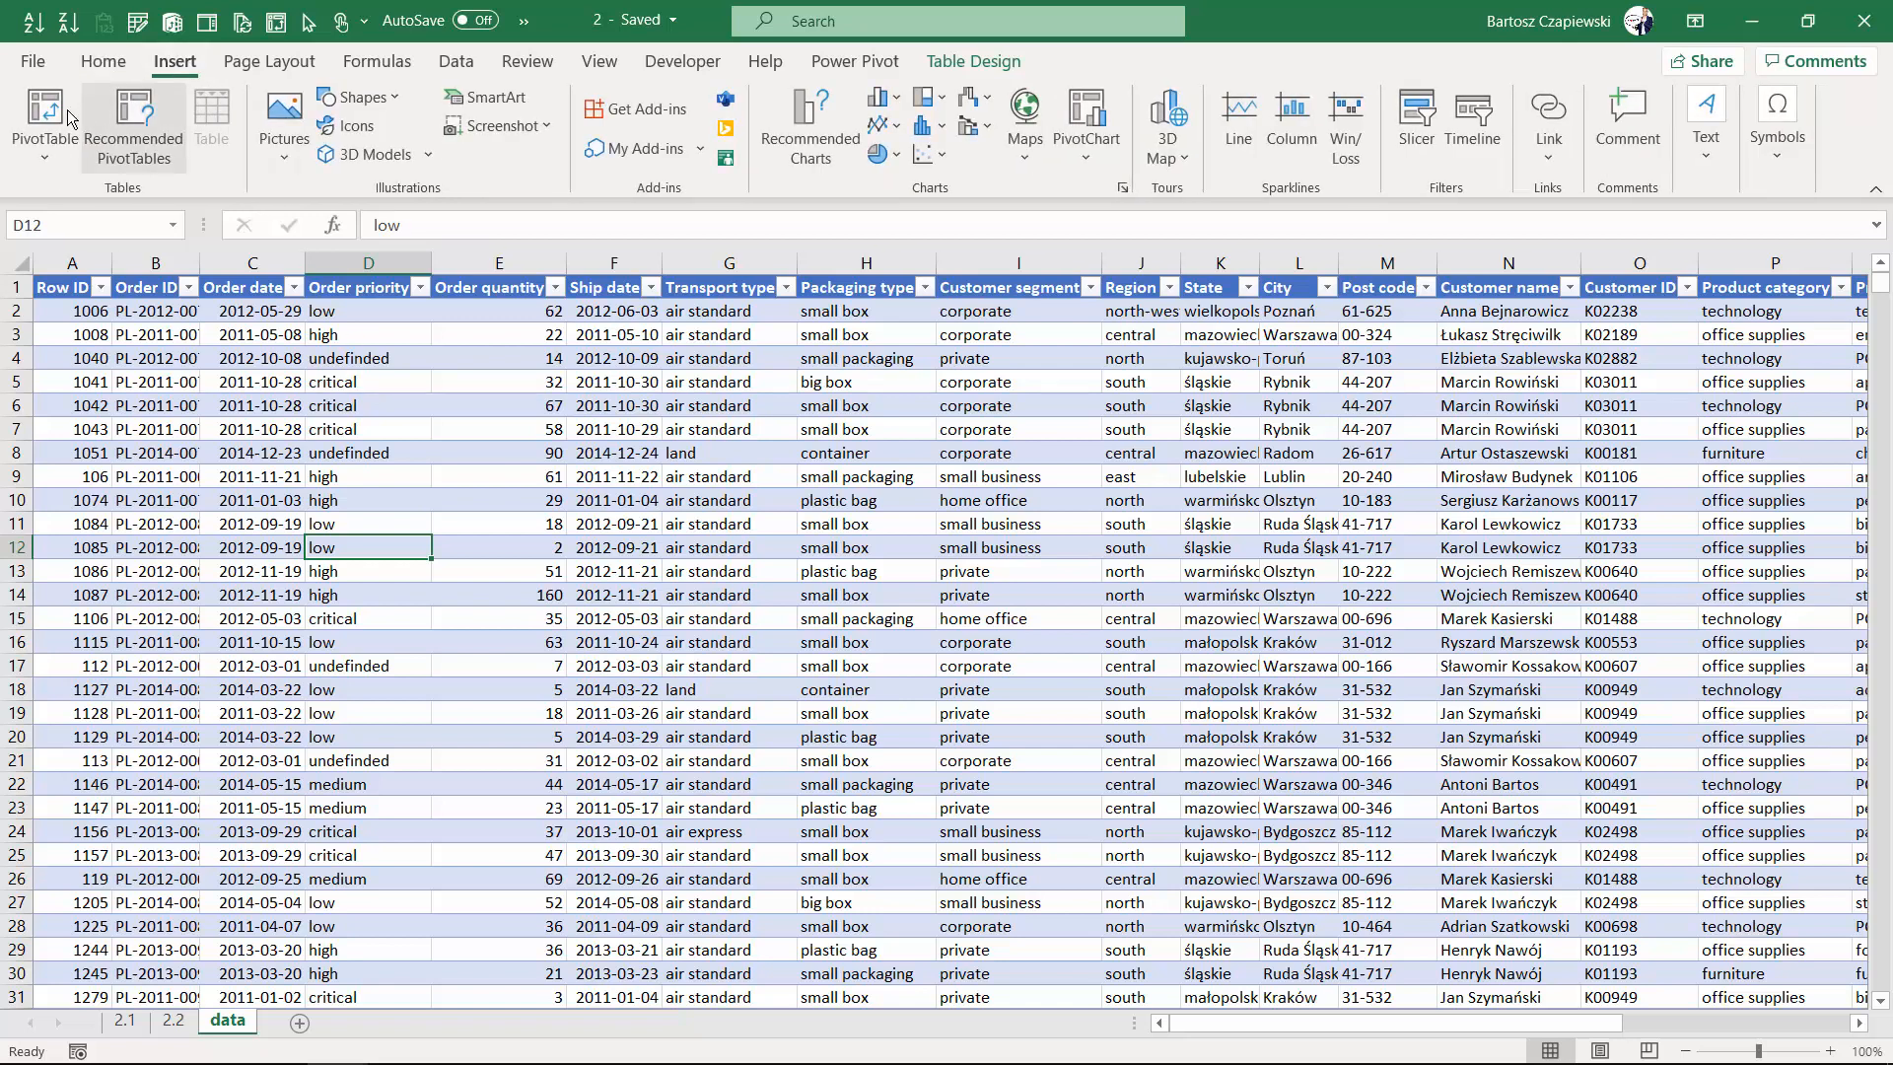
click(43, 120)
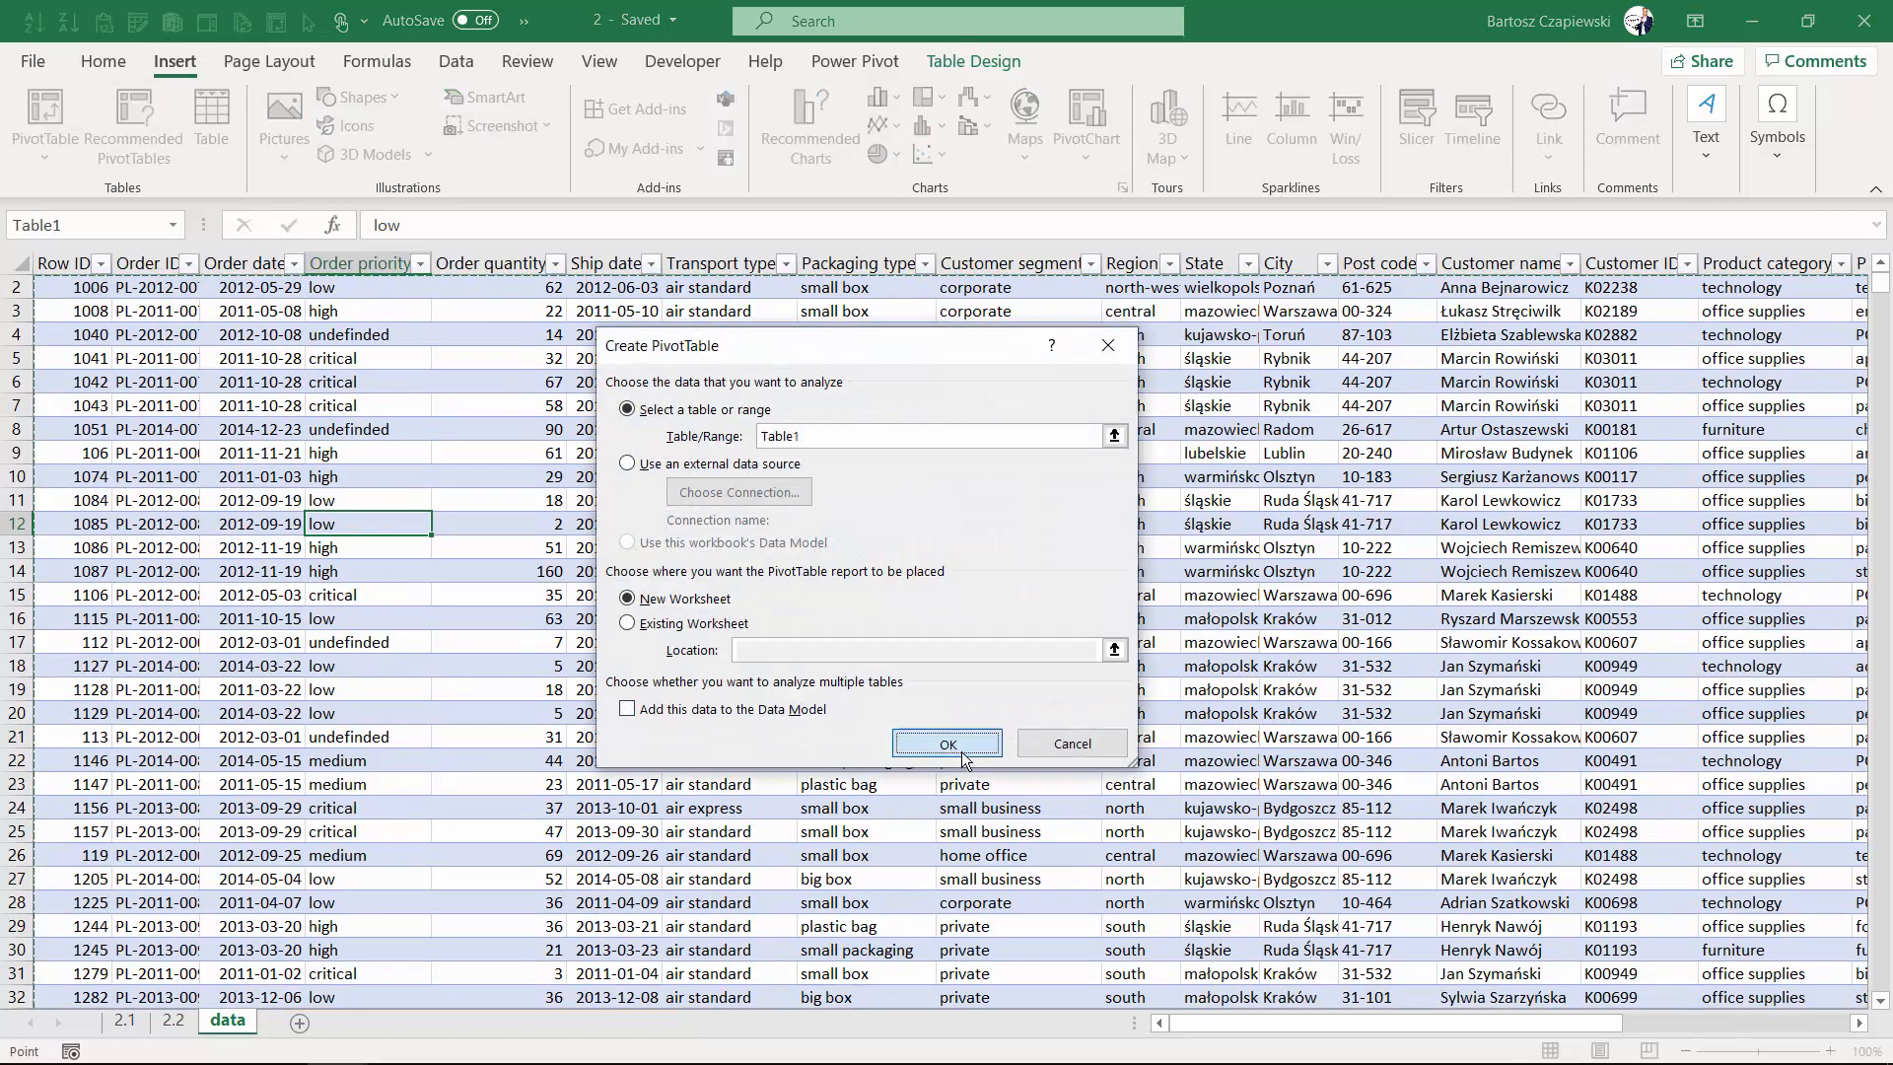
click(946, 743)
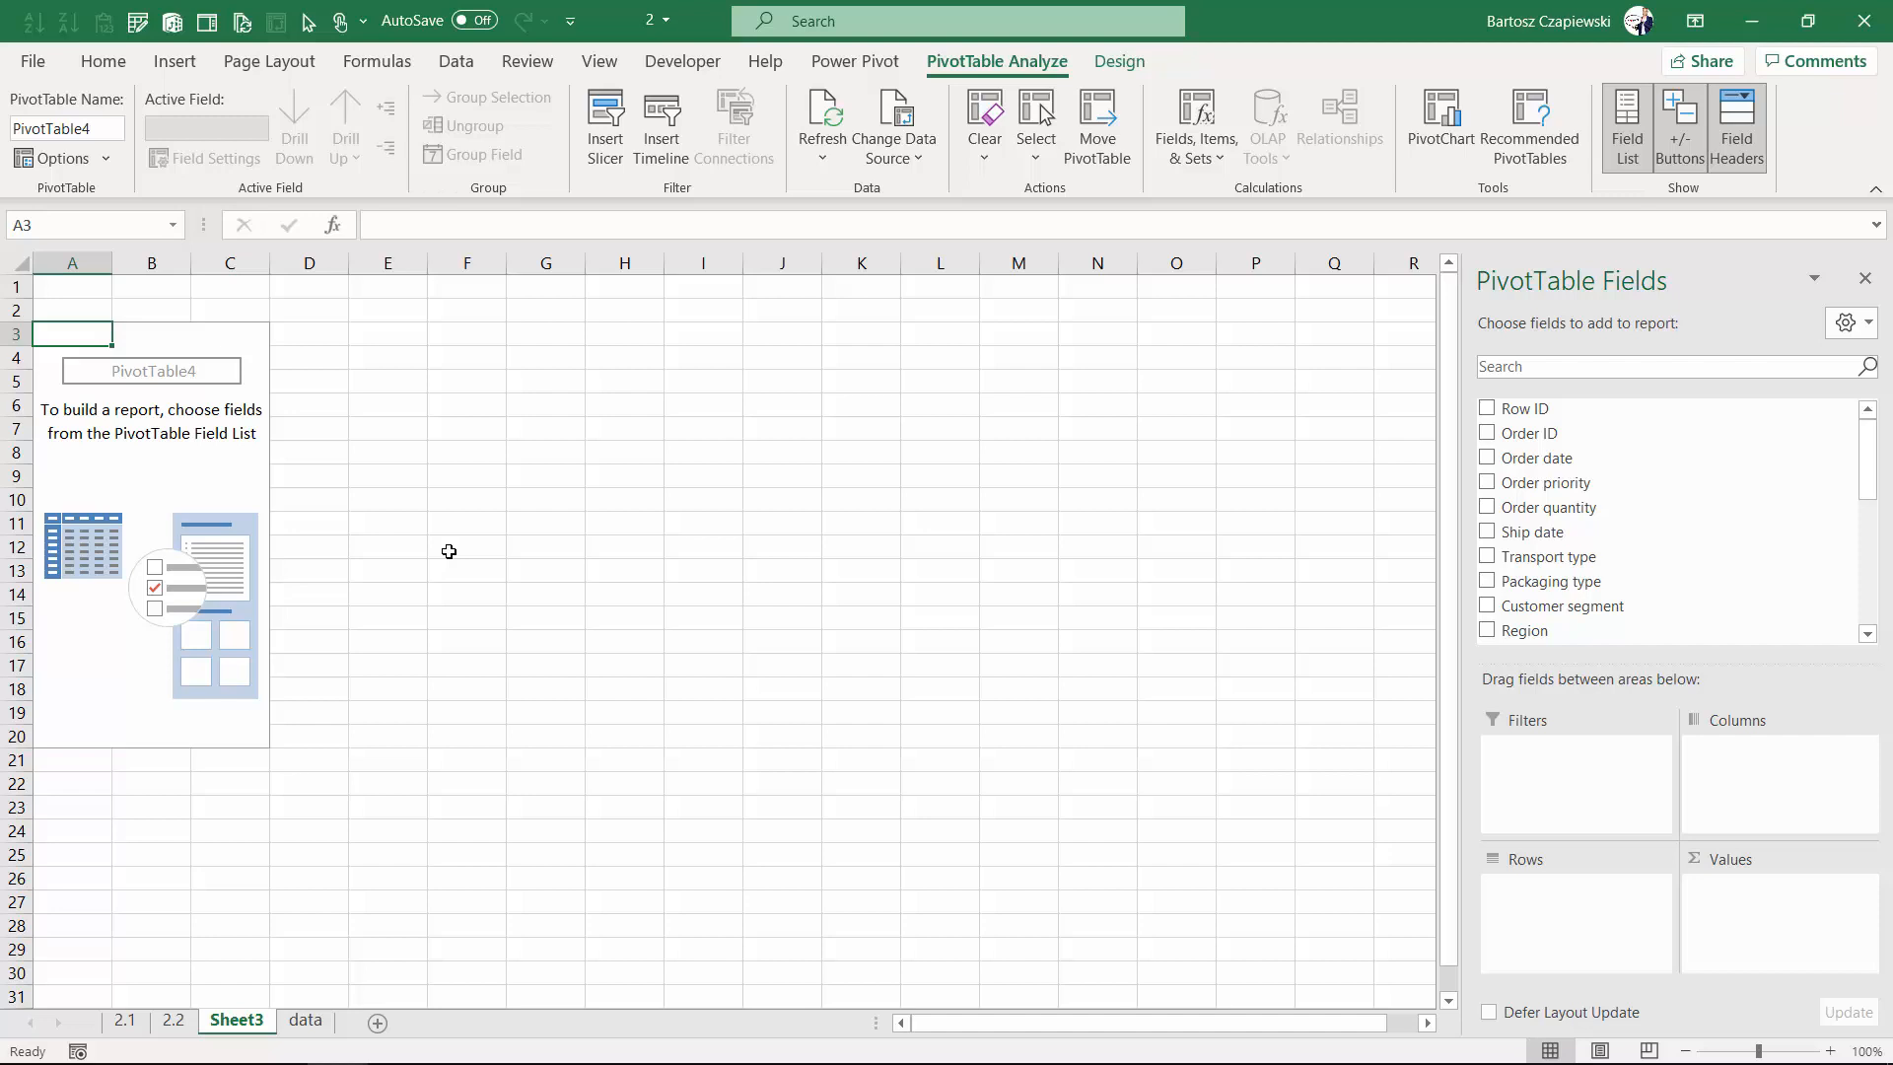
mouse_move(719, 495)
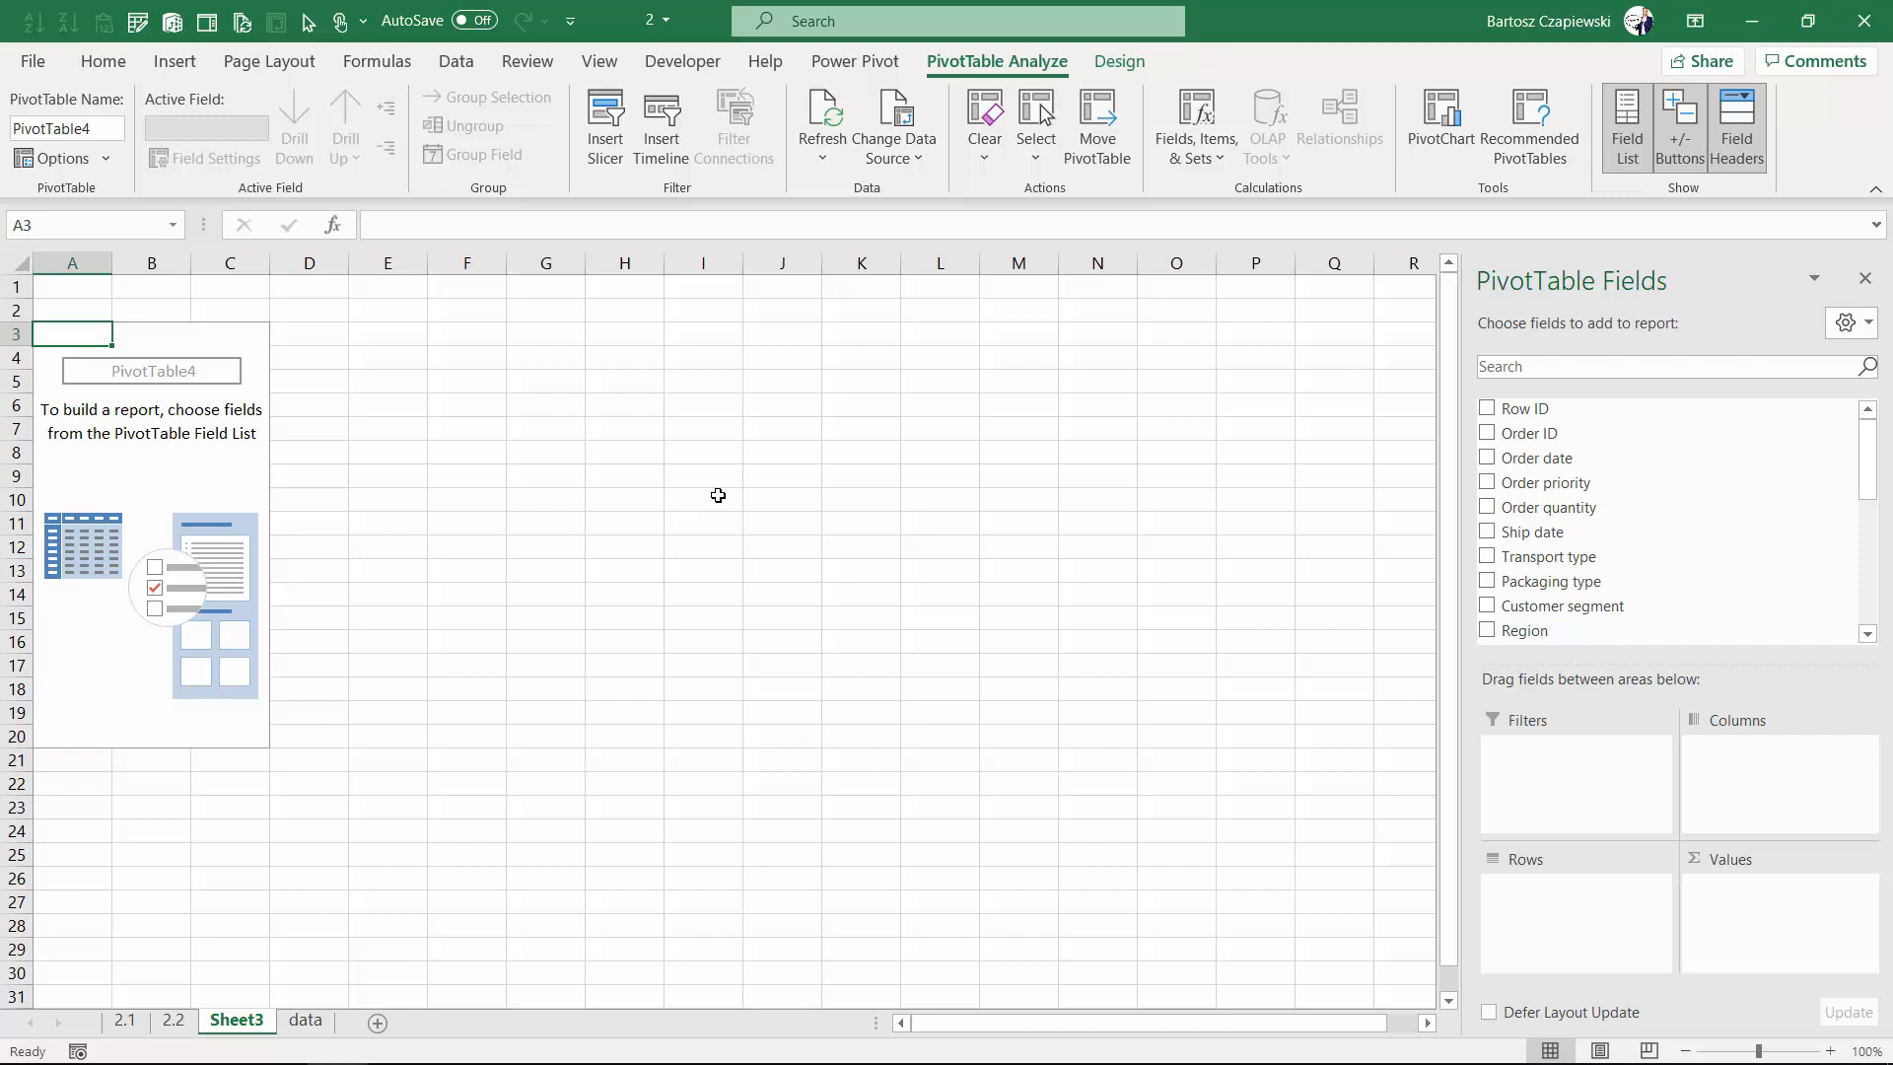
mouse_move(443, 464)
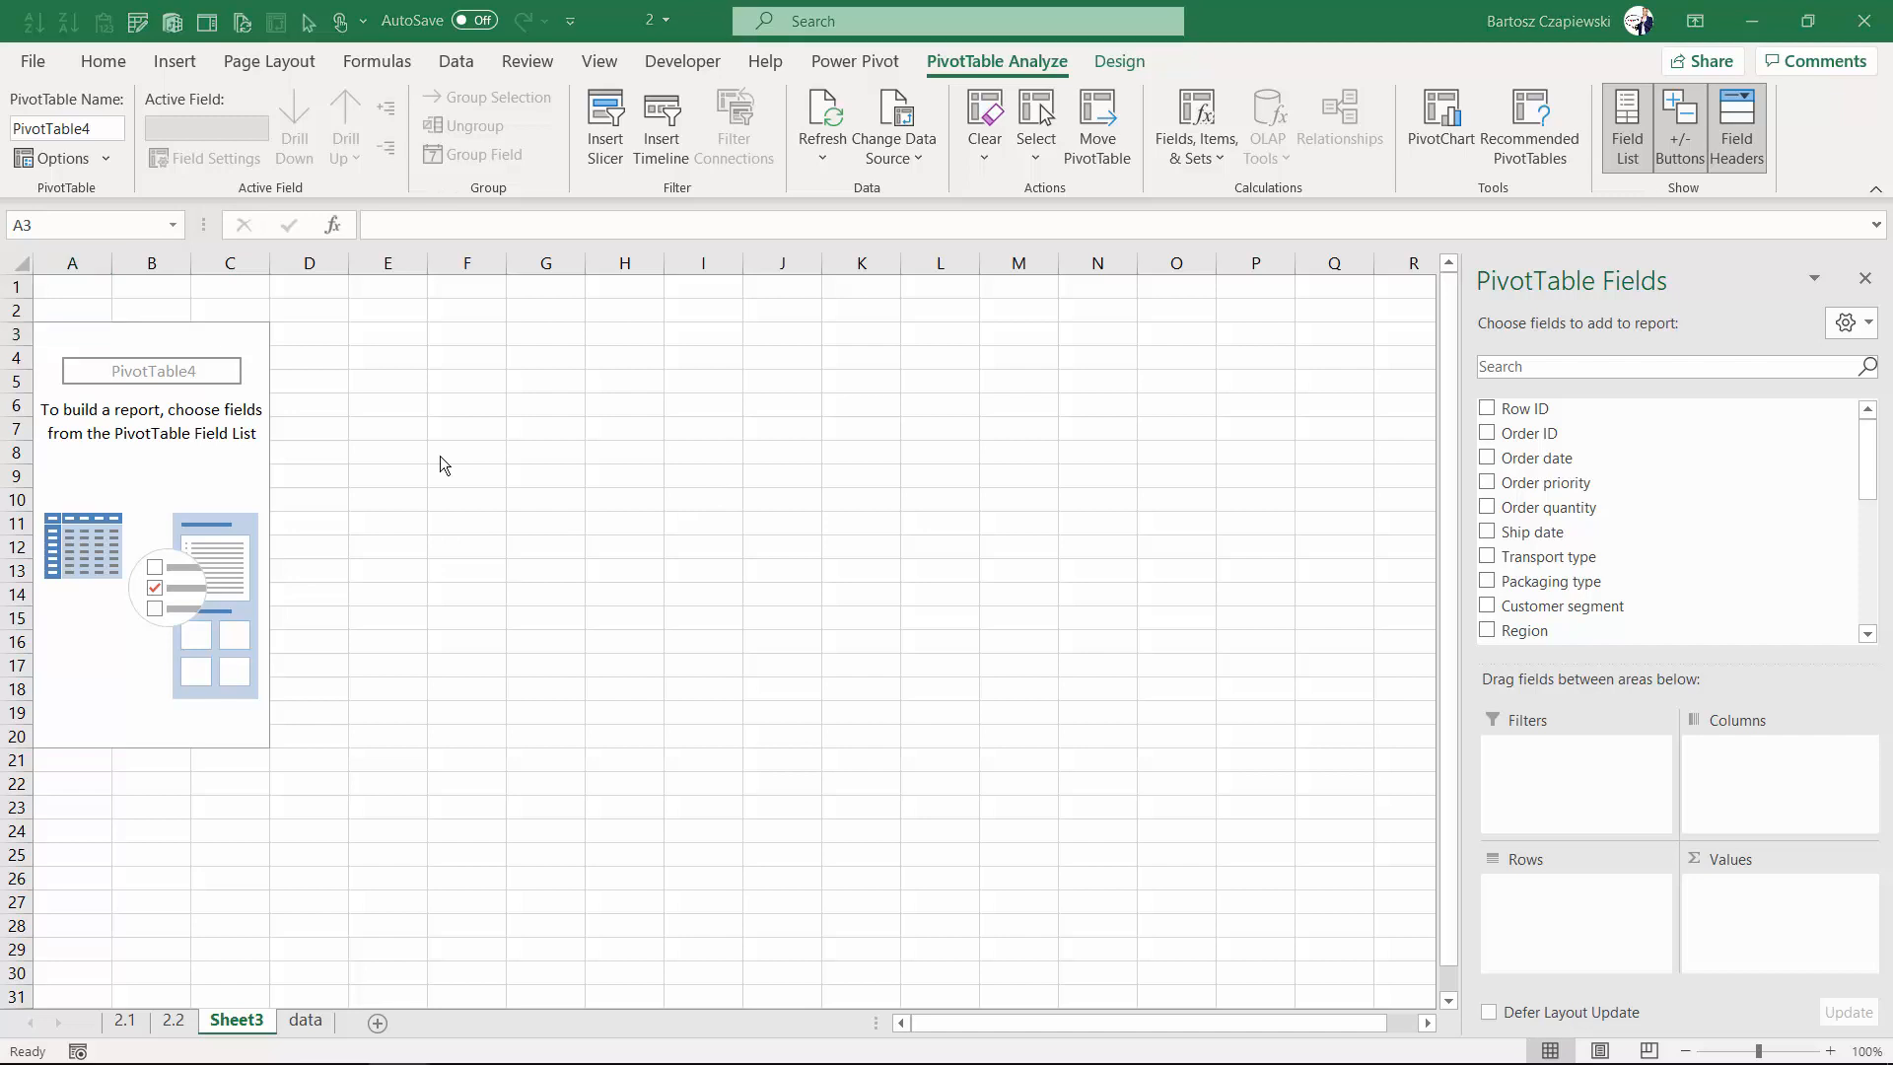
mouse_move(1565, 533)
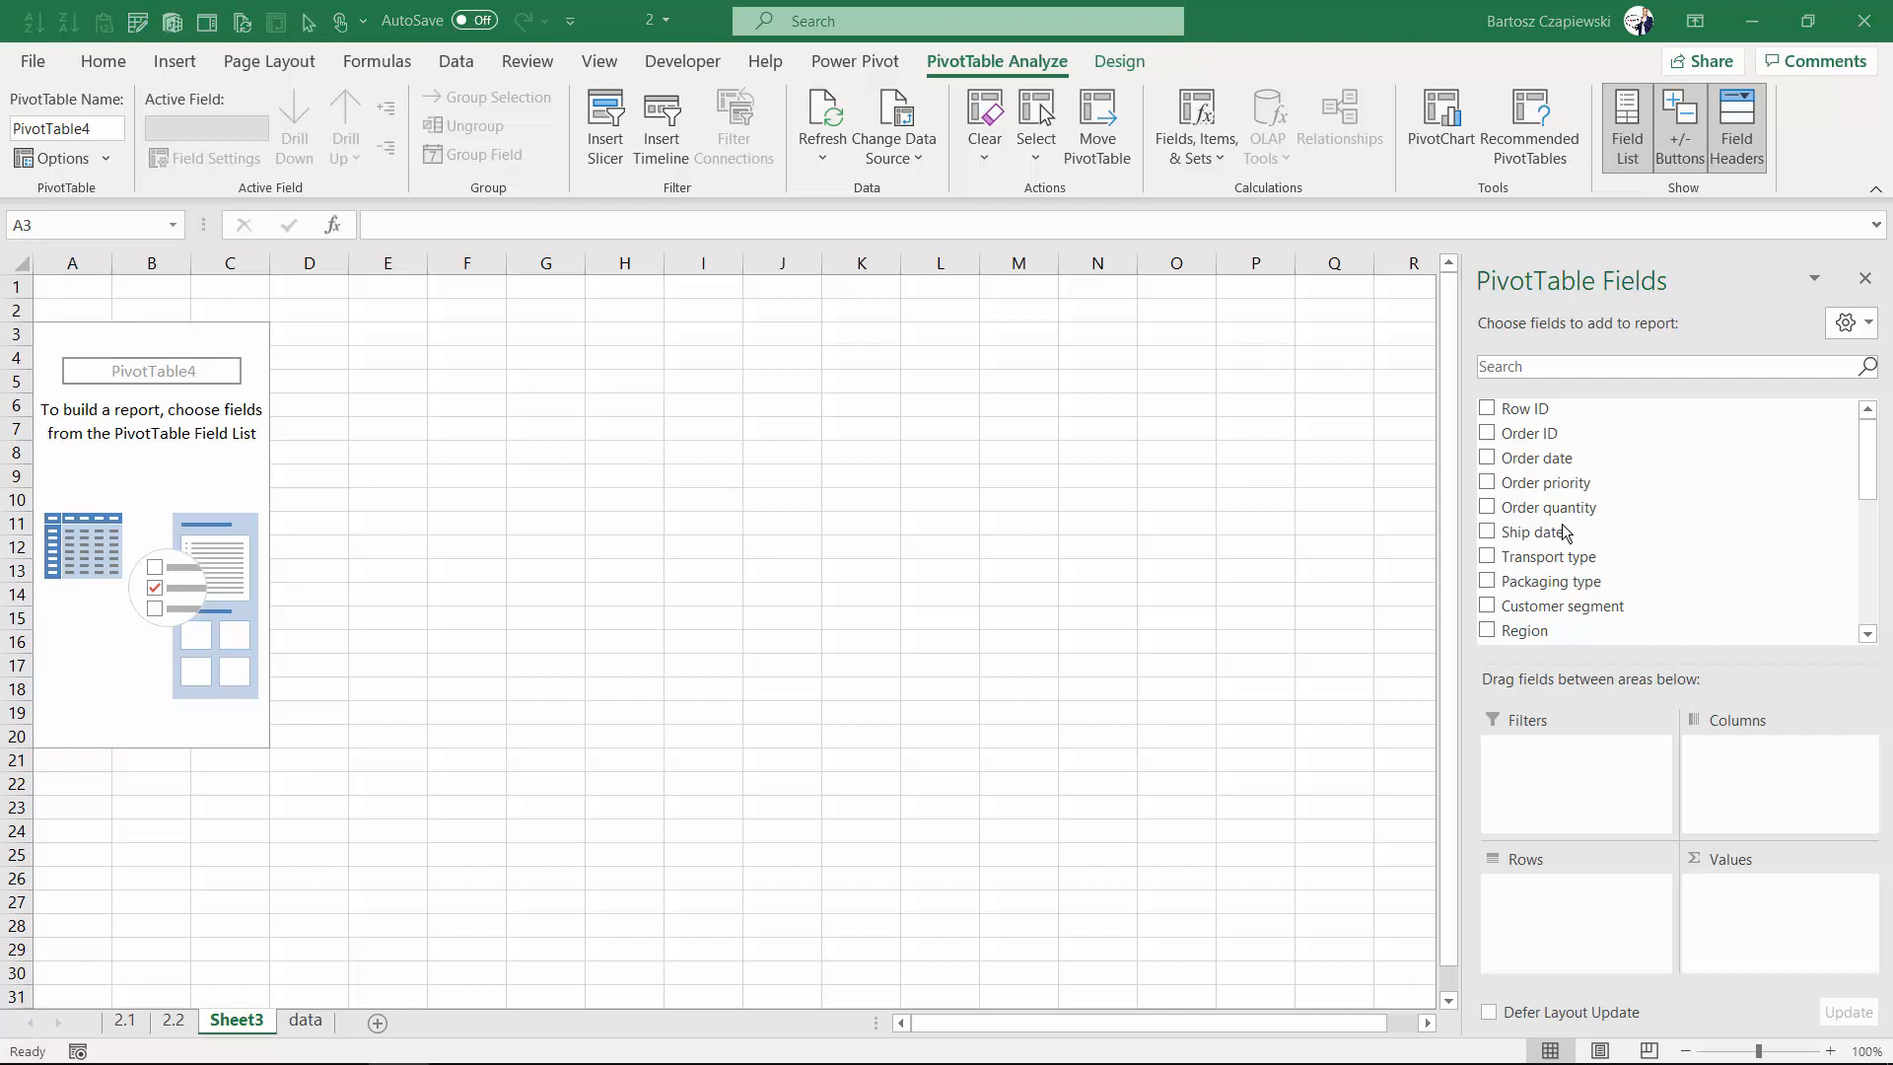
- Put Order priority in Rows, Packaging type in Columns, Transport type in Filters, and count Order ID
click(1488, 482)
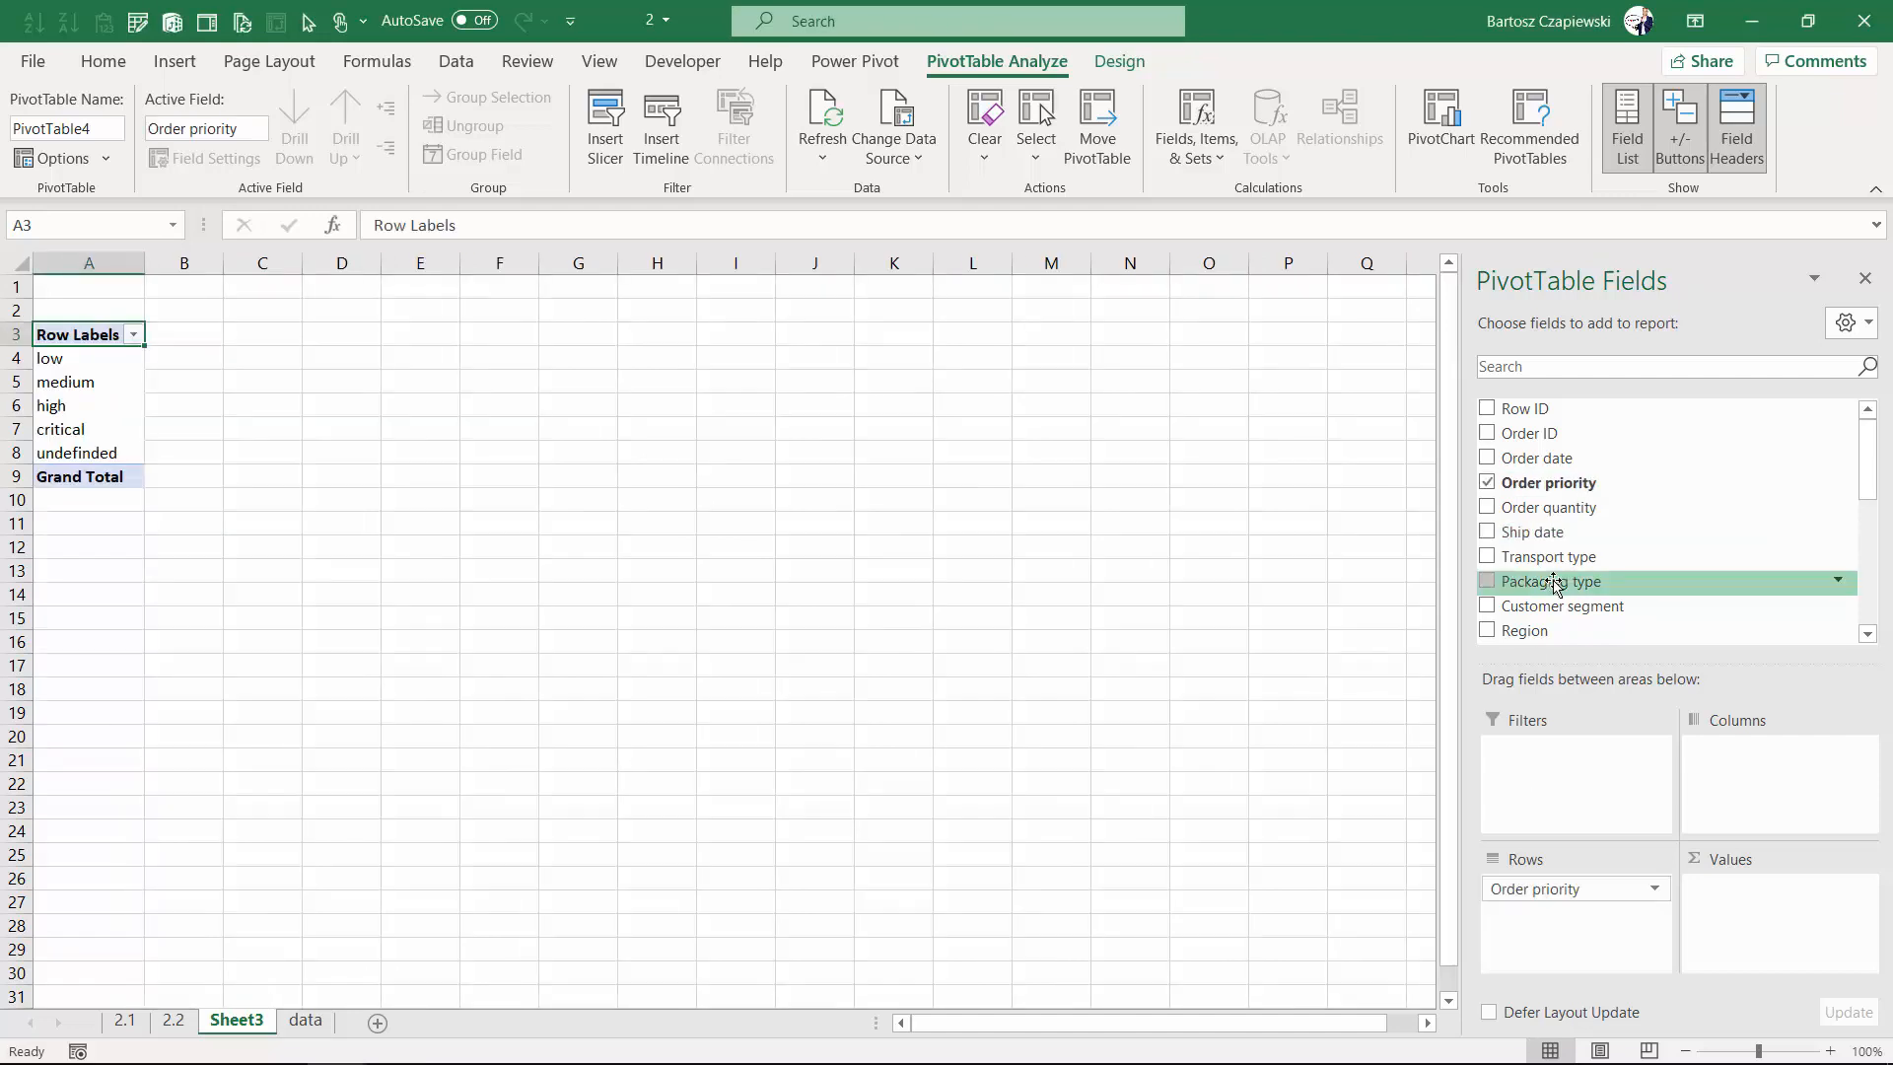
click(1487, 580)
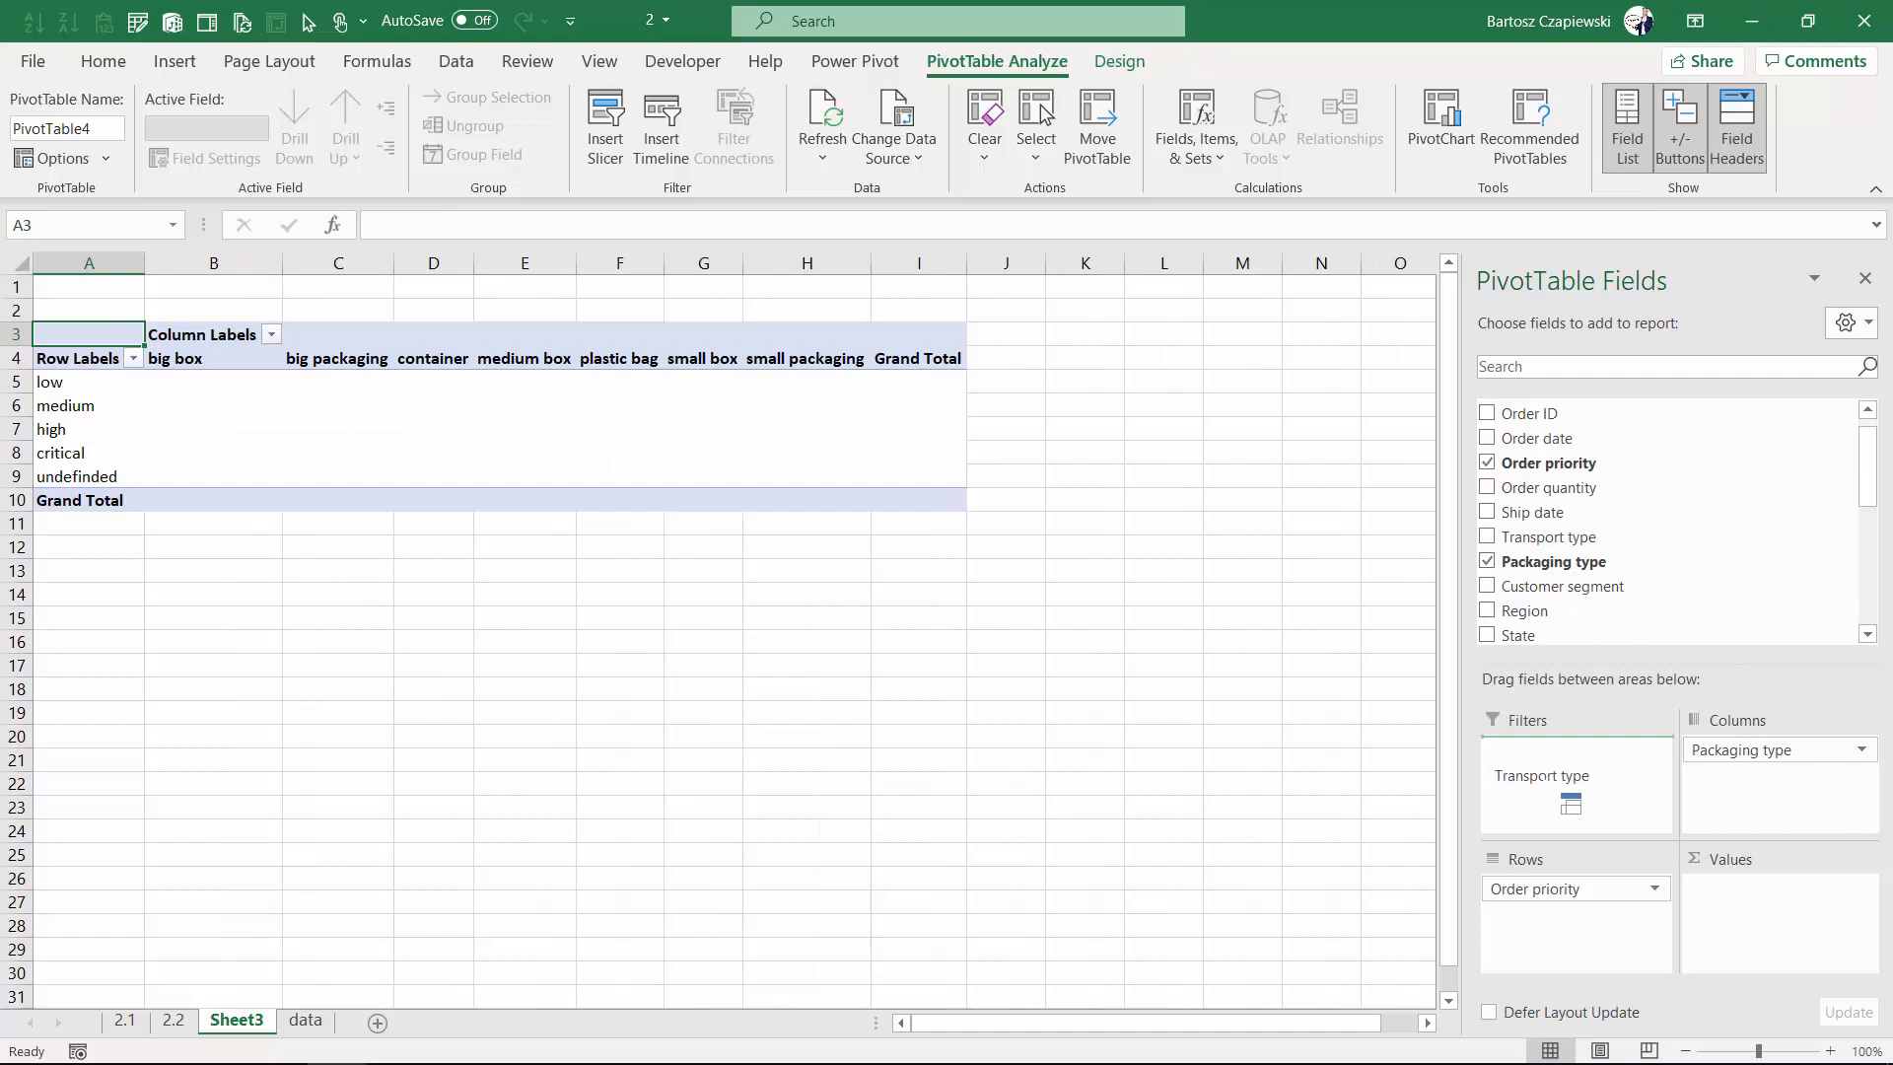
click(1487, 555)
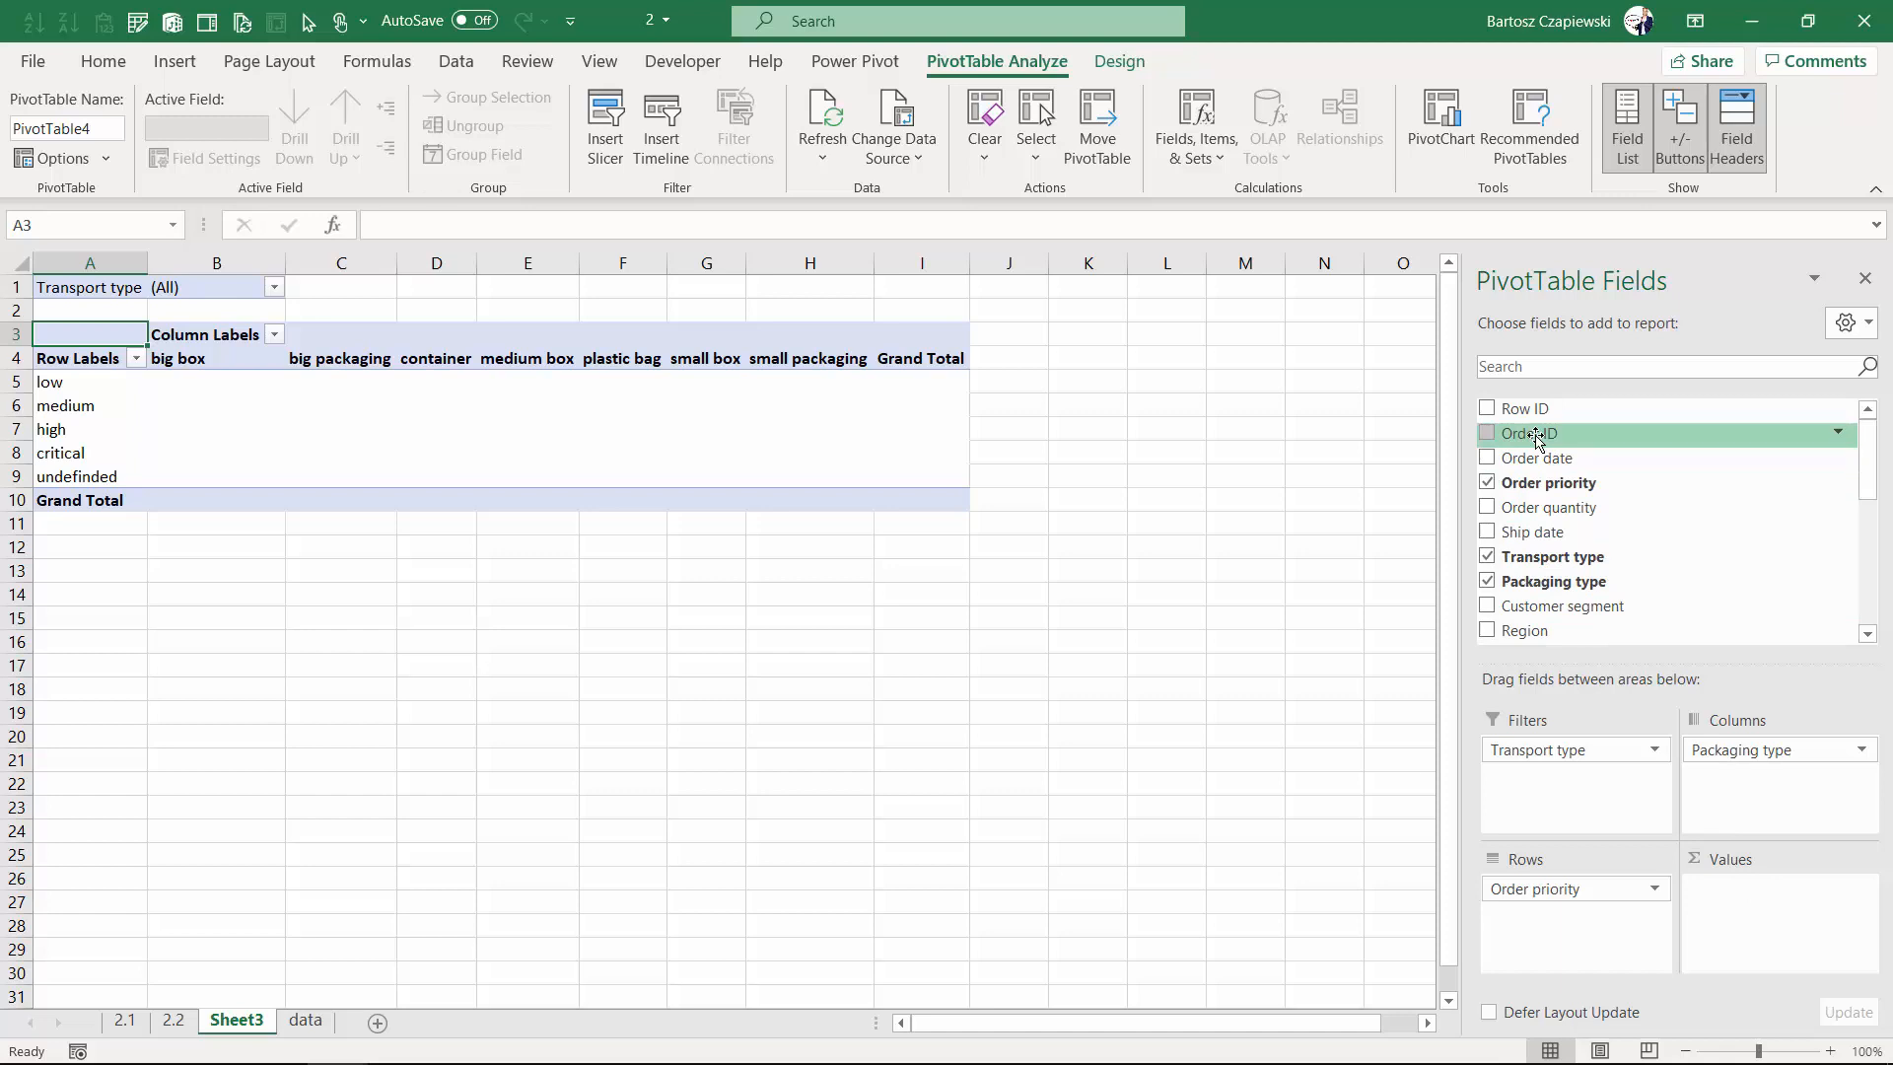
click(1487, 412)
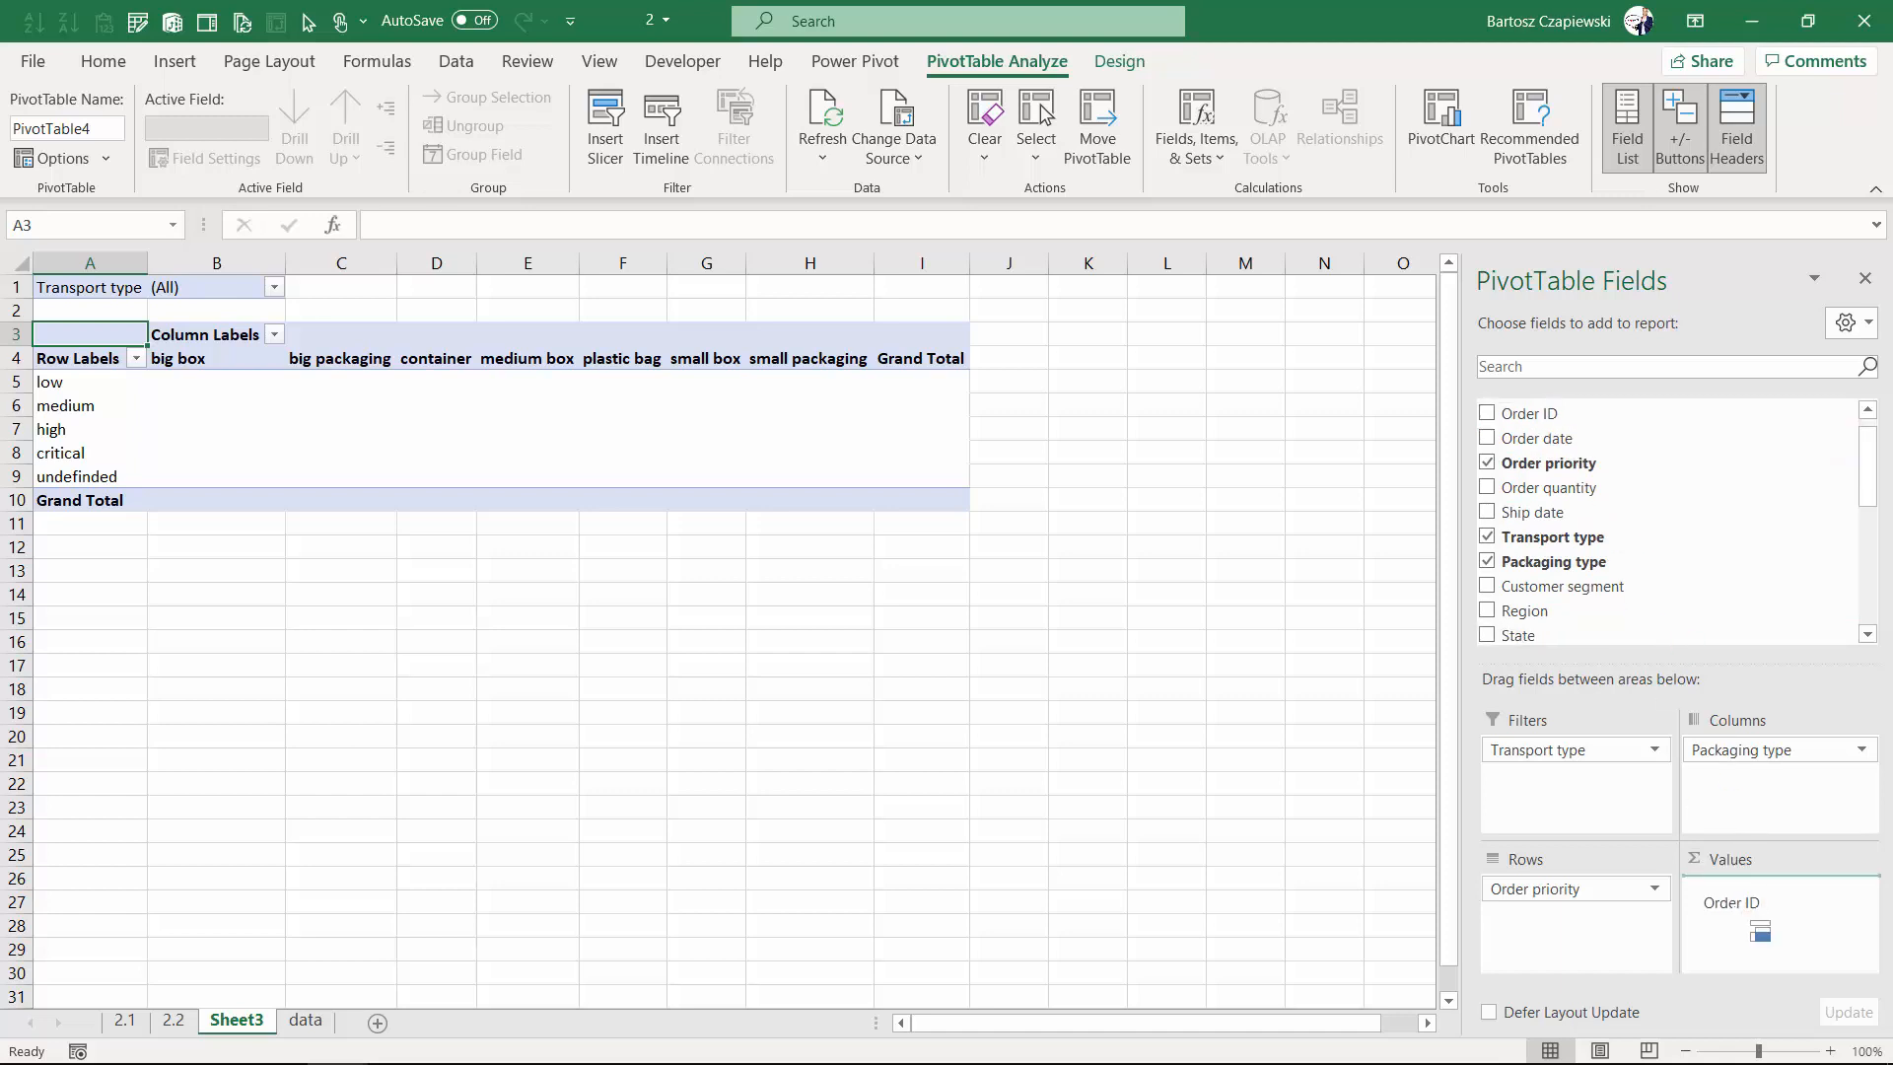
click(1487, 413)
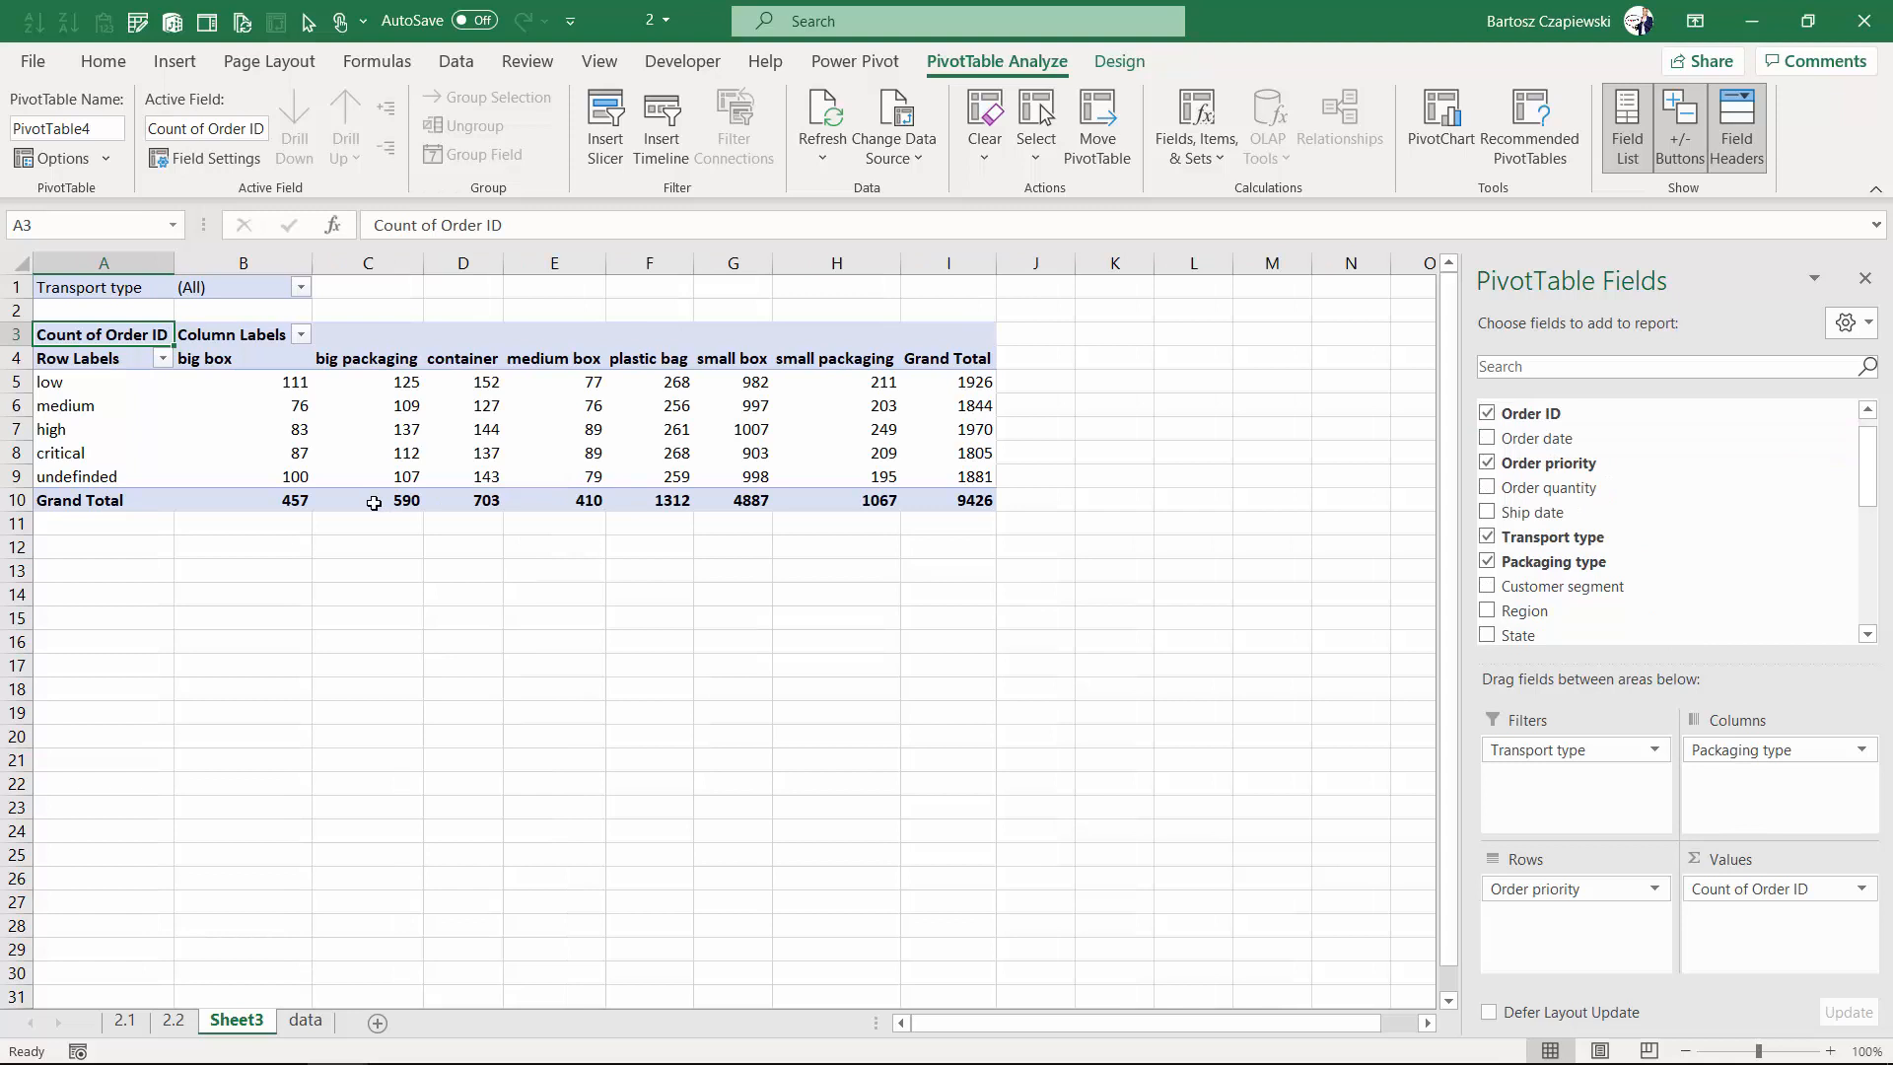
mouse_move(287, 555)
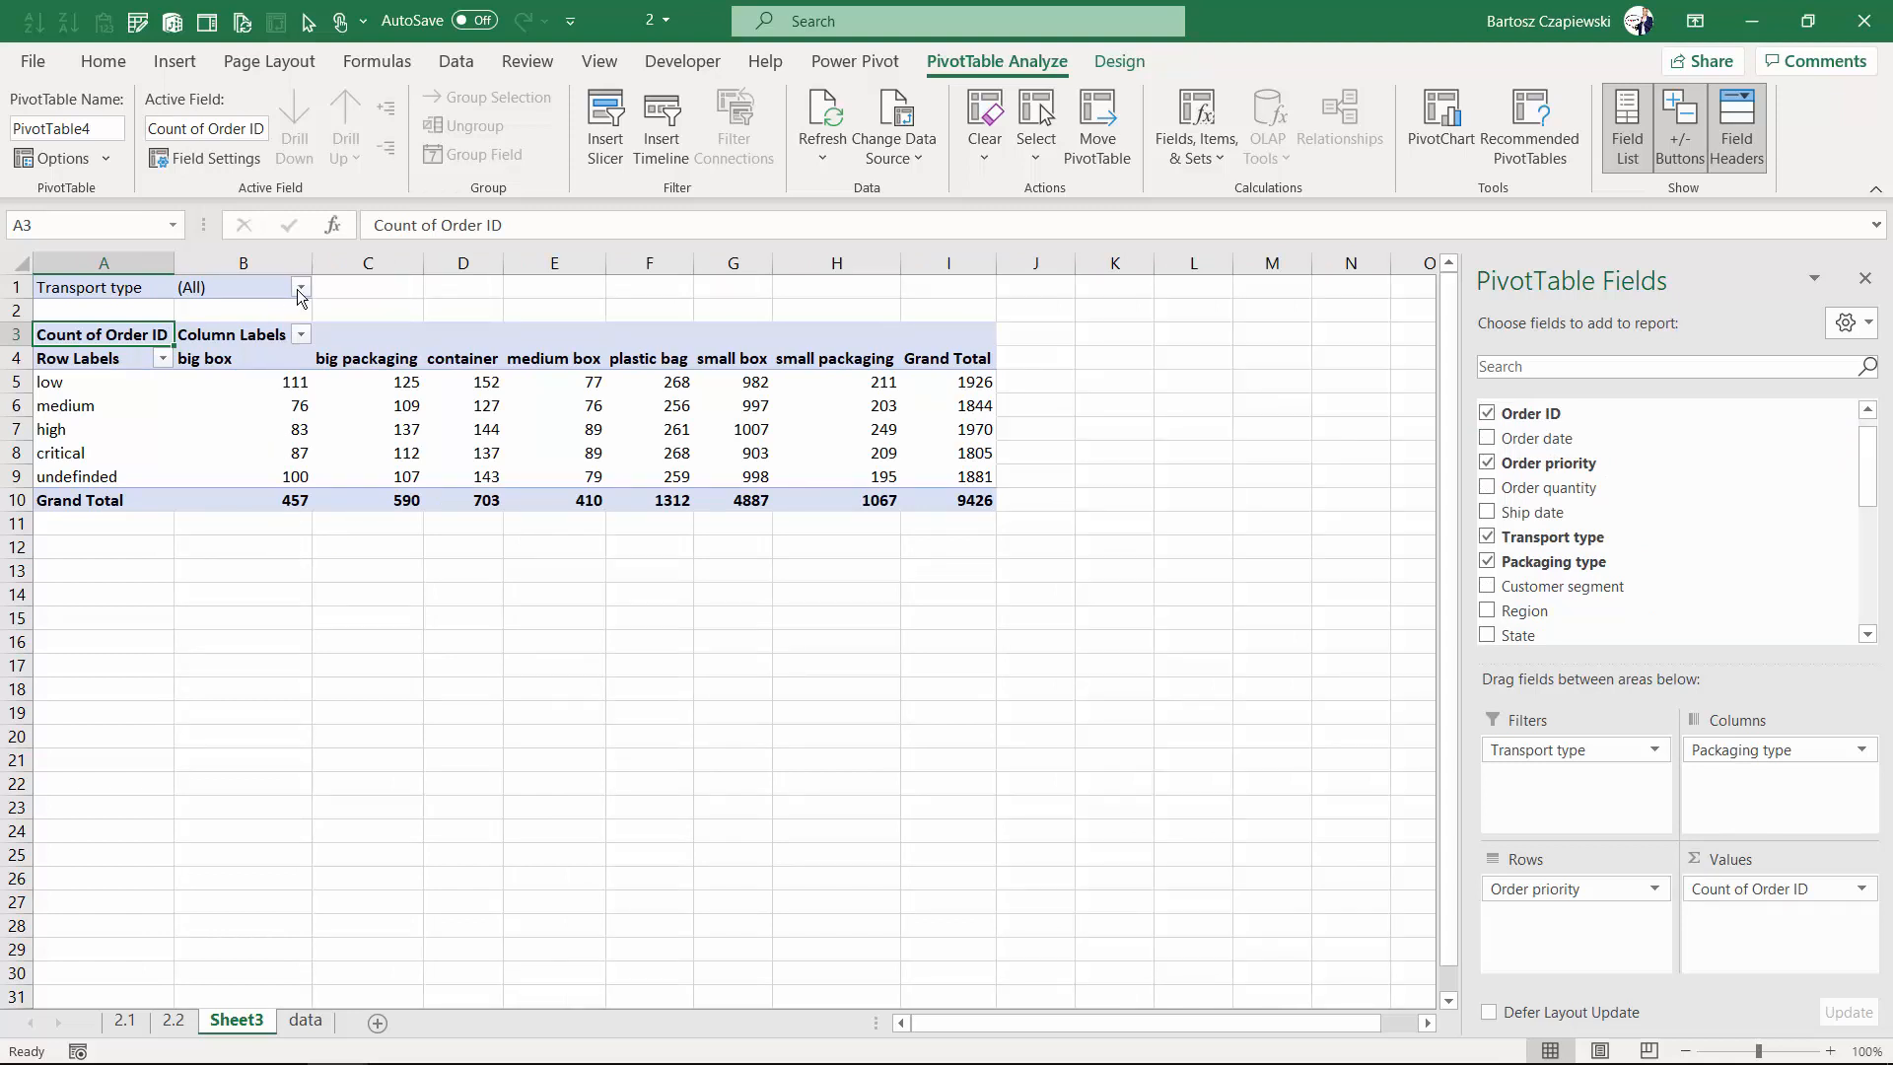
- Filter Transport type to air standard, giving a 7036 grand total
click(300, 287)
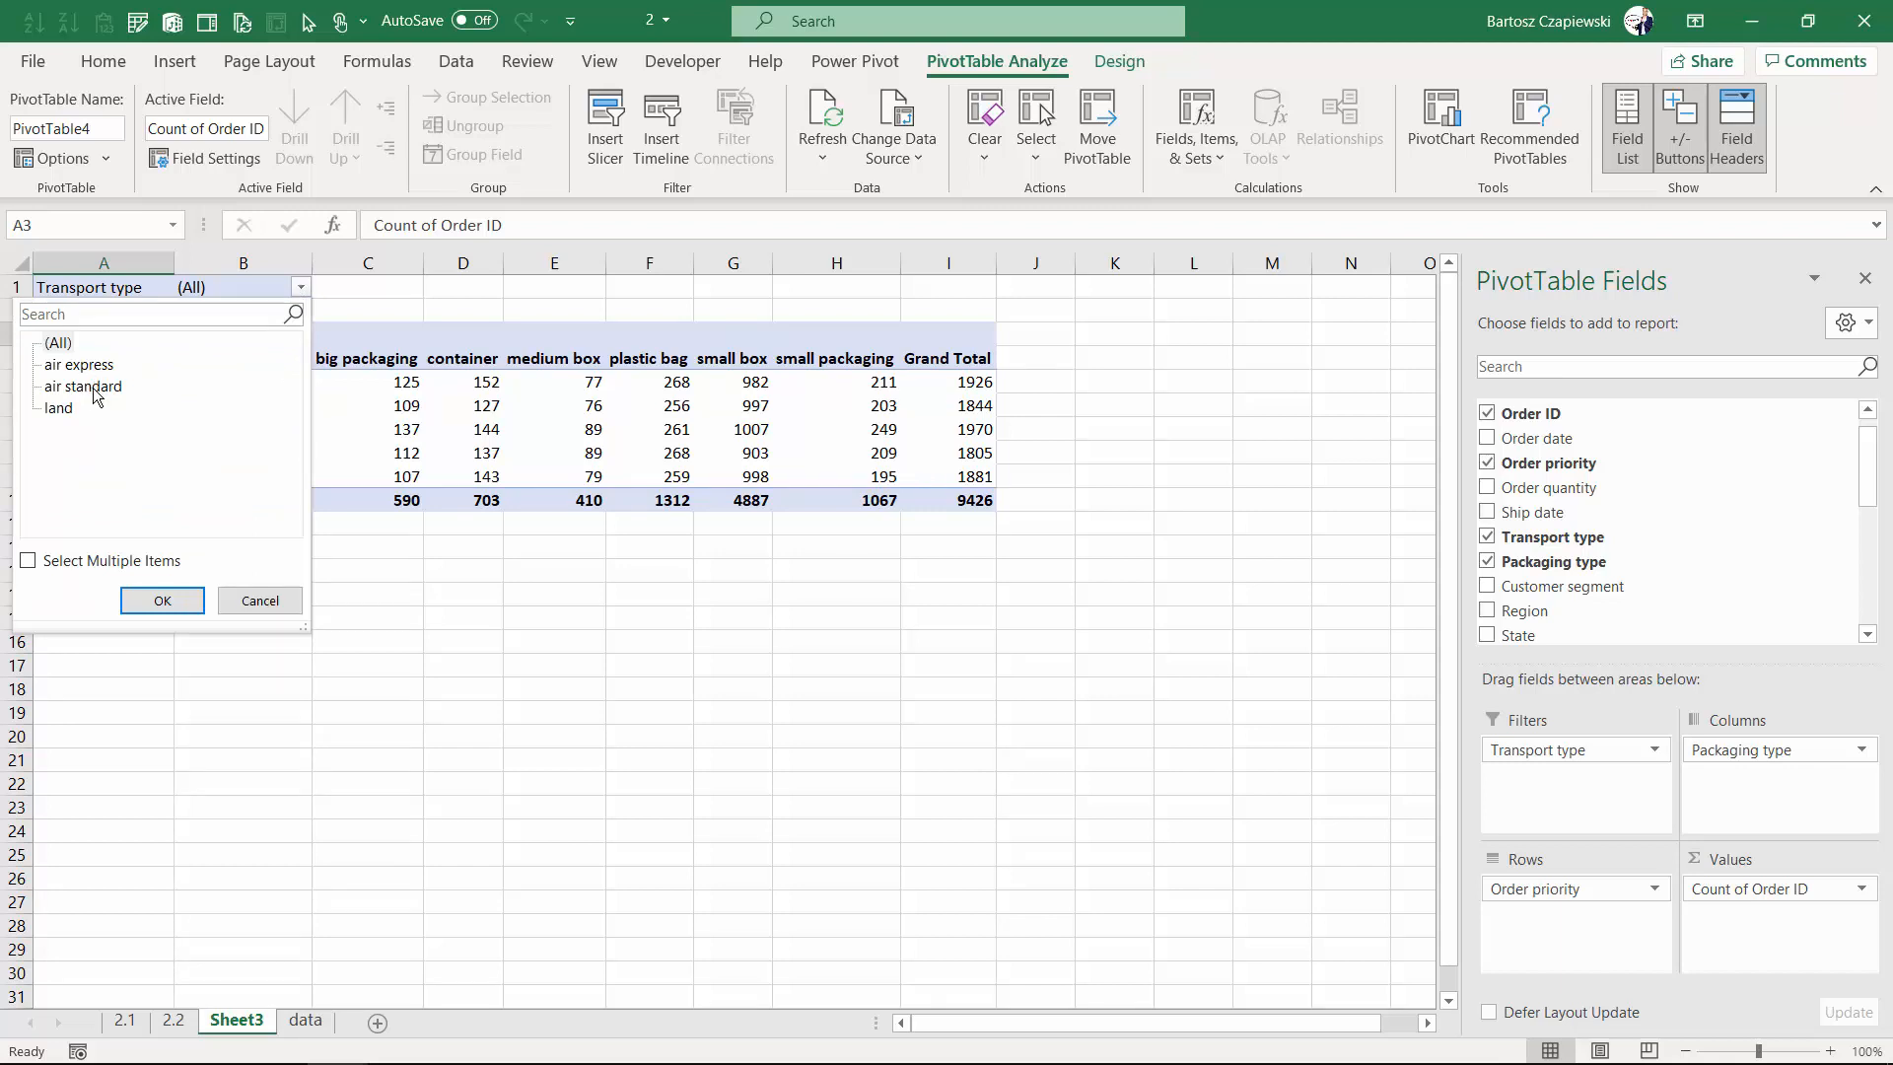
click(162, 601)
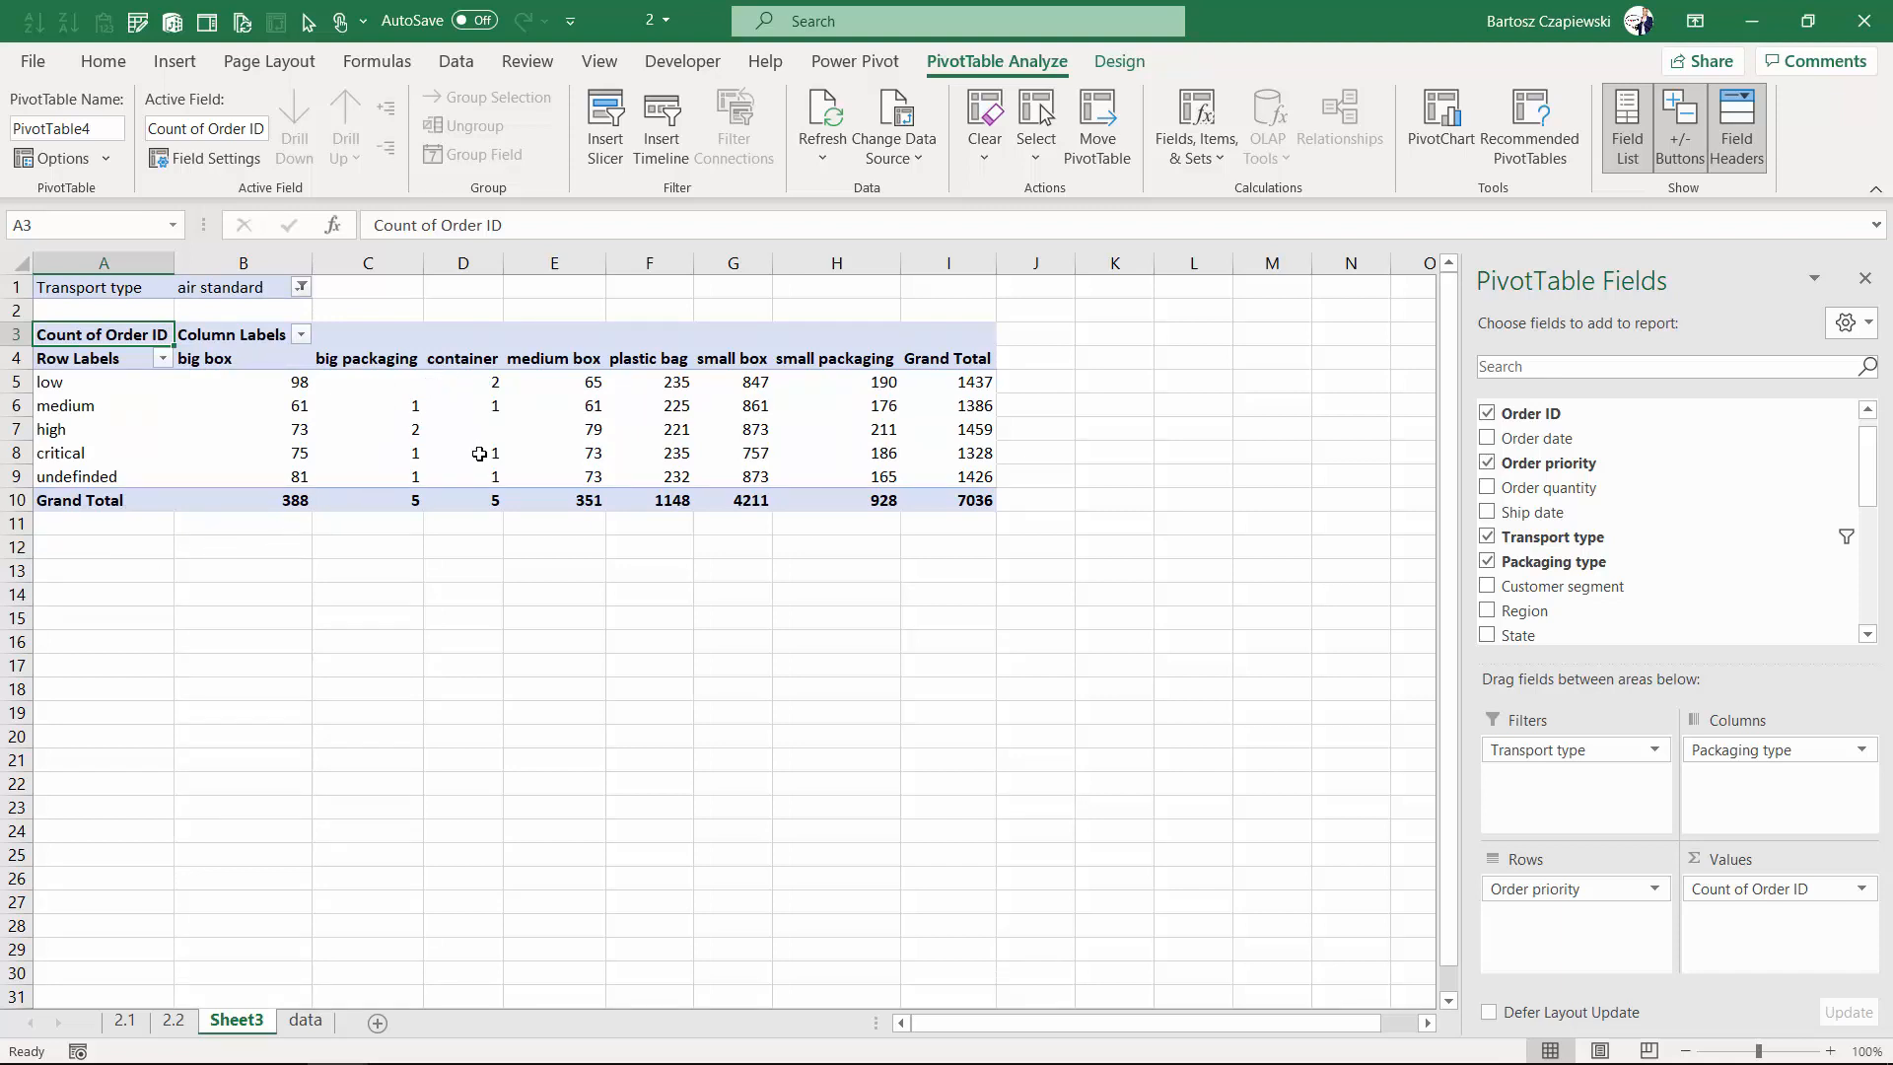
click(463, 453)
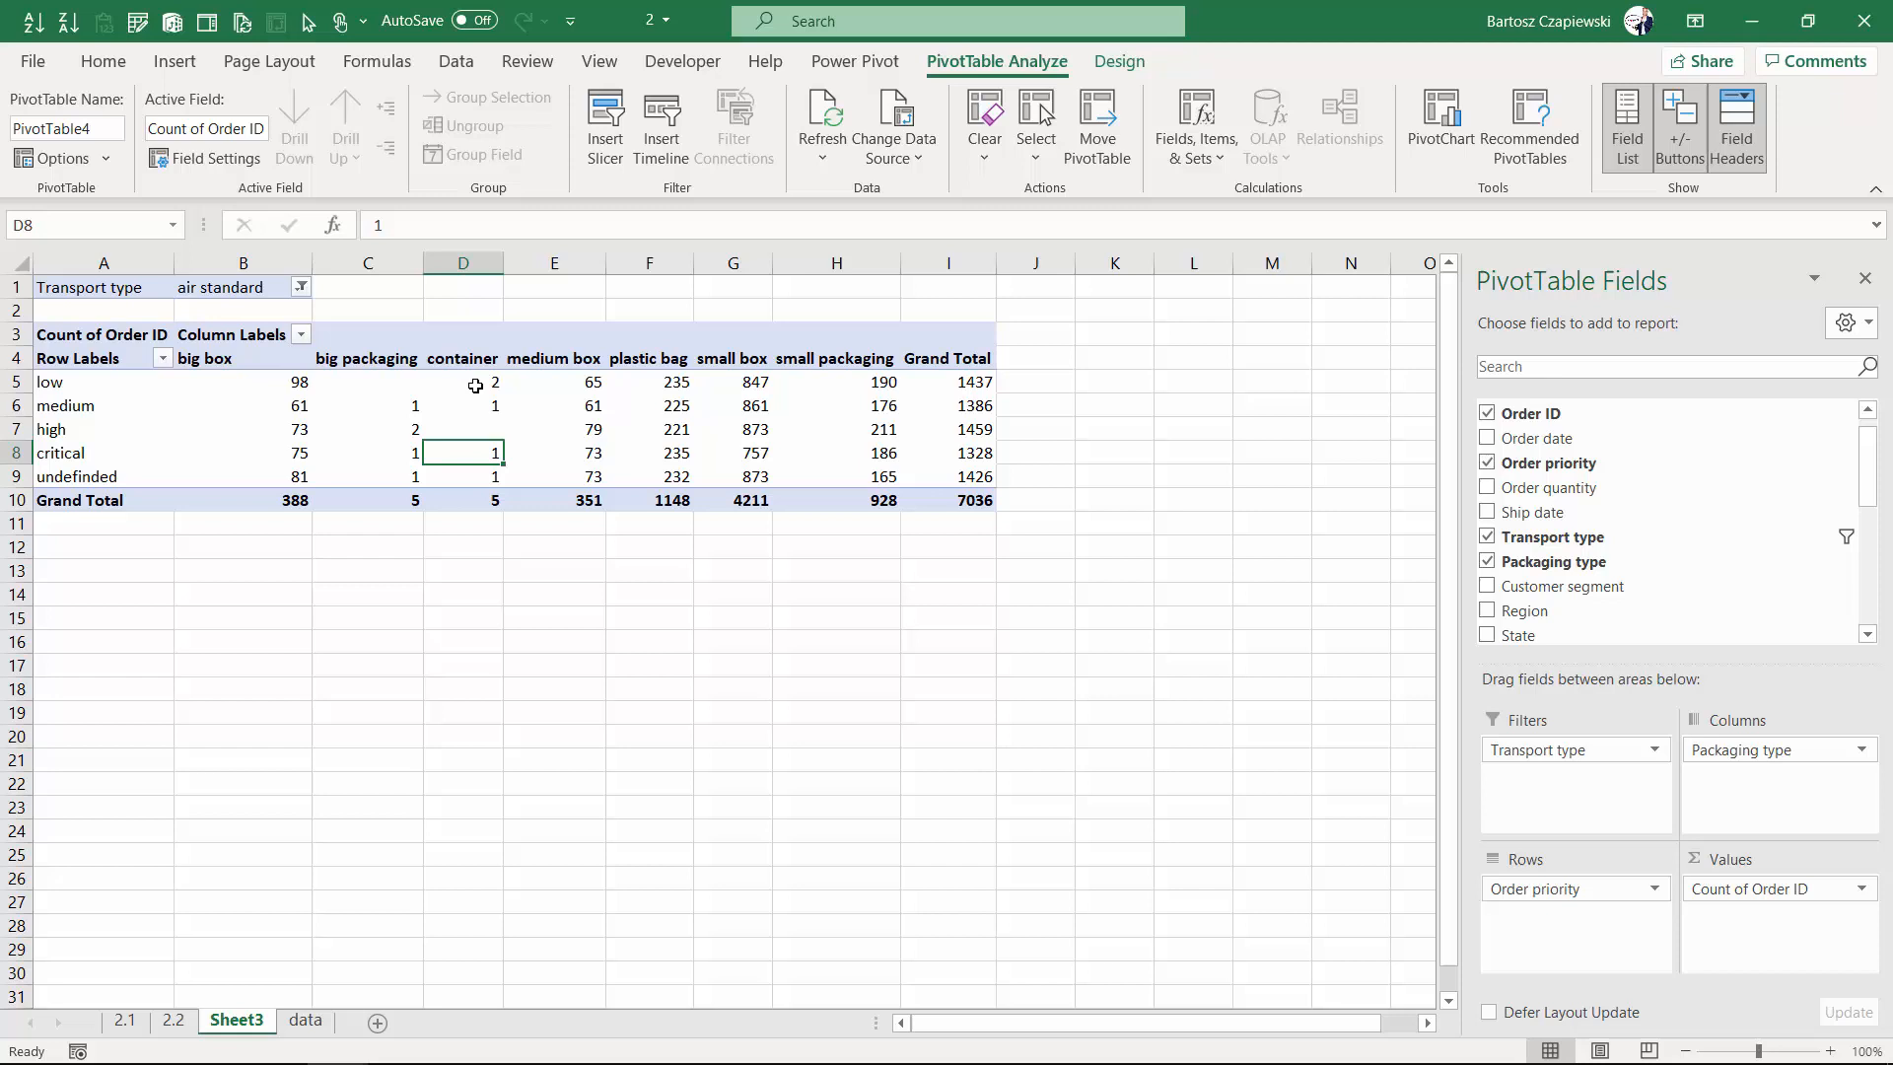
mouse_move(463, 358)
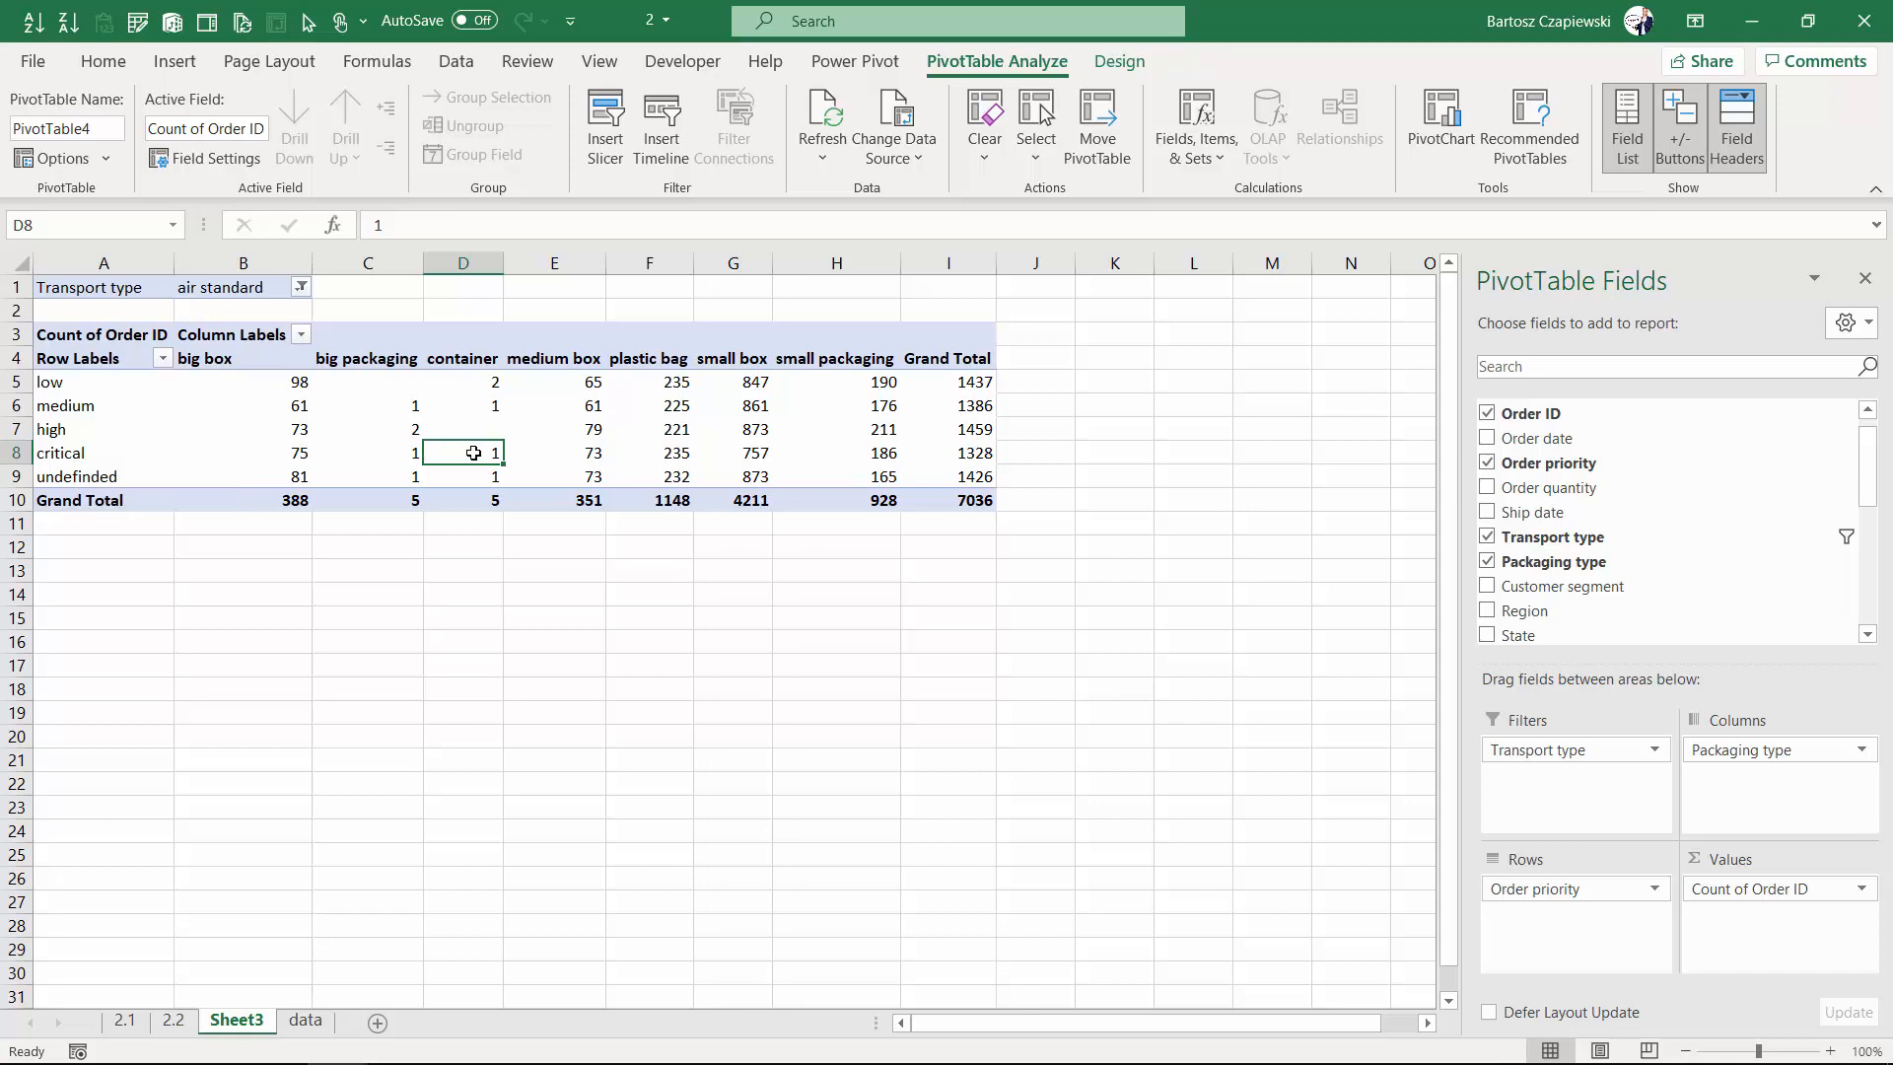
mouse_move(480, 453)
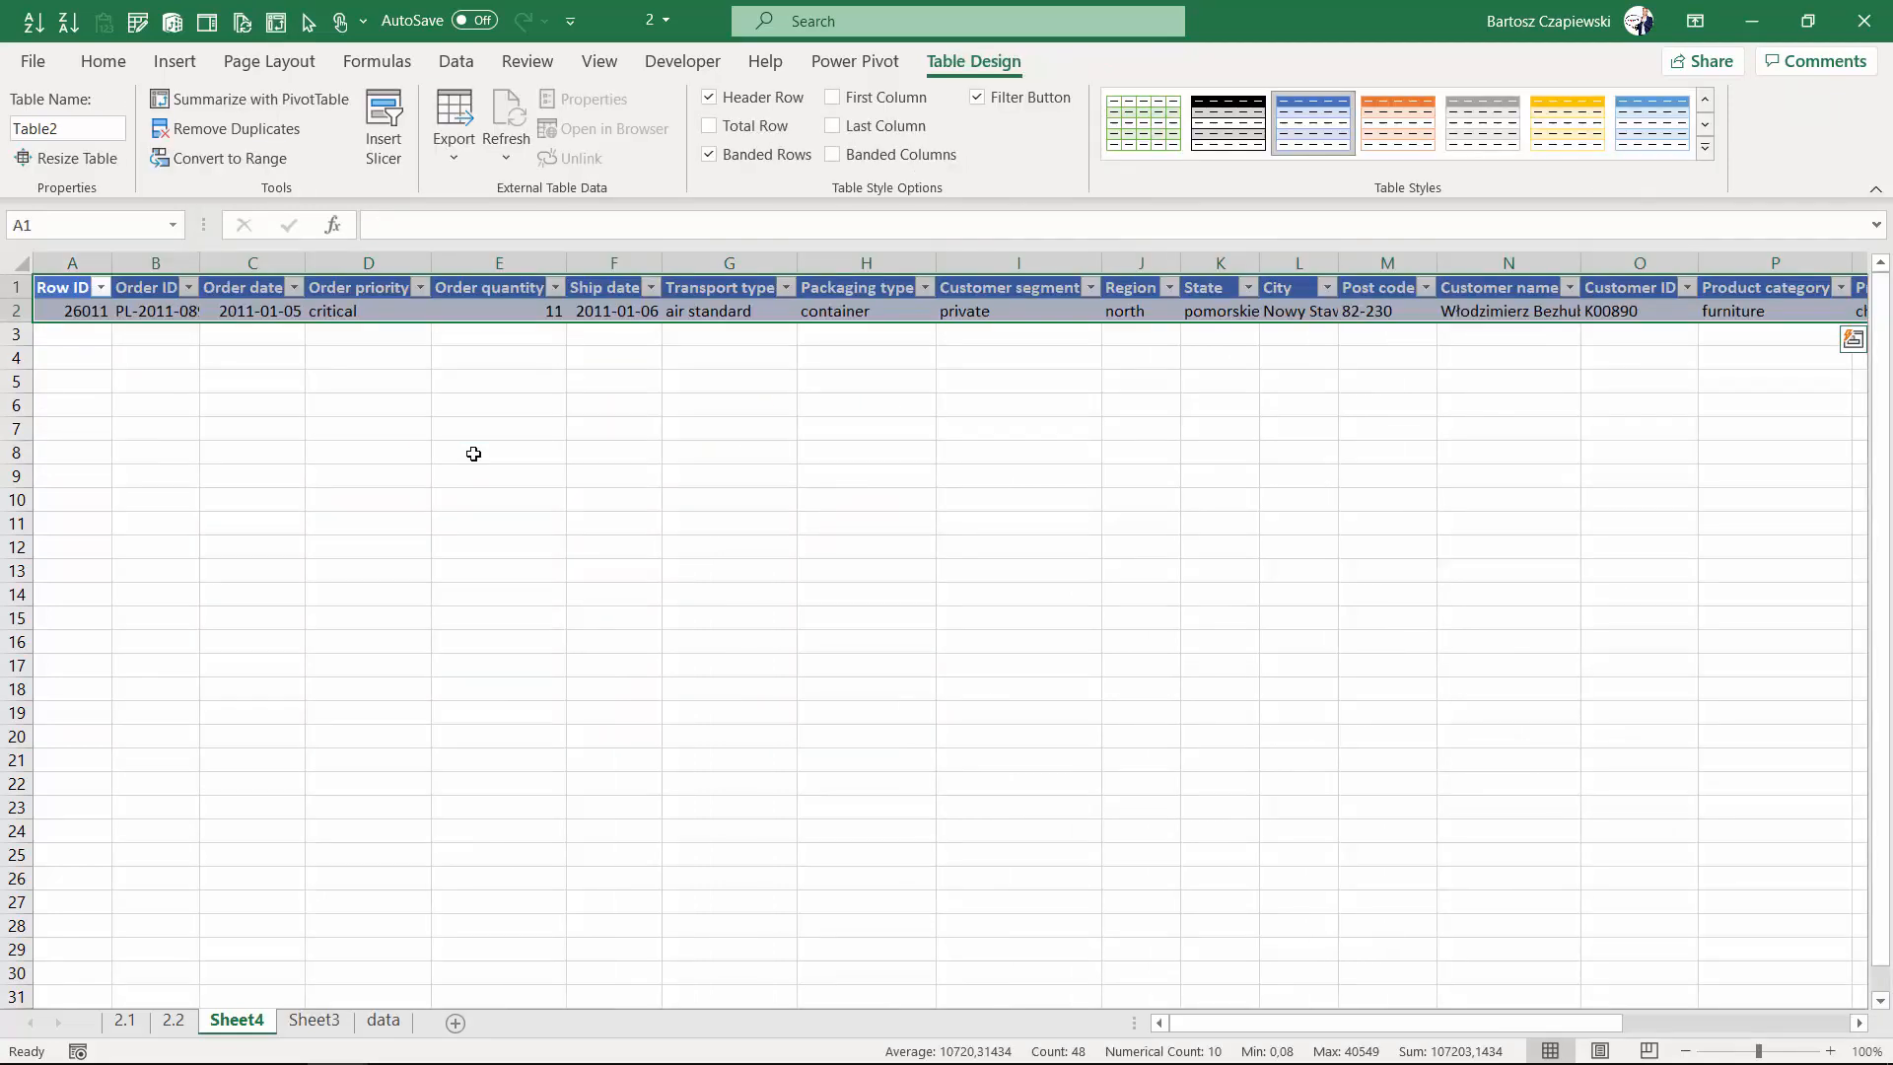
mouse_move(312, 899)
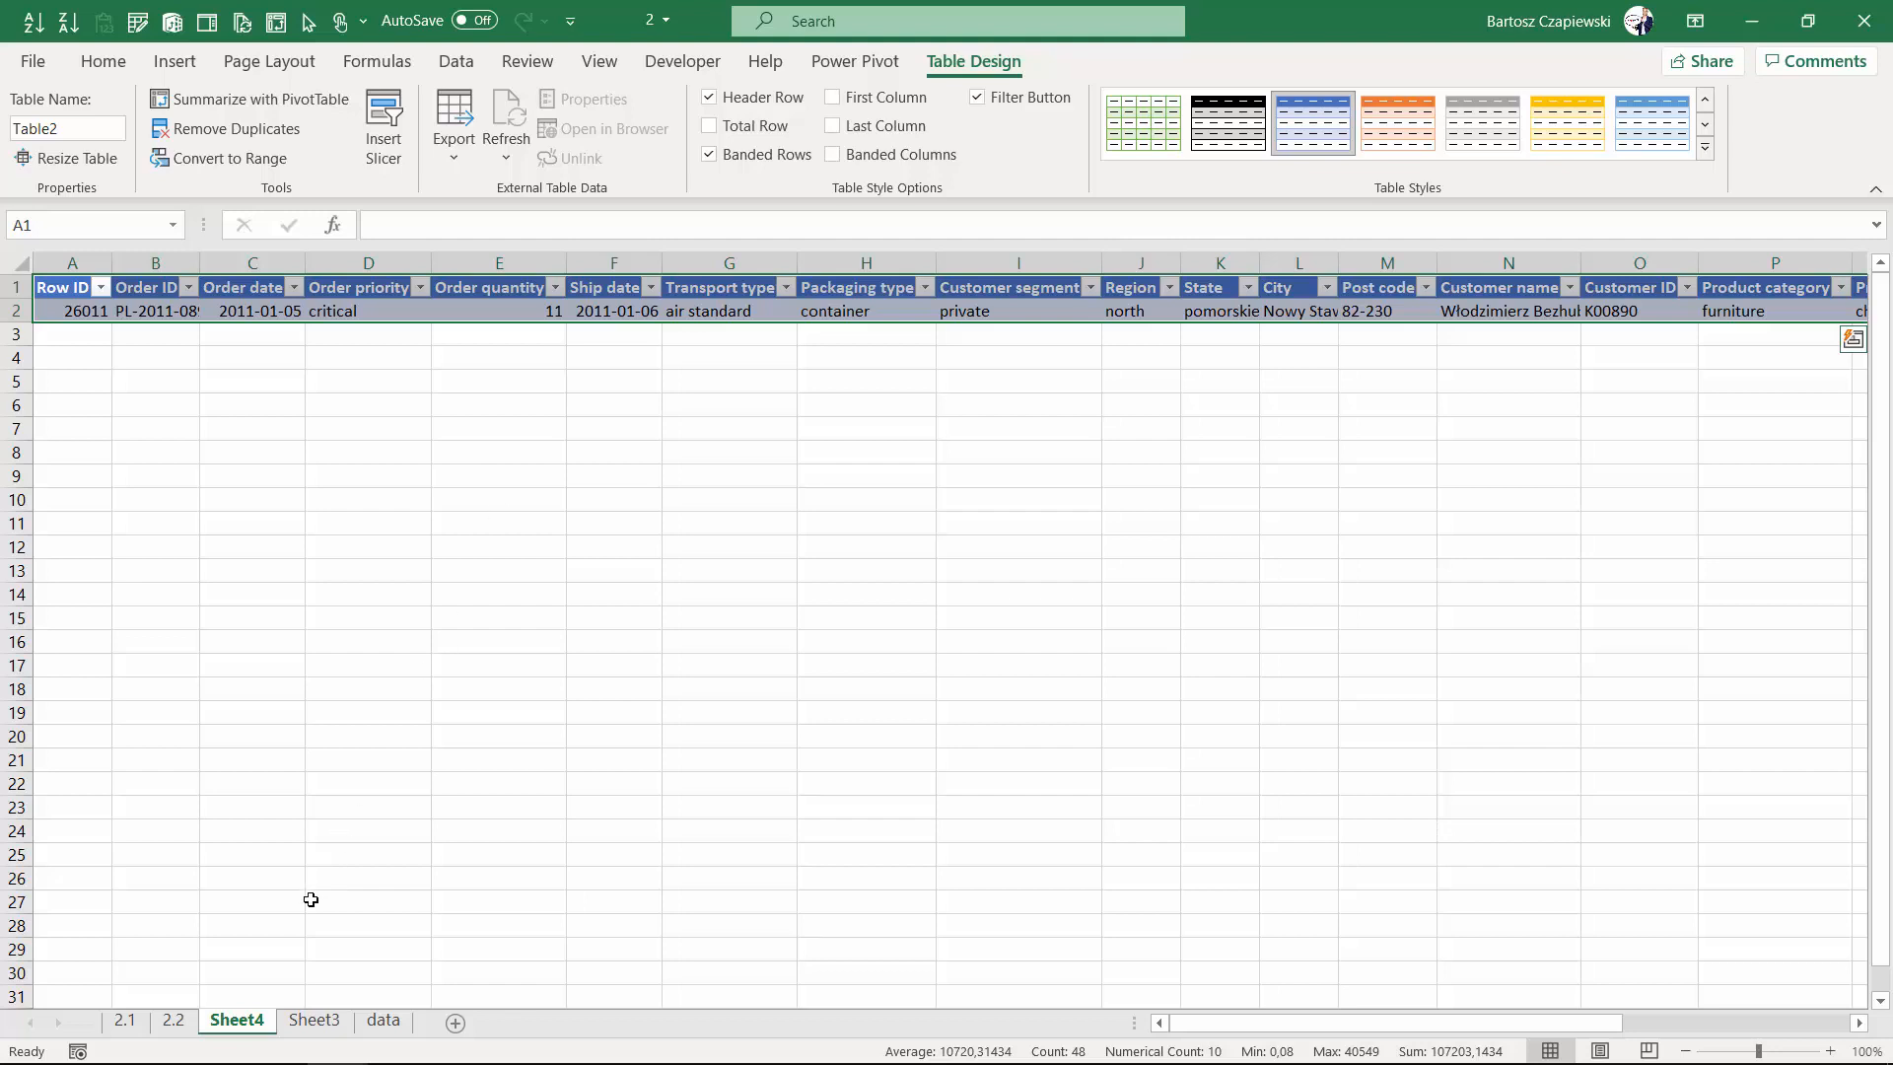
mouse_move(364, 423)
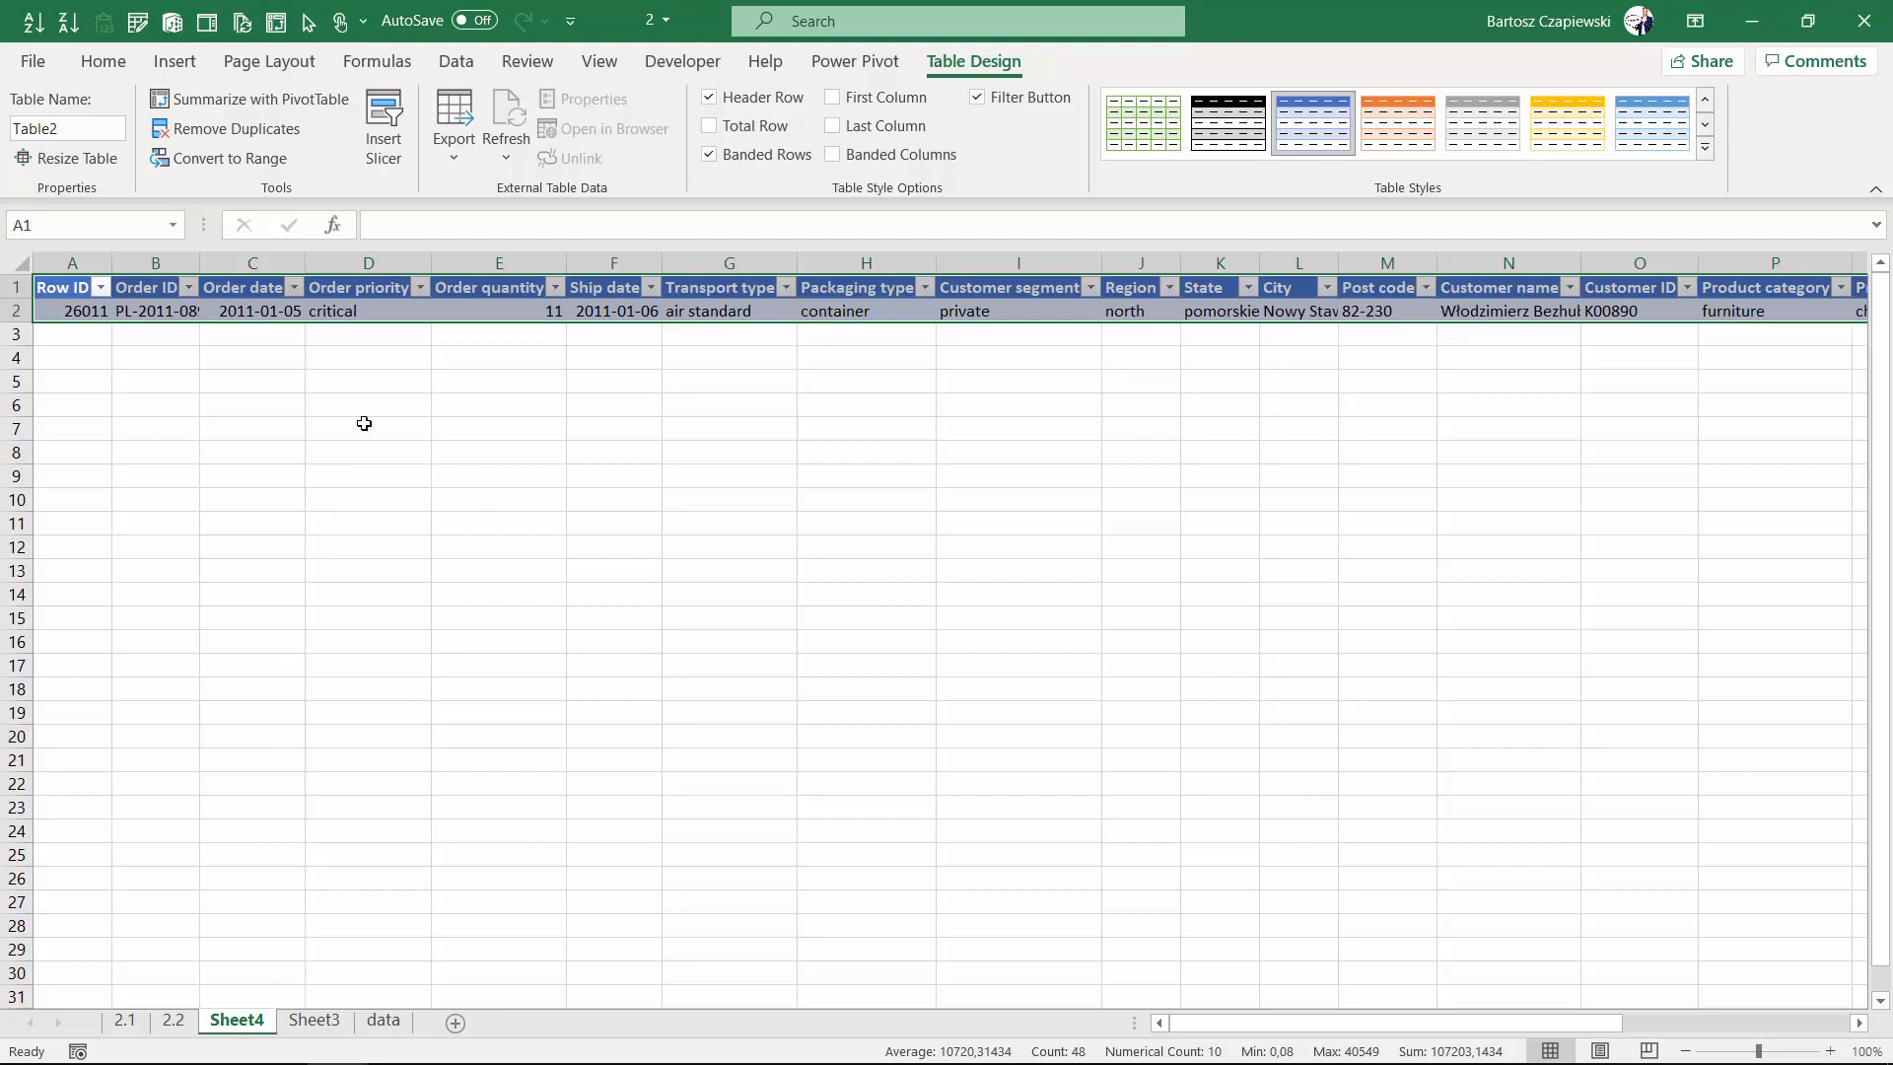
mouse_move(371, 393)
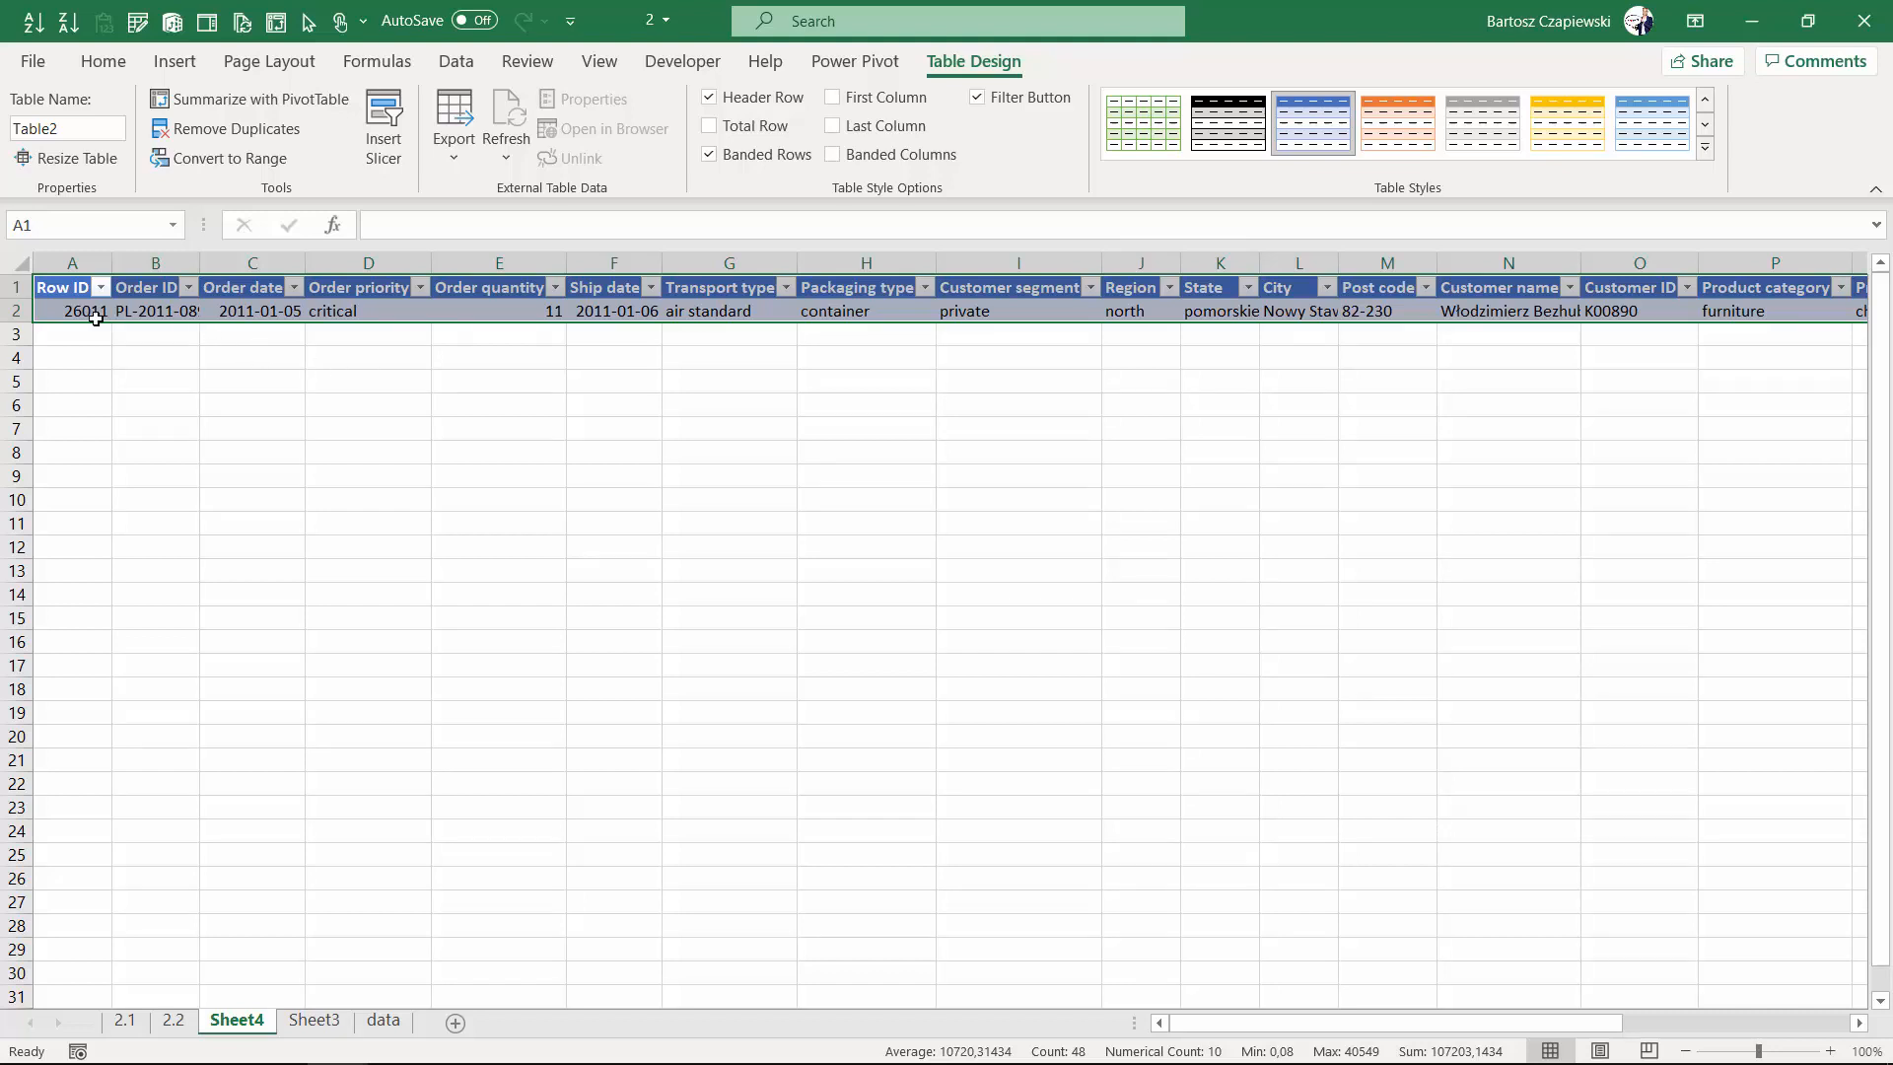
- Inspect the single critical container order's detail record, then return to the pivot sheet
click(71, 310)
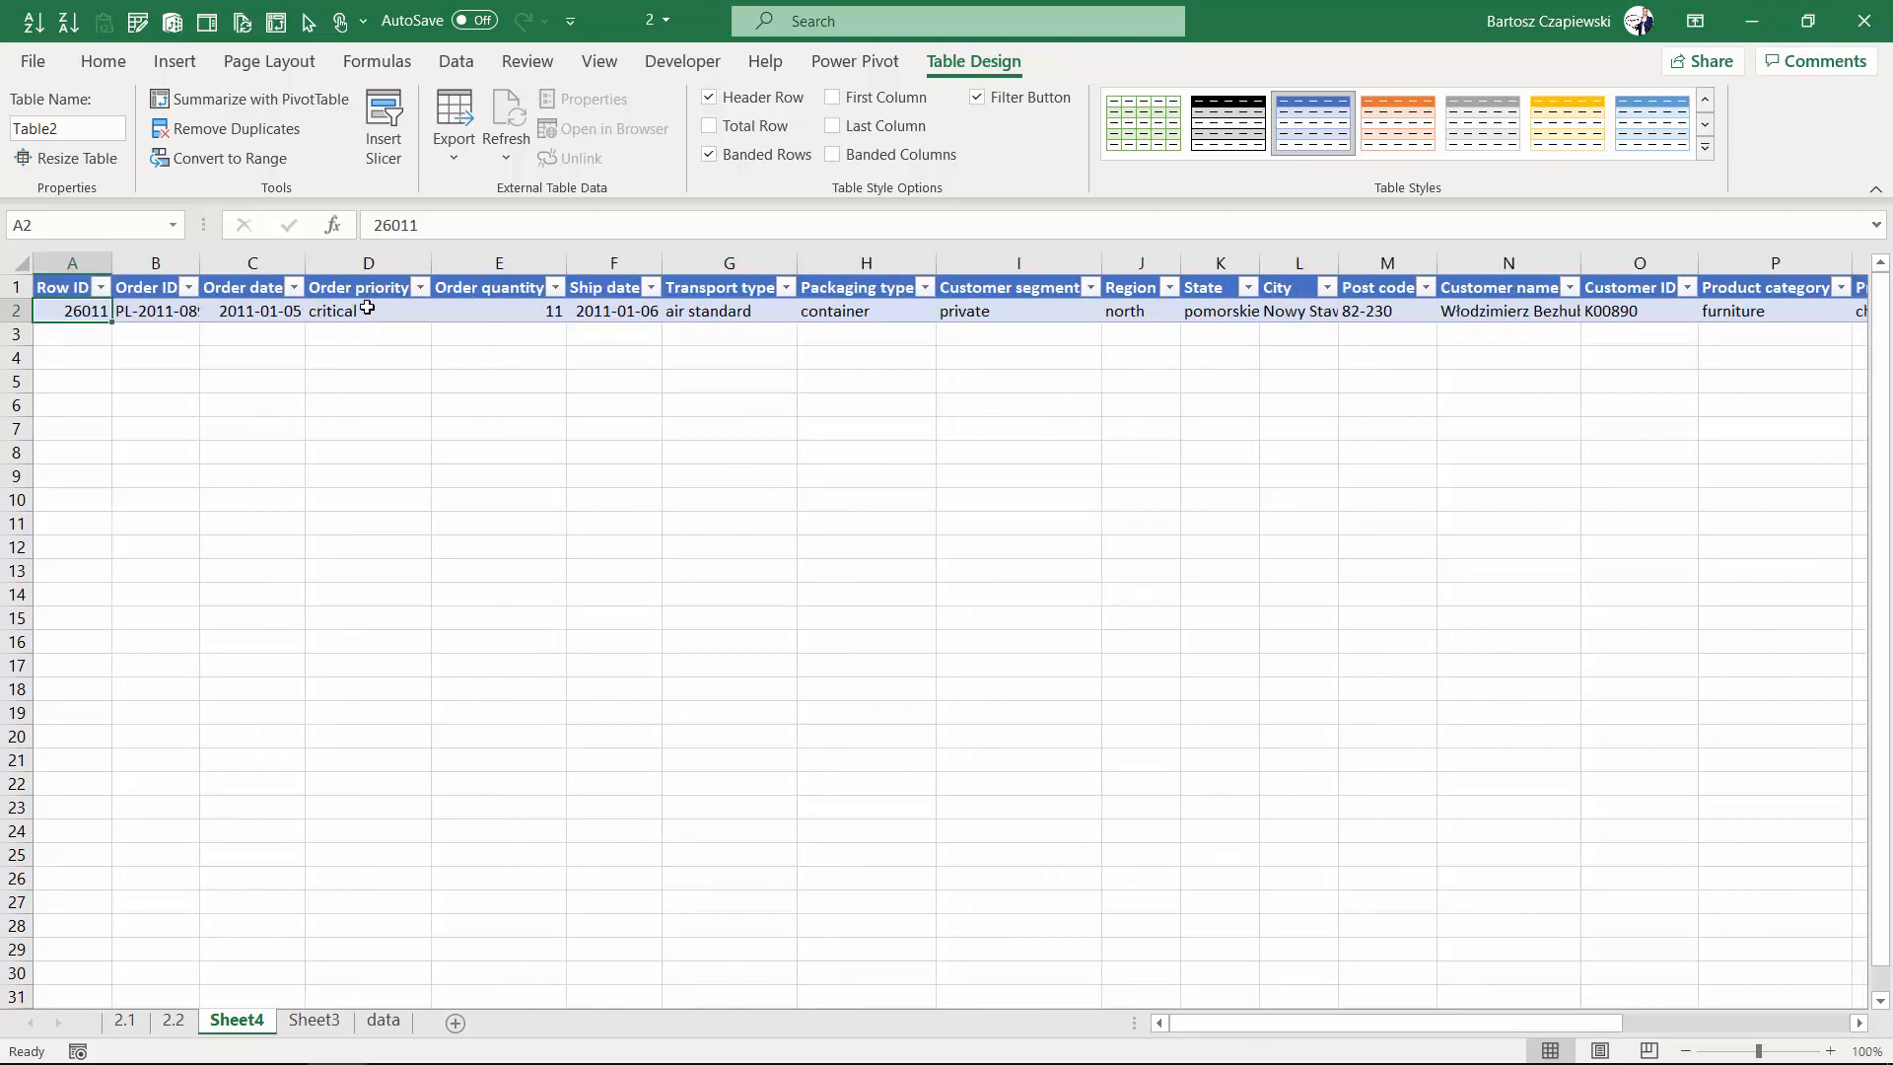
click(314, 1020)
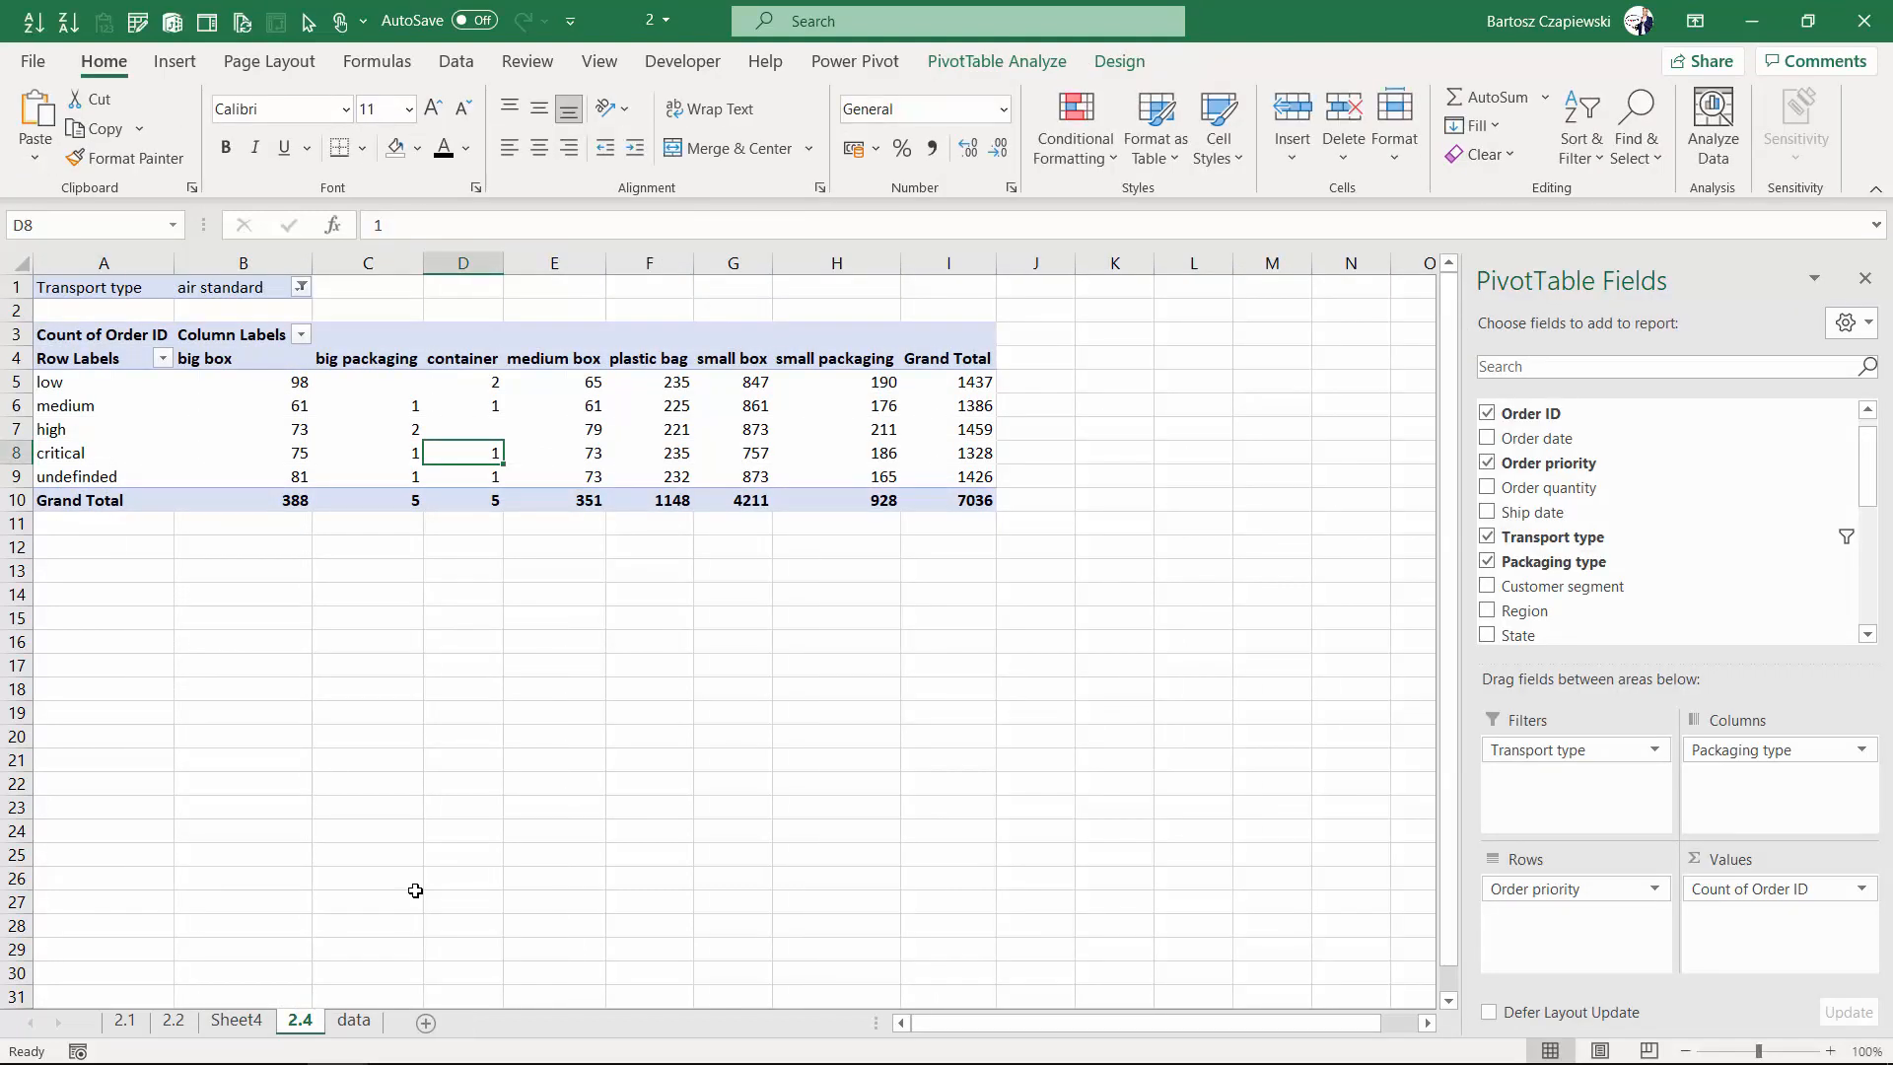
mouse_move(256, 431)
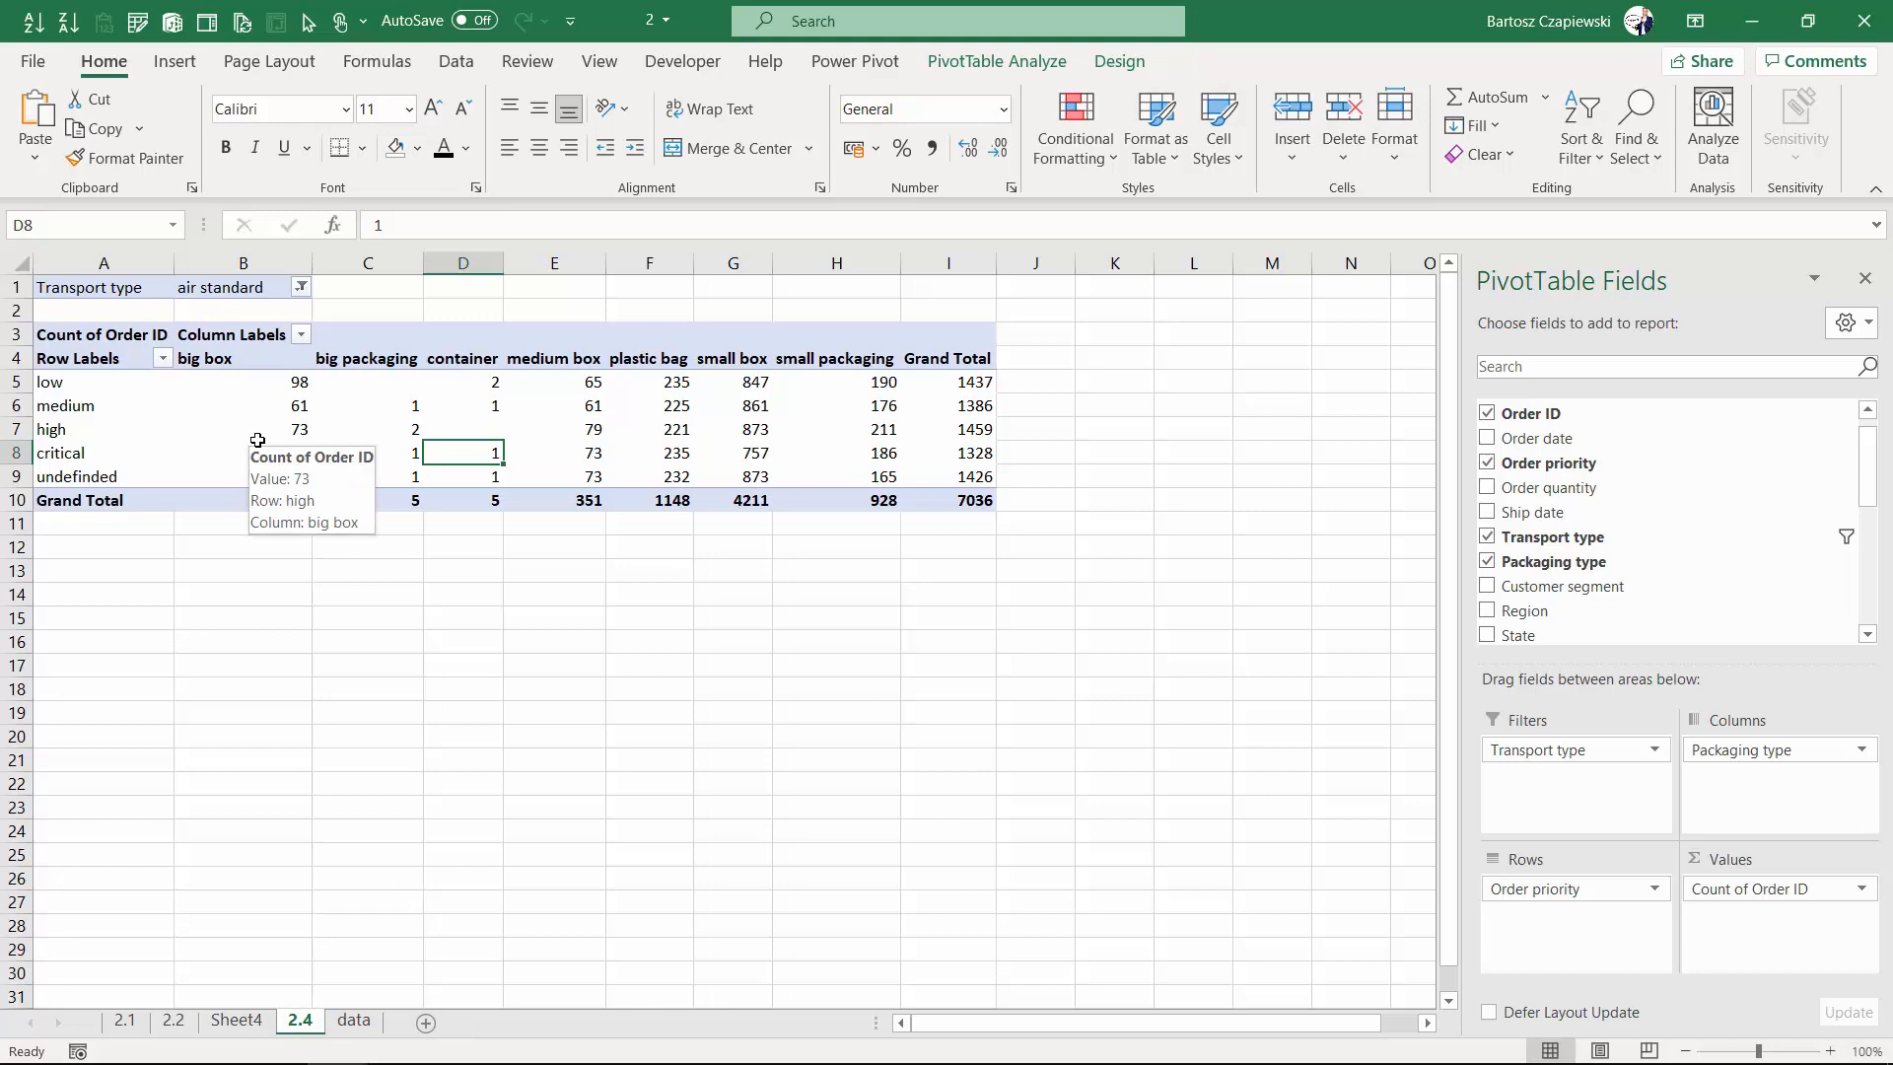
mouse_move(278, 381)
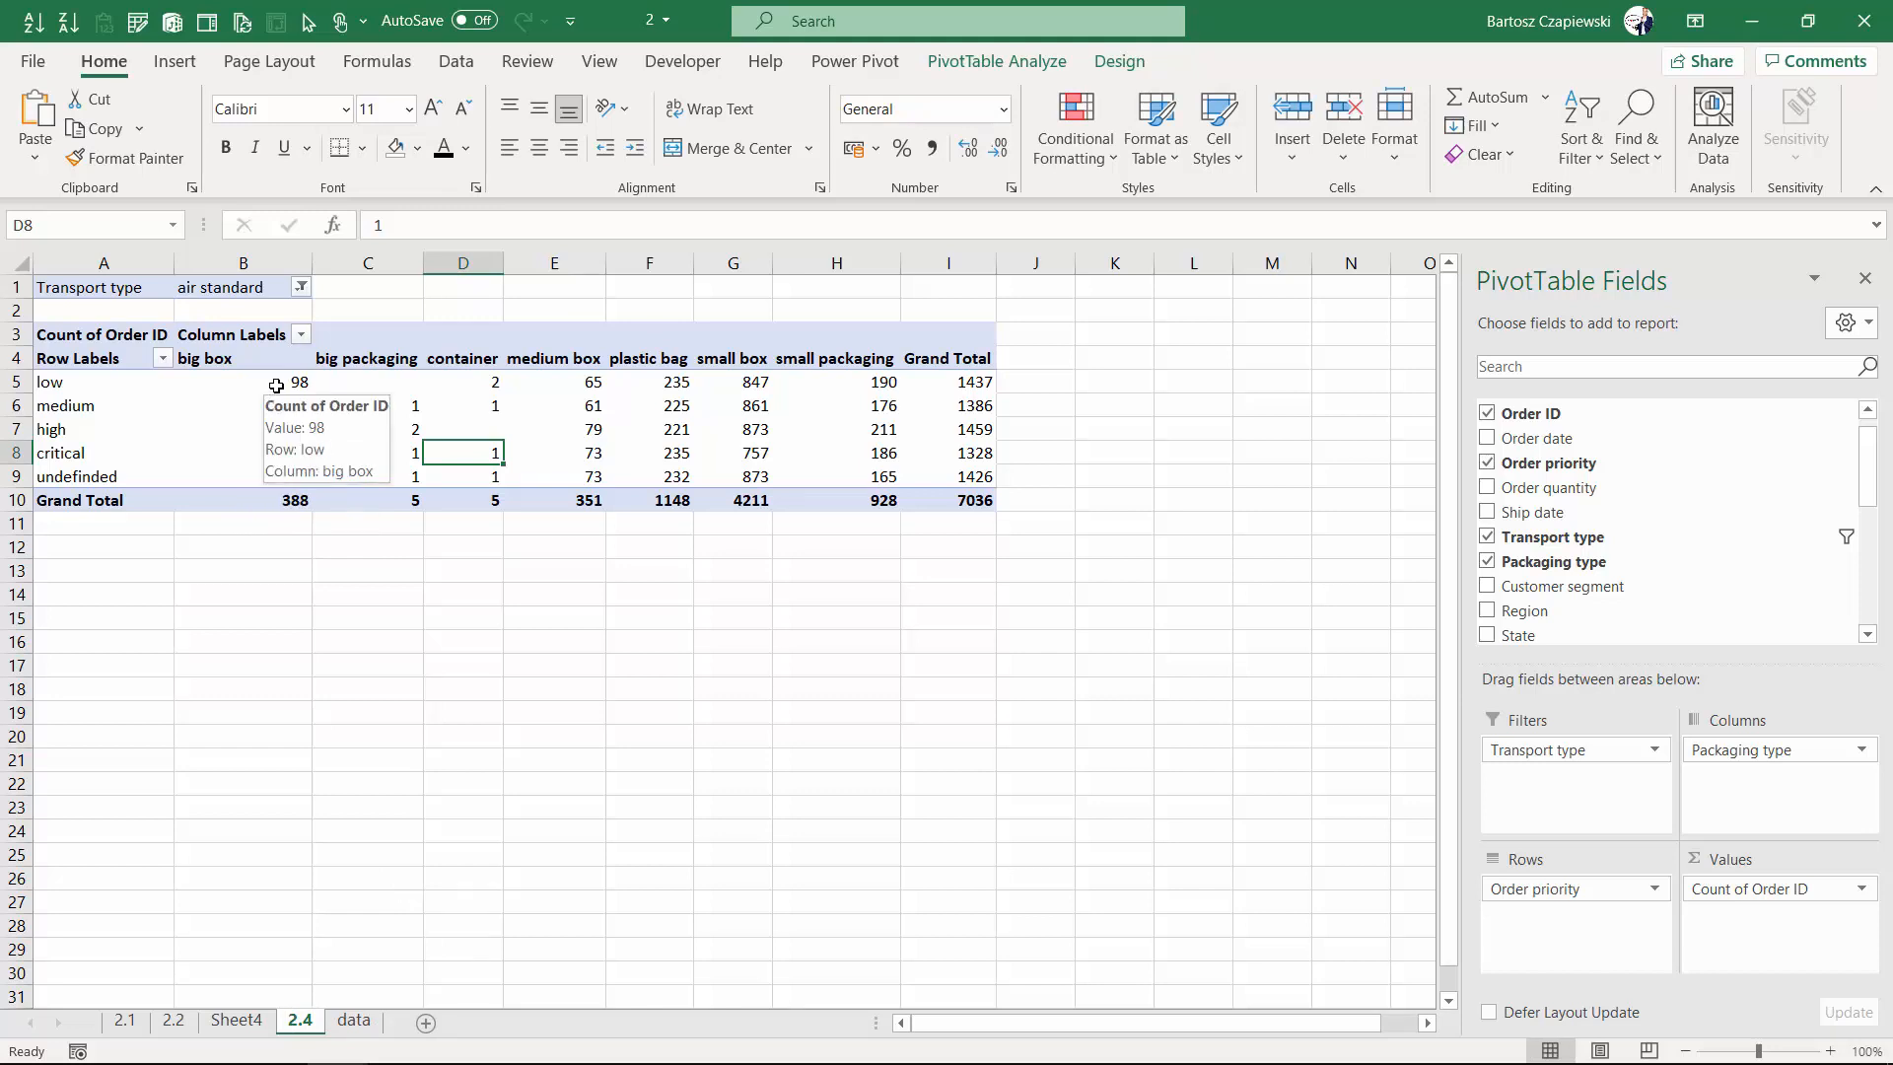
- Drill into the 98 low-priority big box orders in cell B5
click(243, 381)
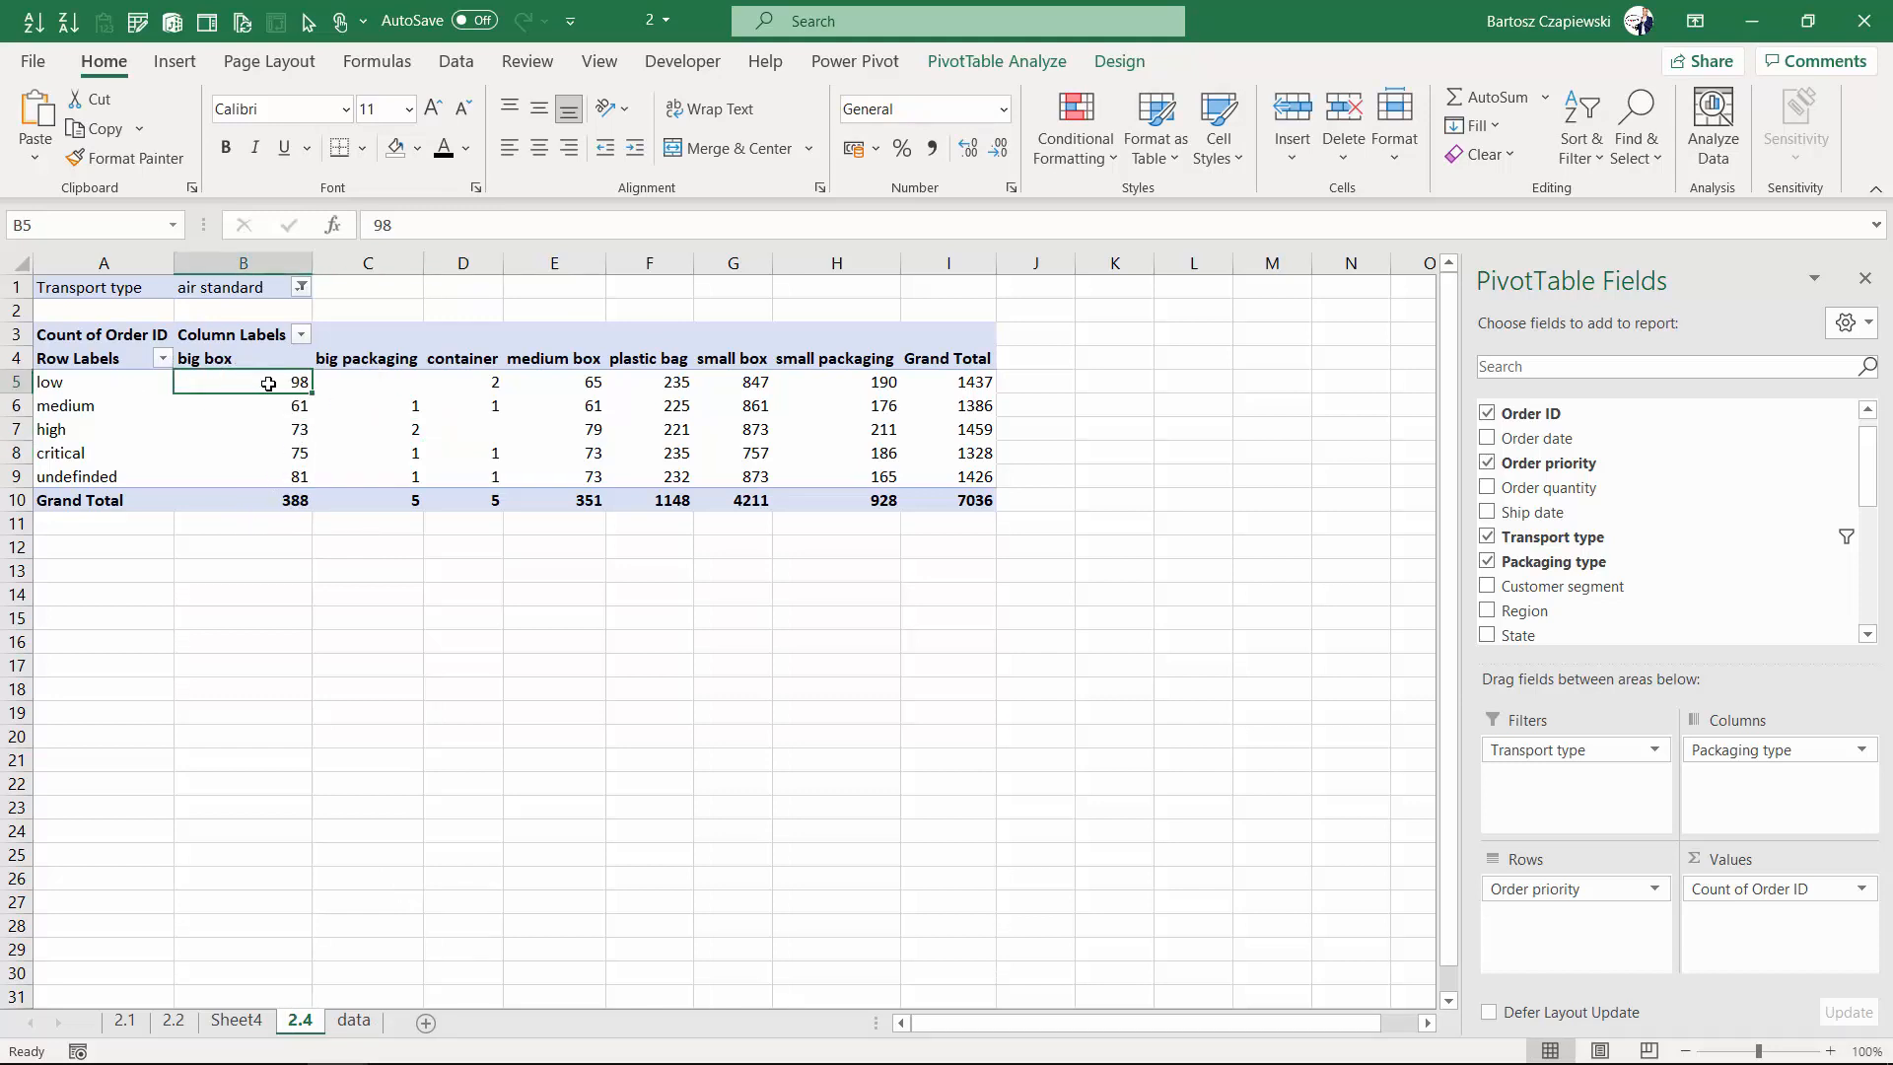
mouse_move(242, 382)
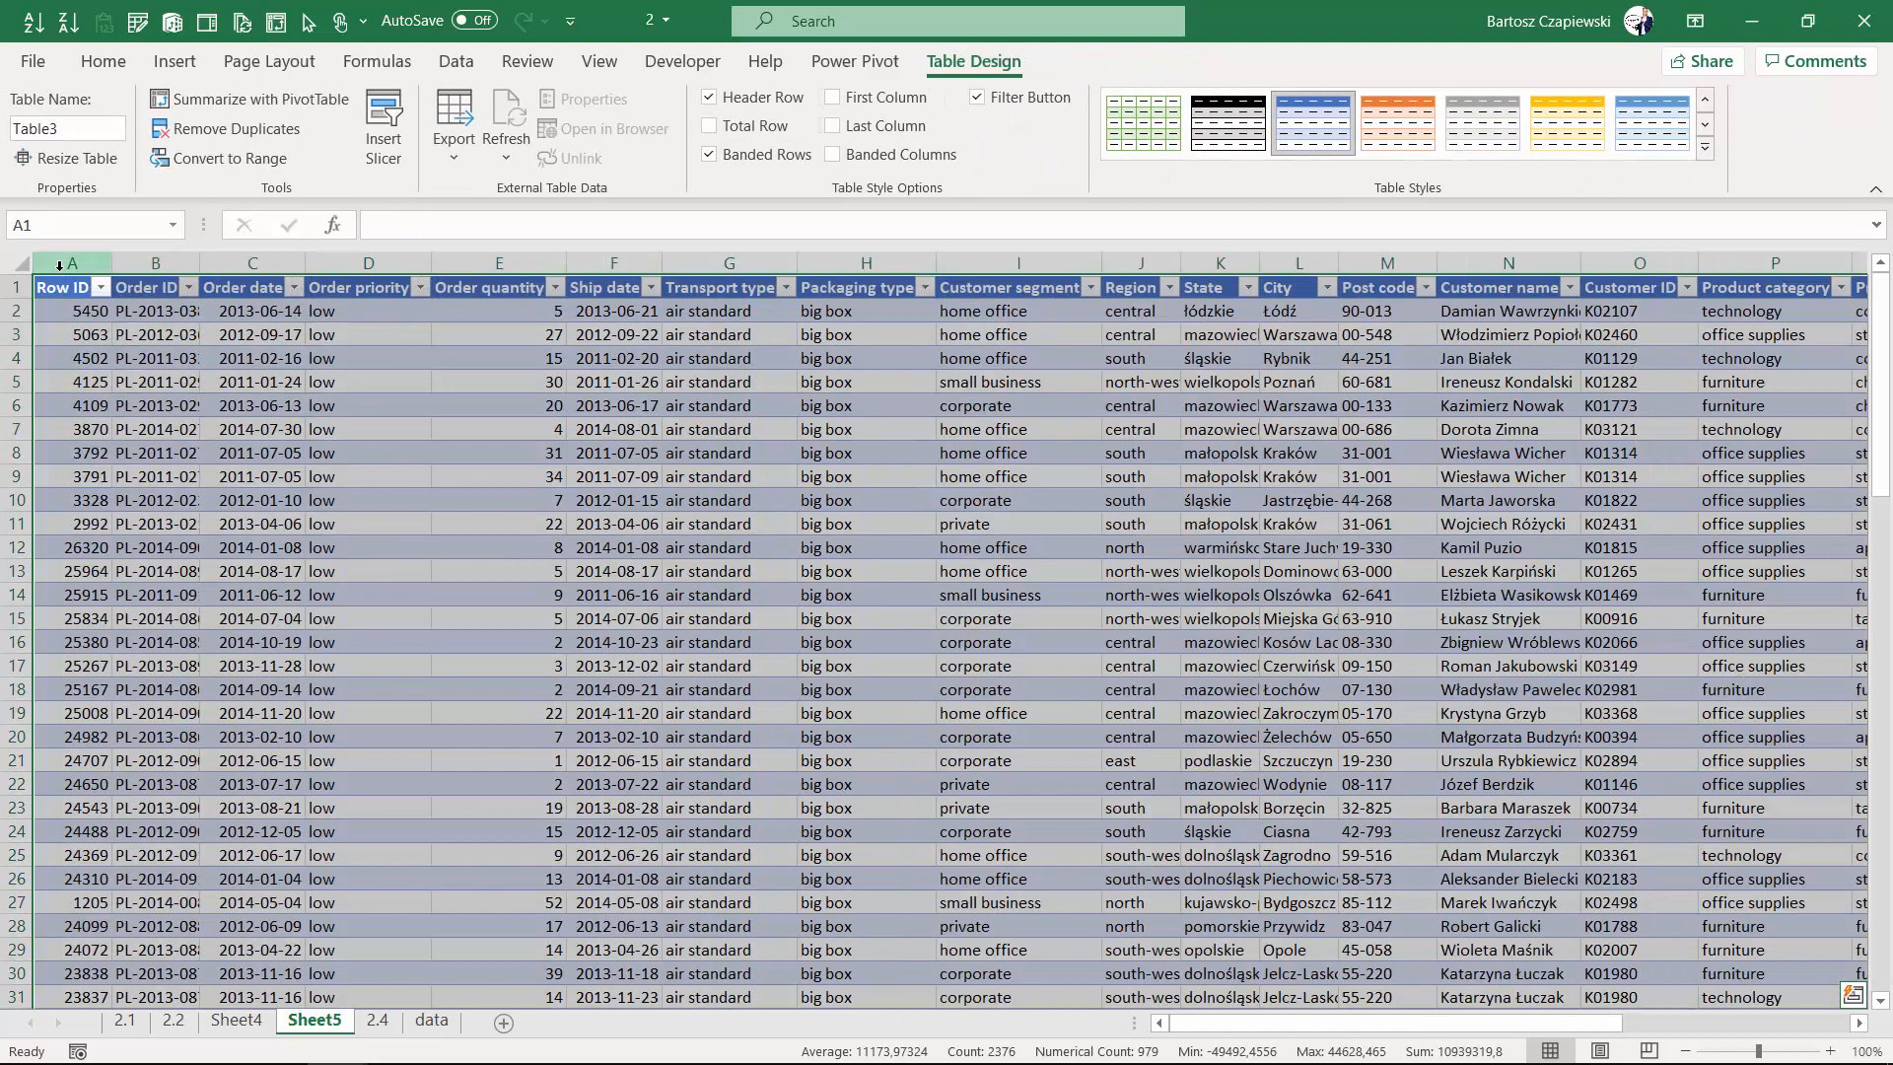
- Check the Sheet5 records' Row IDs, order priority and packaging types
click(70, 286)
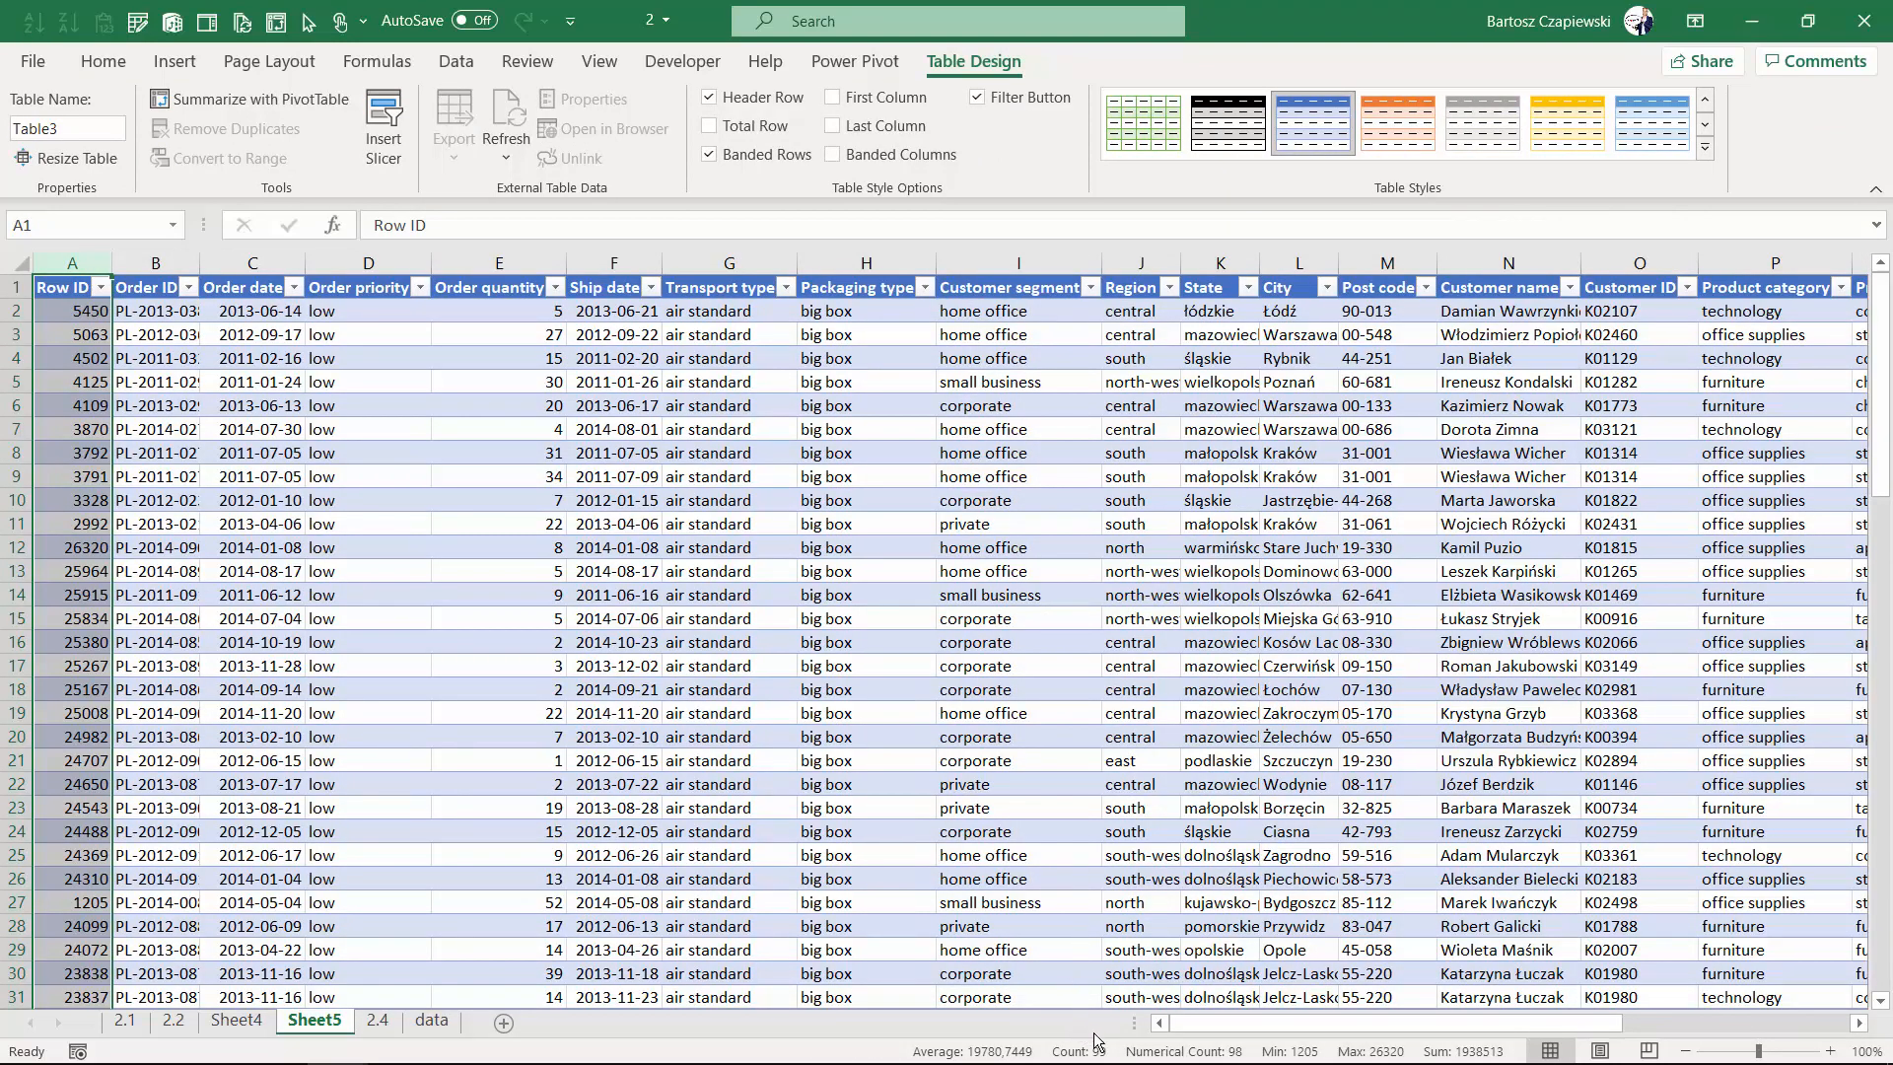
click(367, 310)
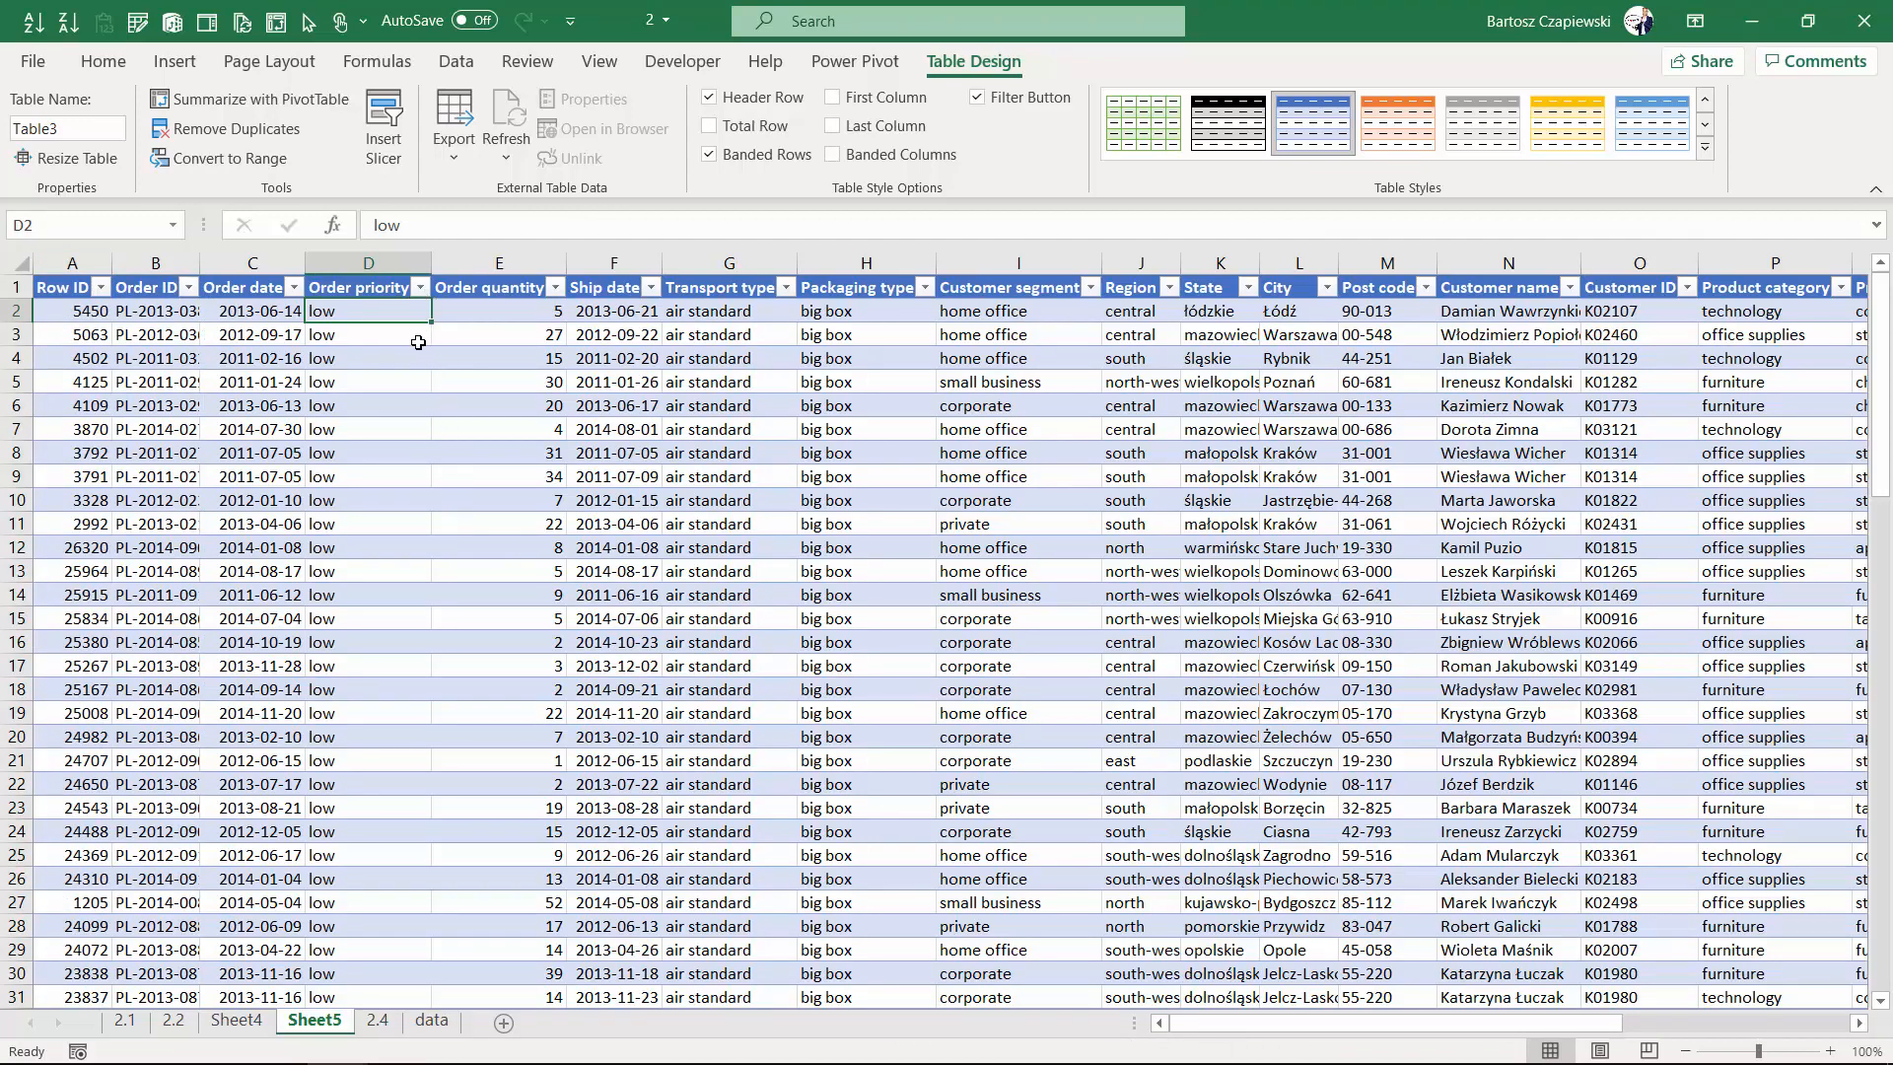
click(424, 287)
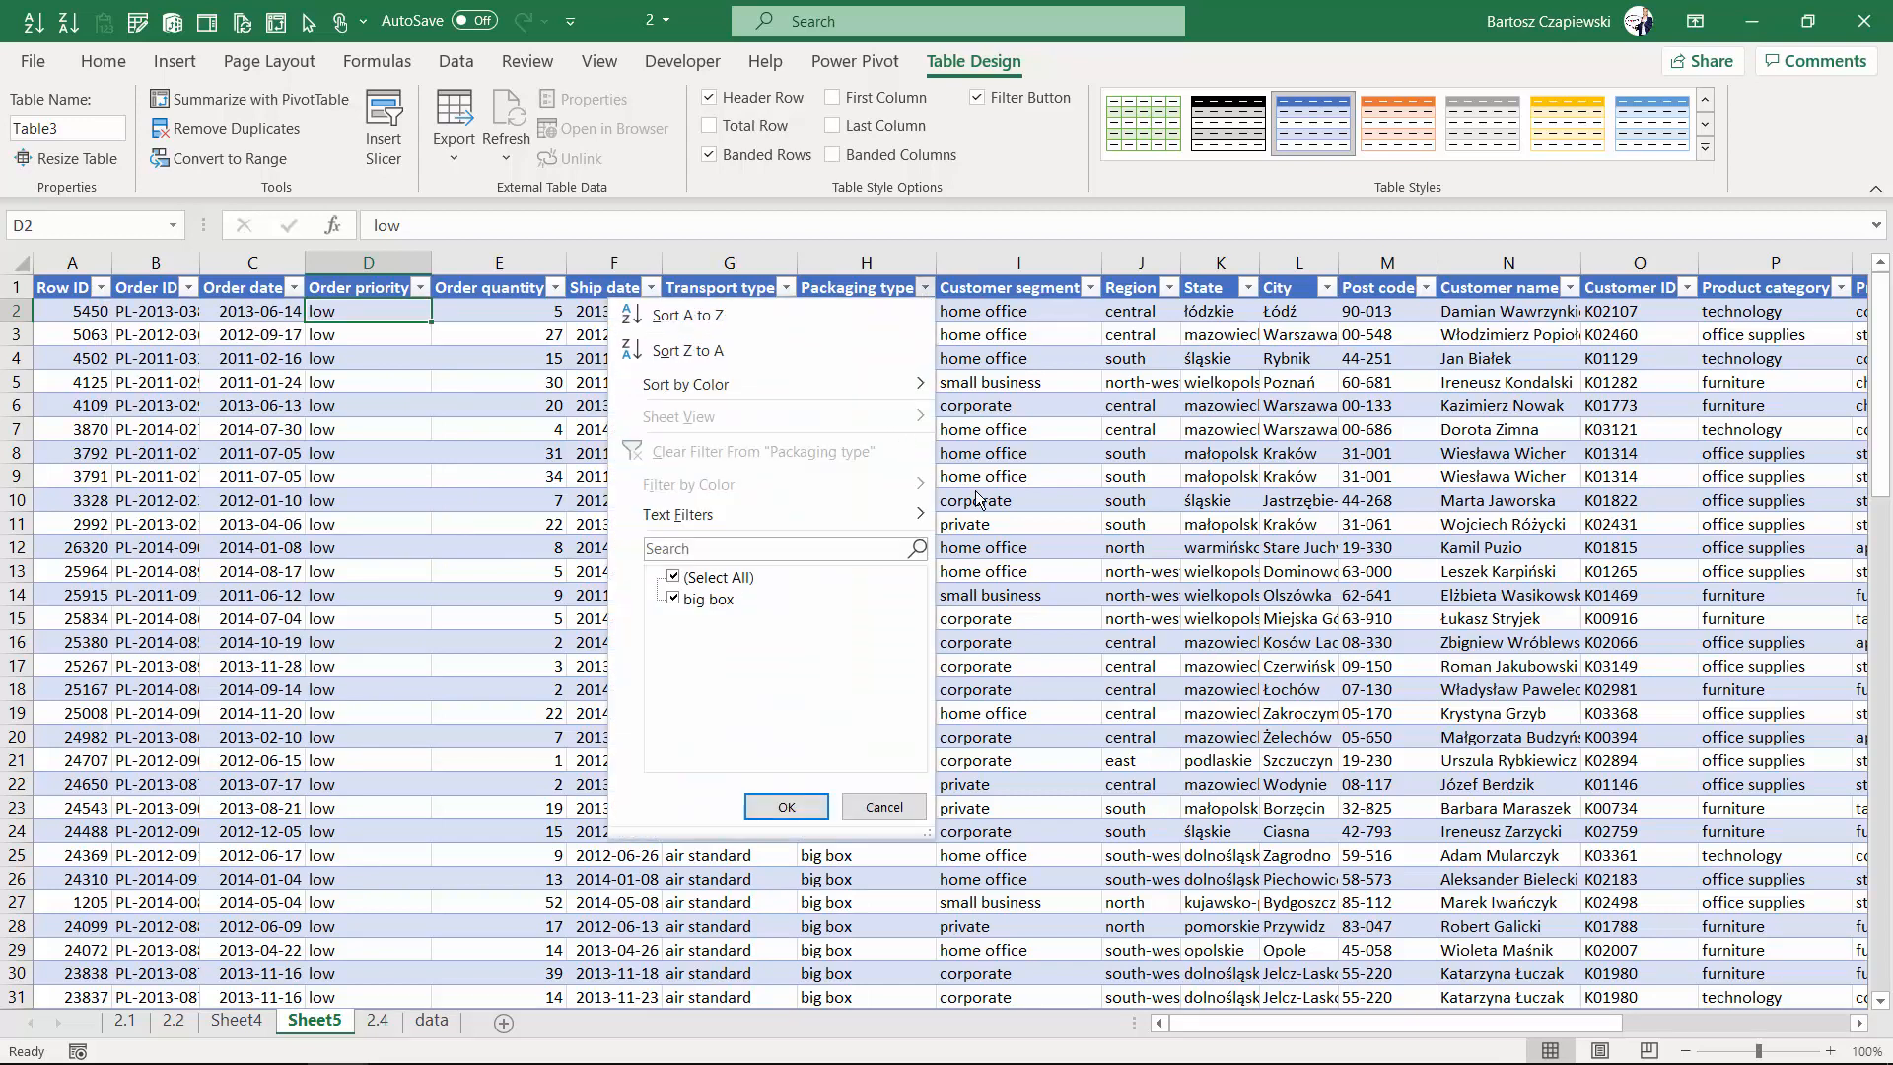
click(800, 287)
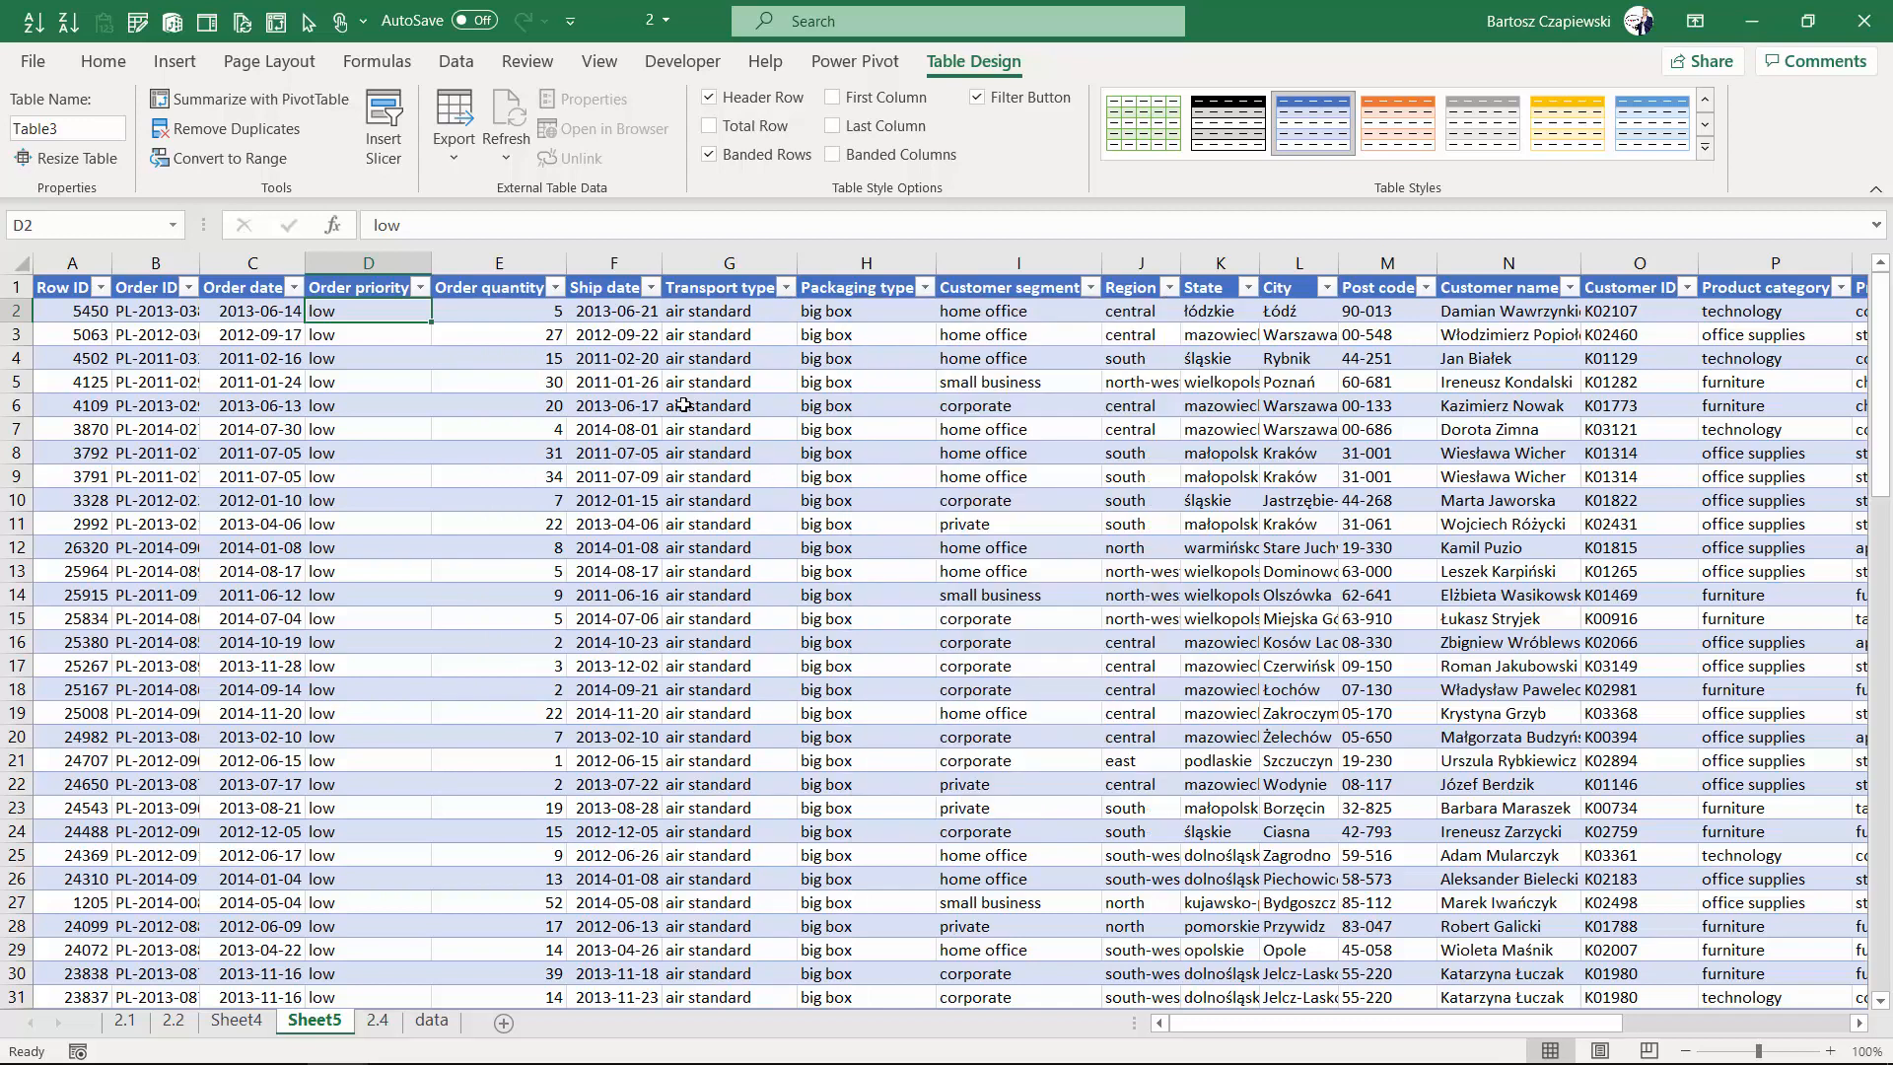
- Check transport type and order quantity values, then return to pivot sheet 2.4
click(728, 404)
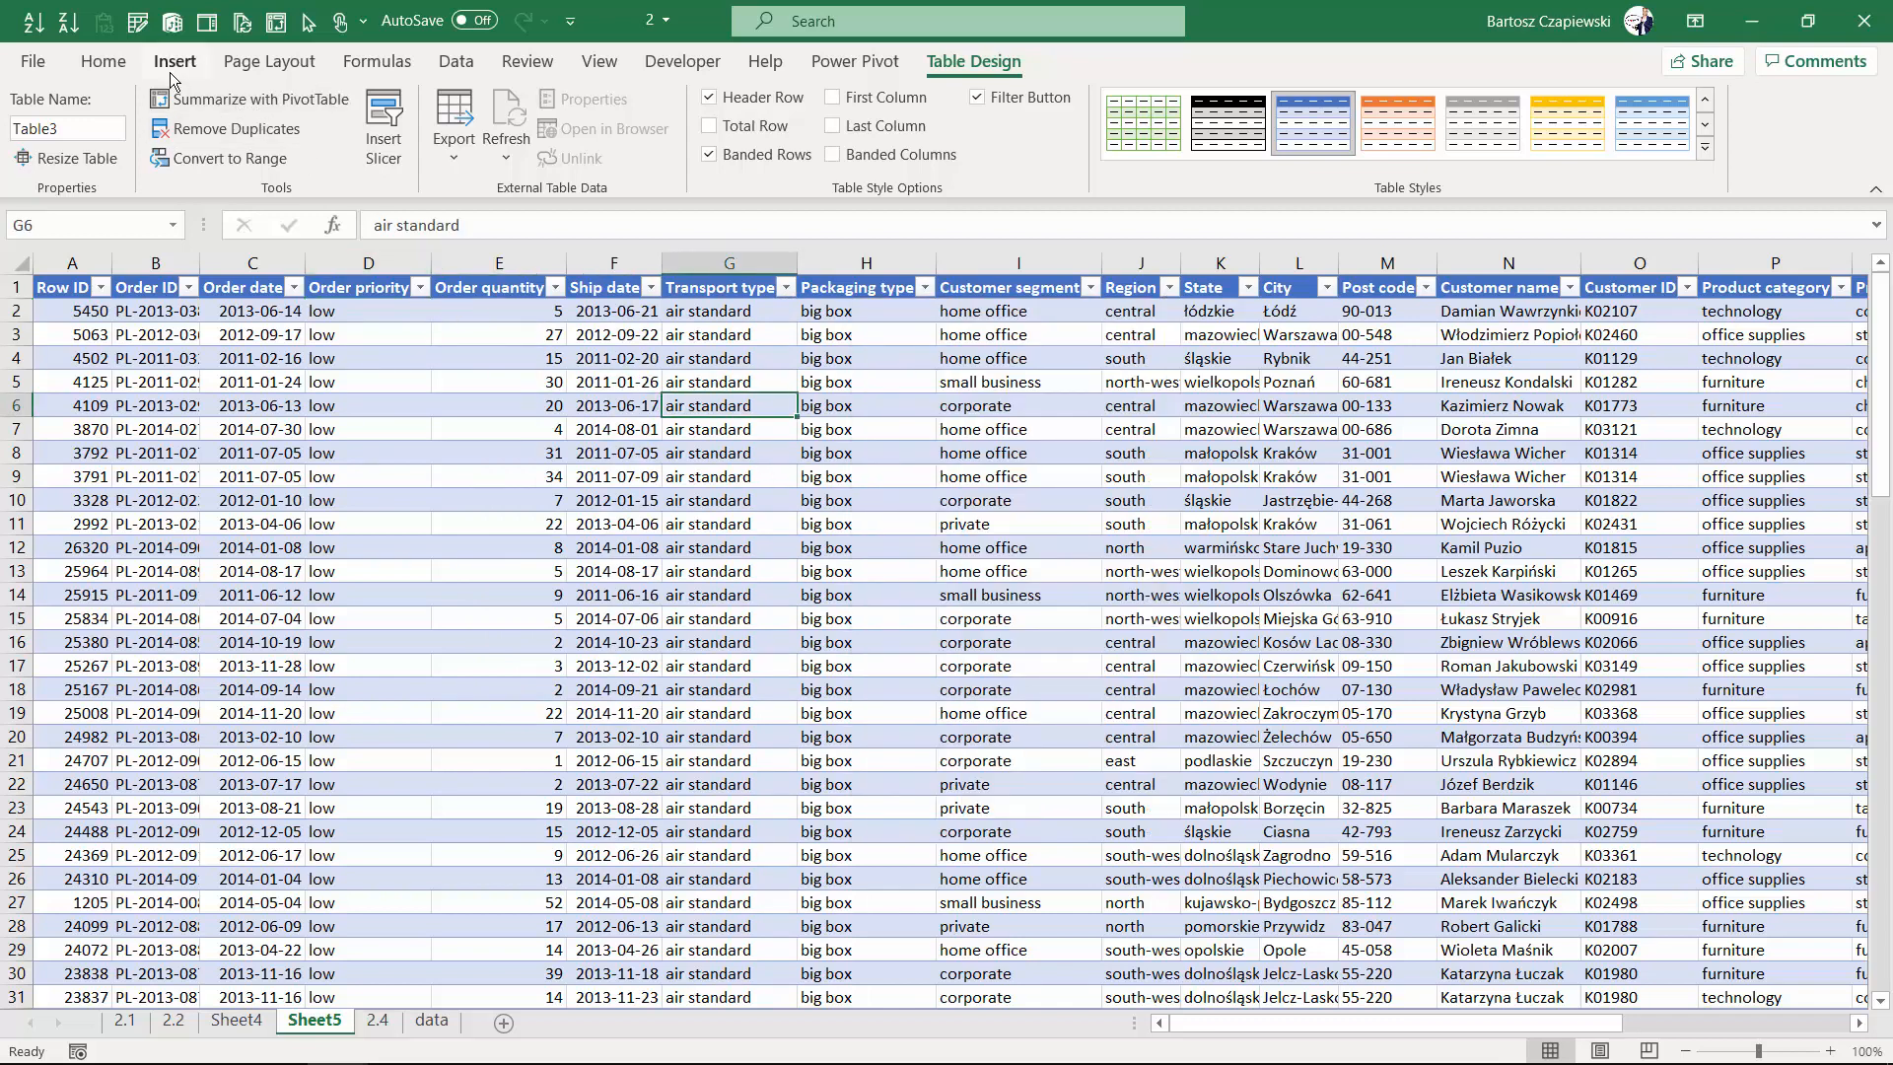
mouse_move(250, 98)
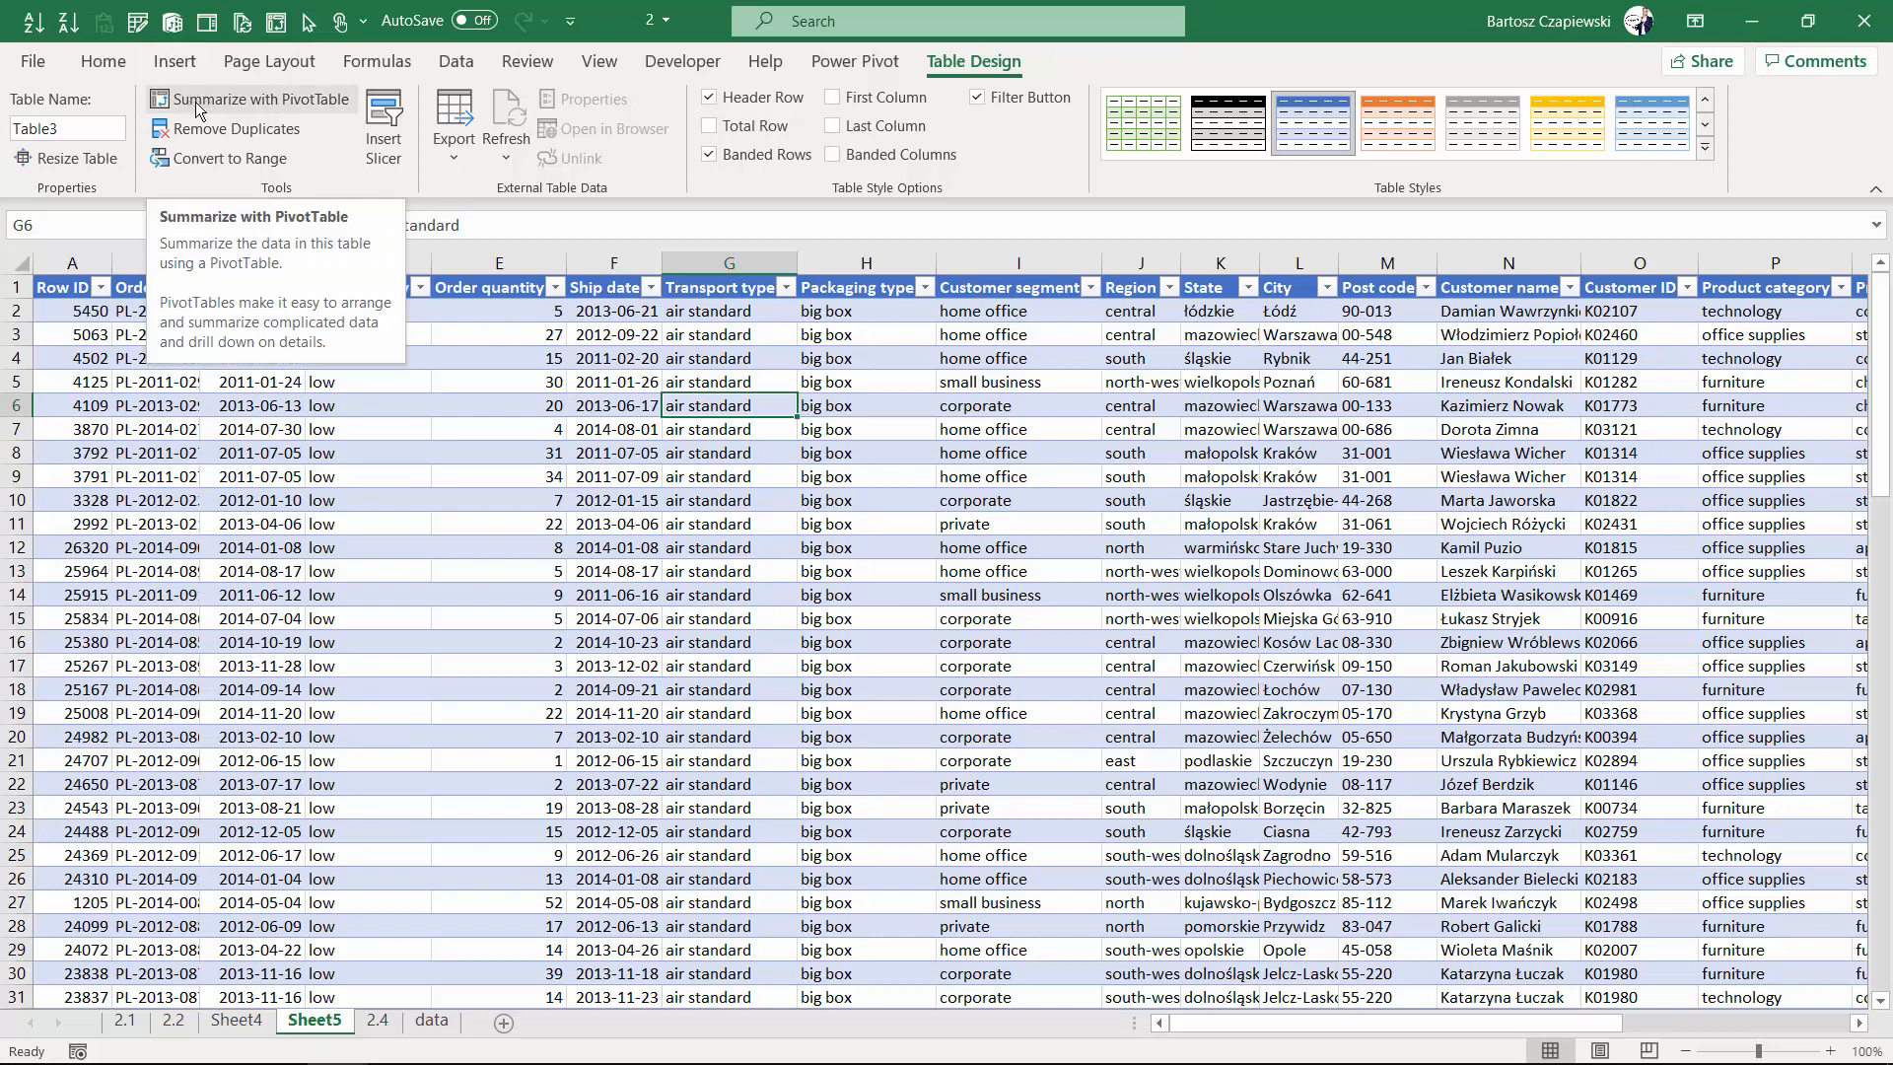
click(173, 62)
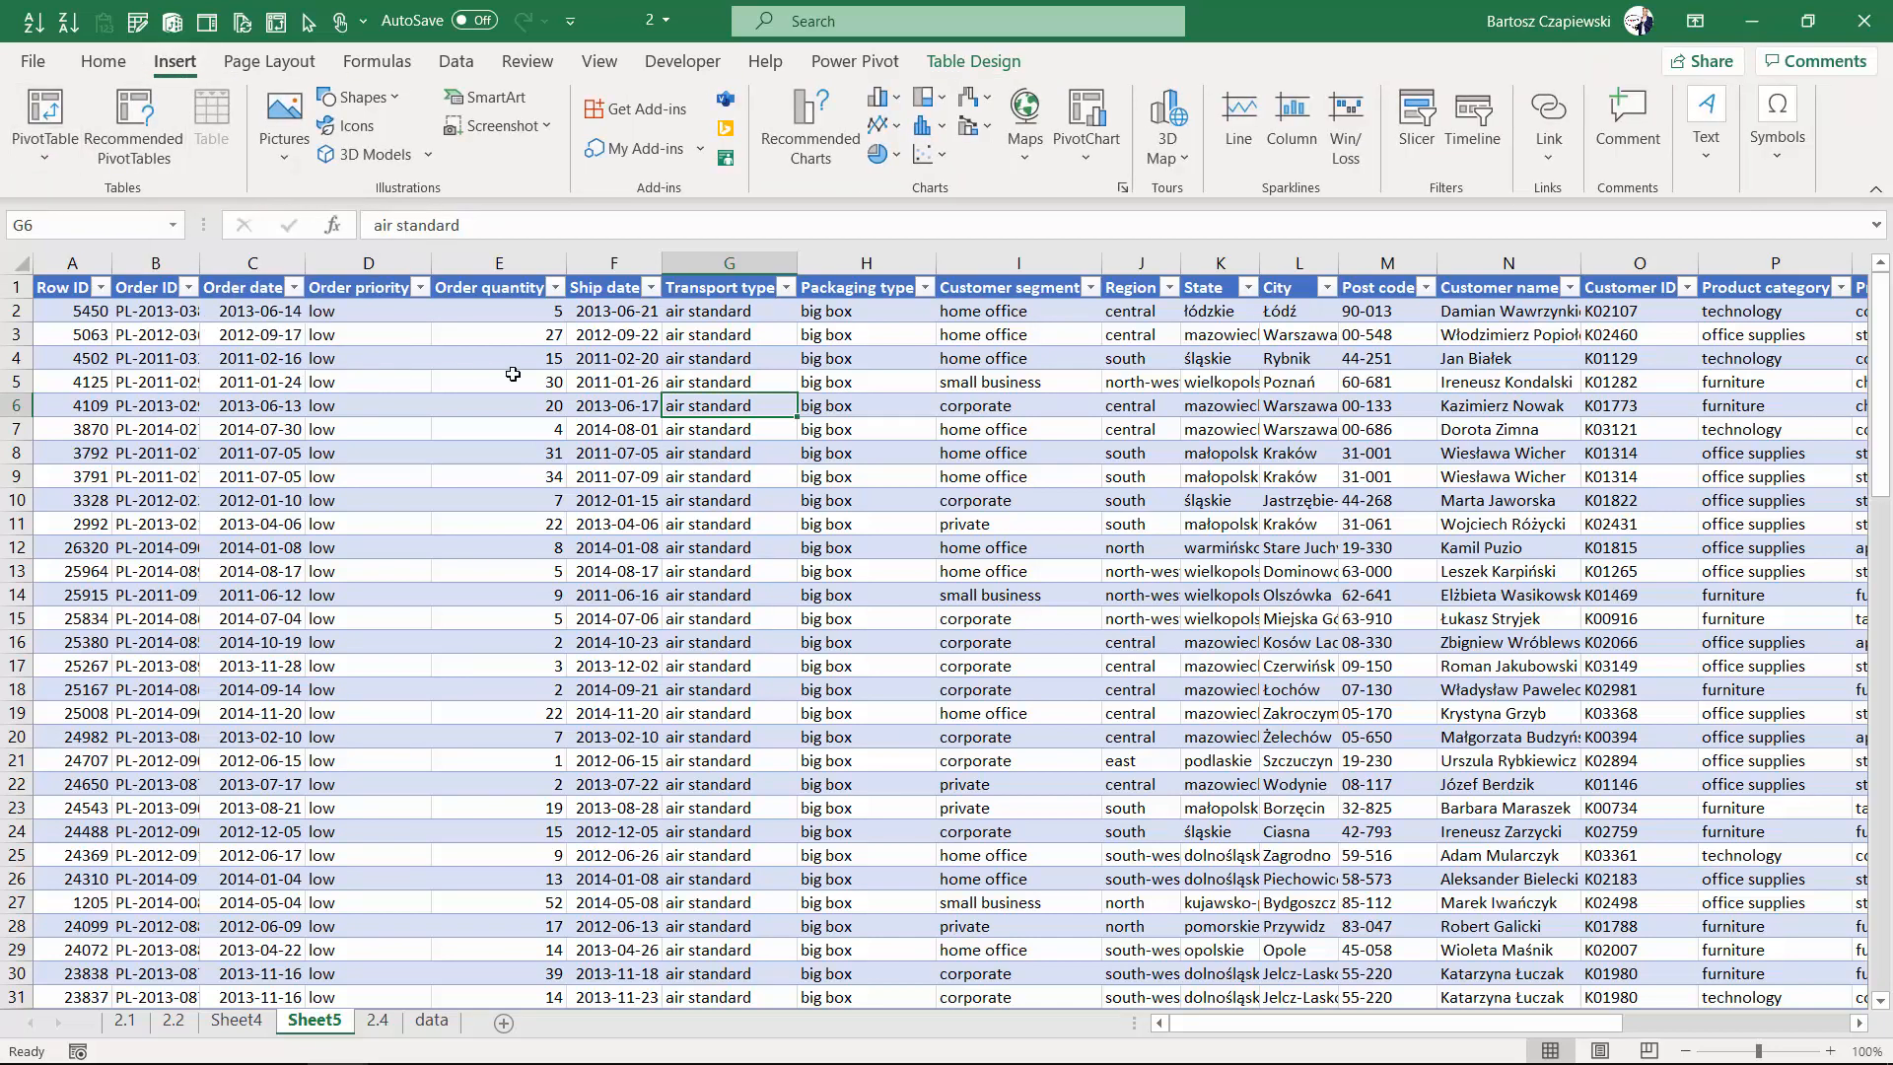
click(499, 381)
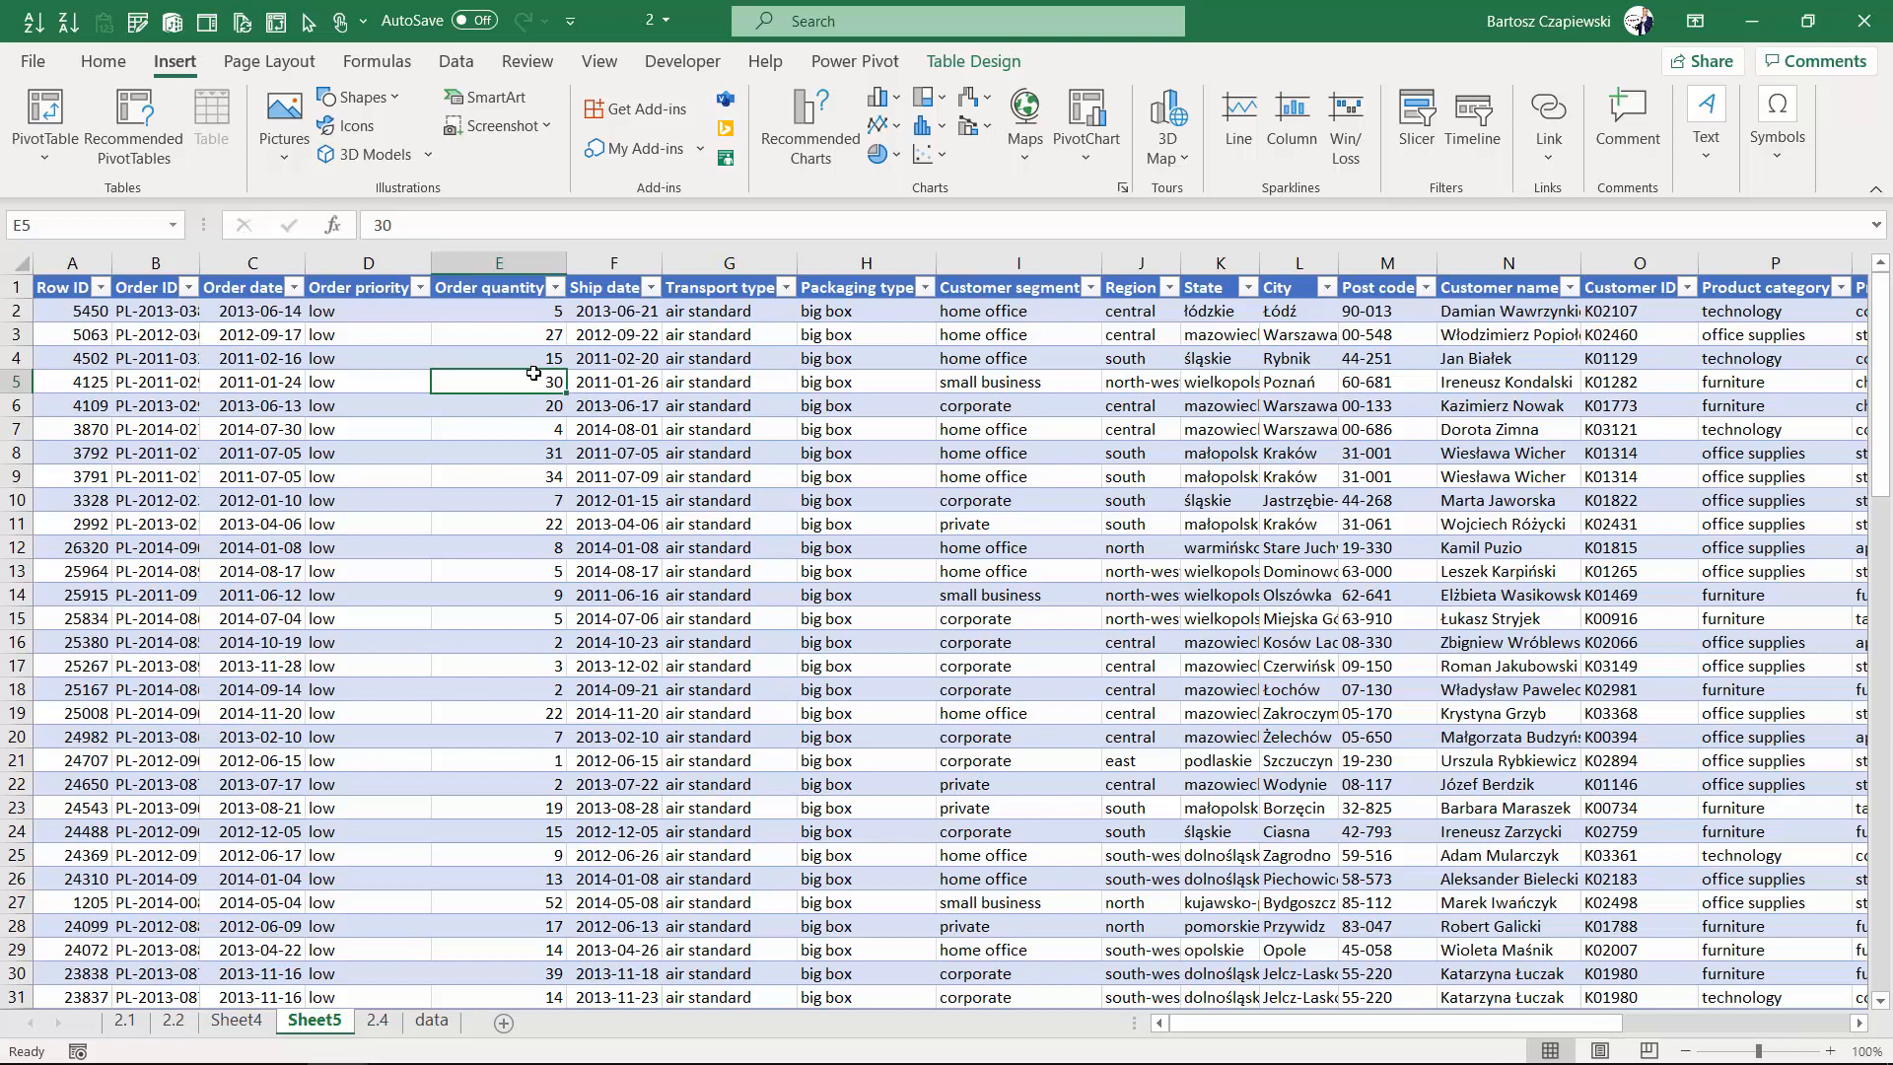
mouse_move(377, 1021)
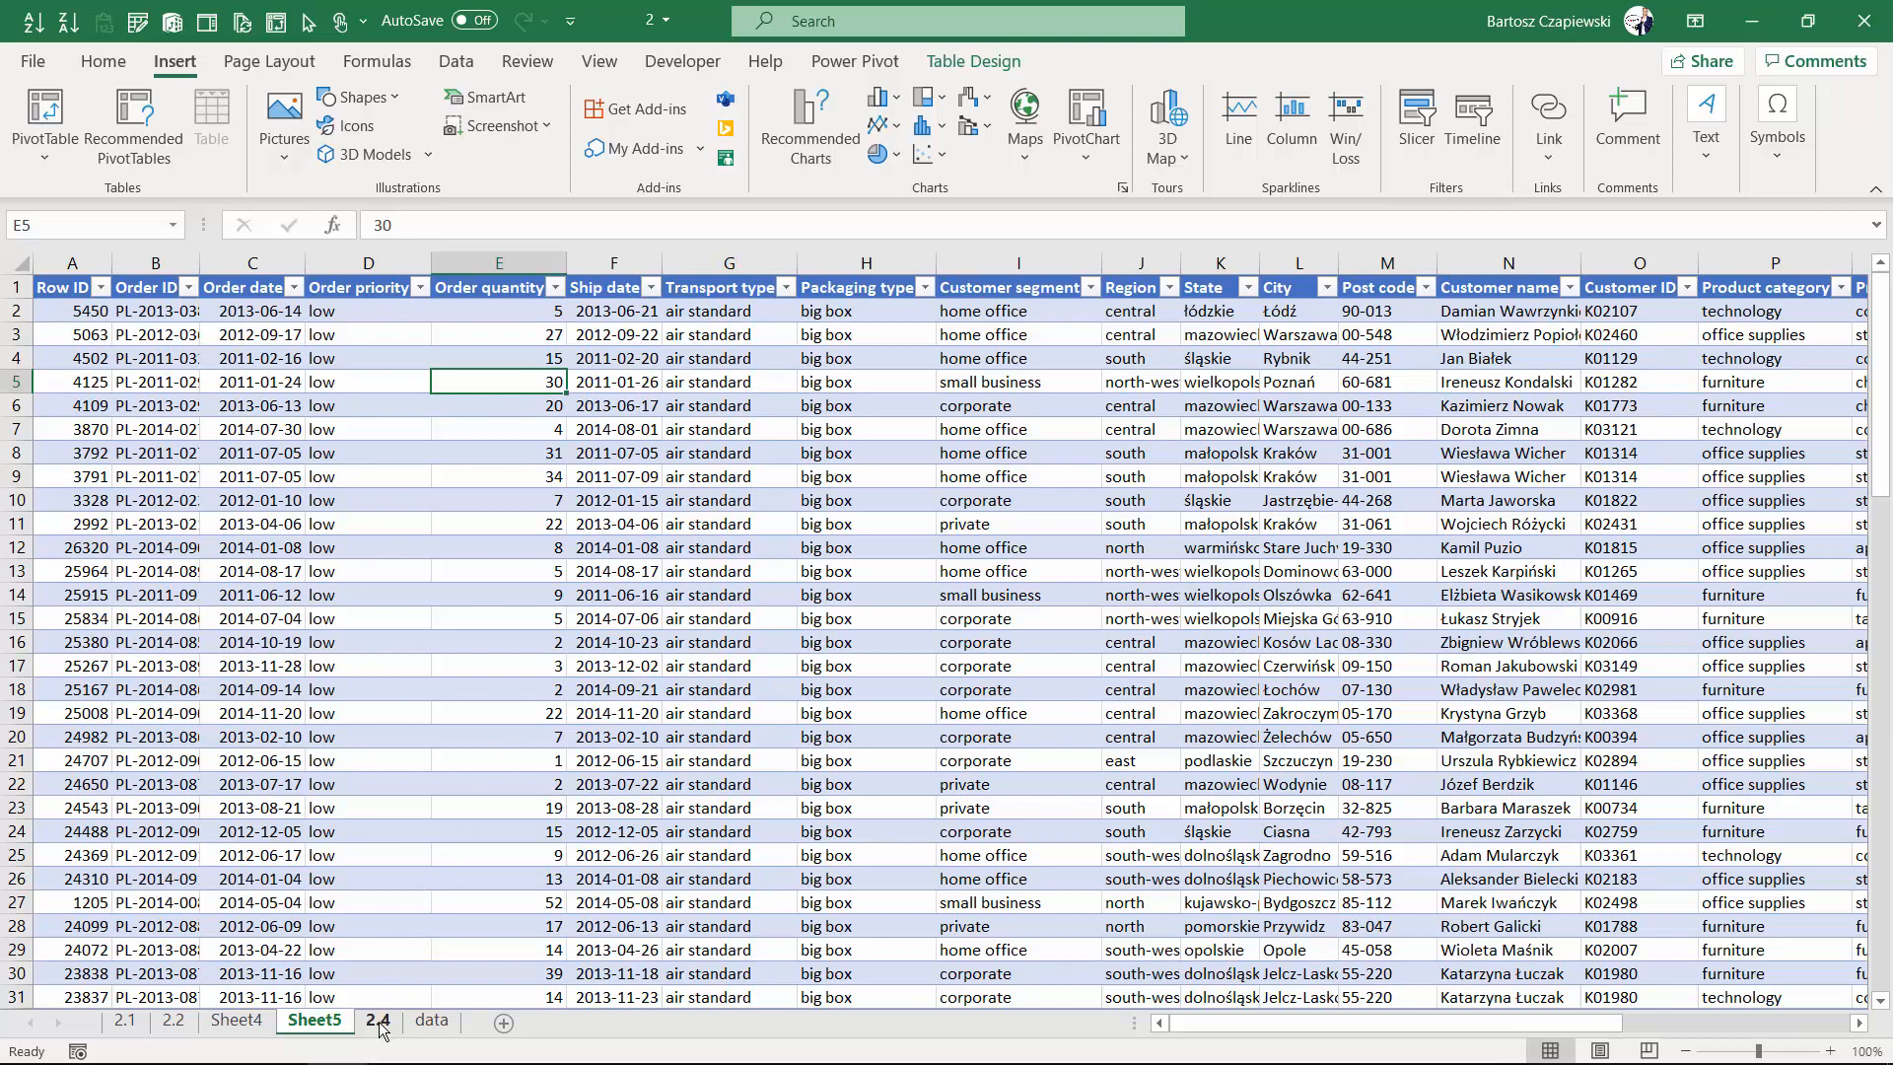
click(378, 1021)
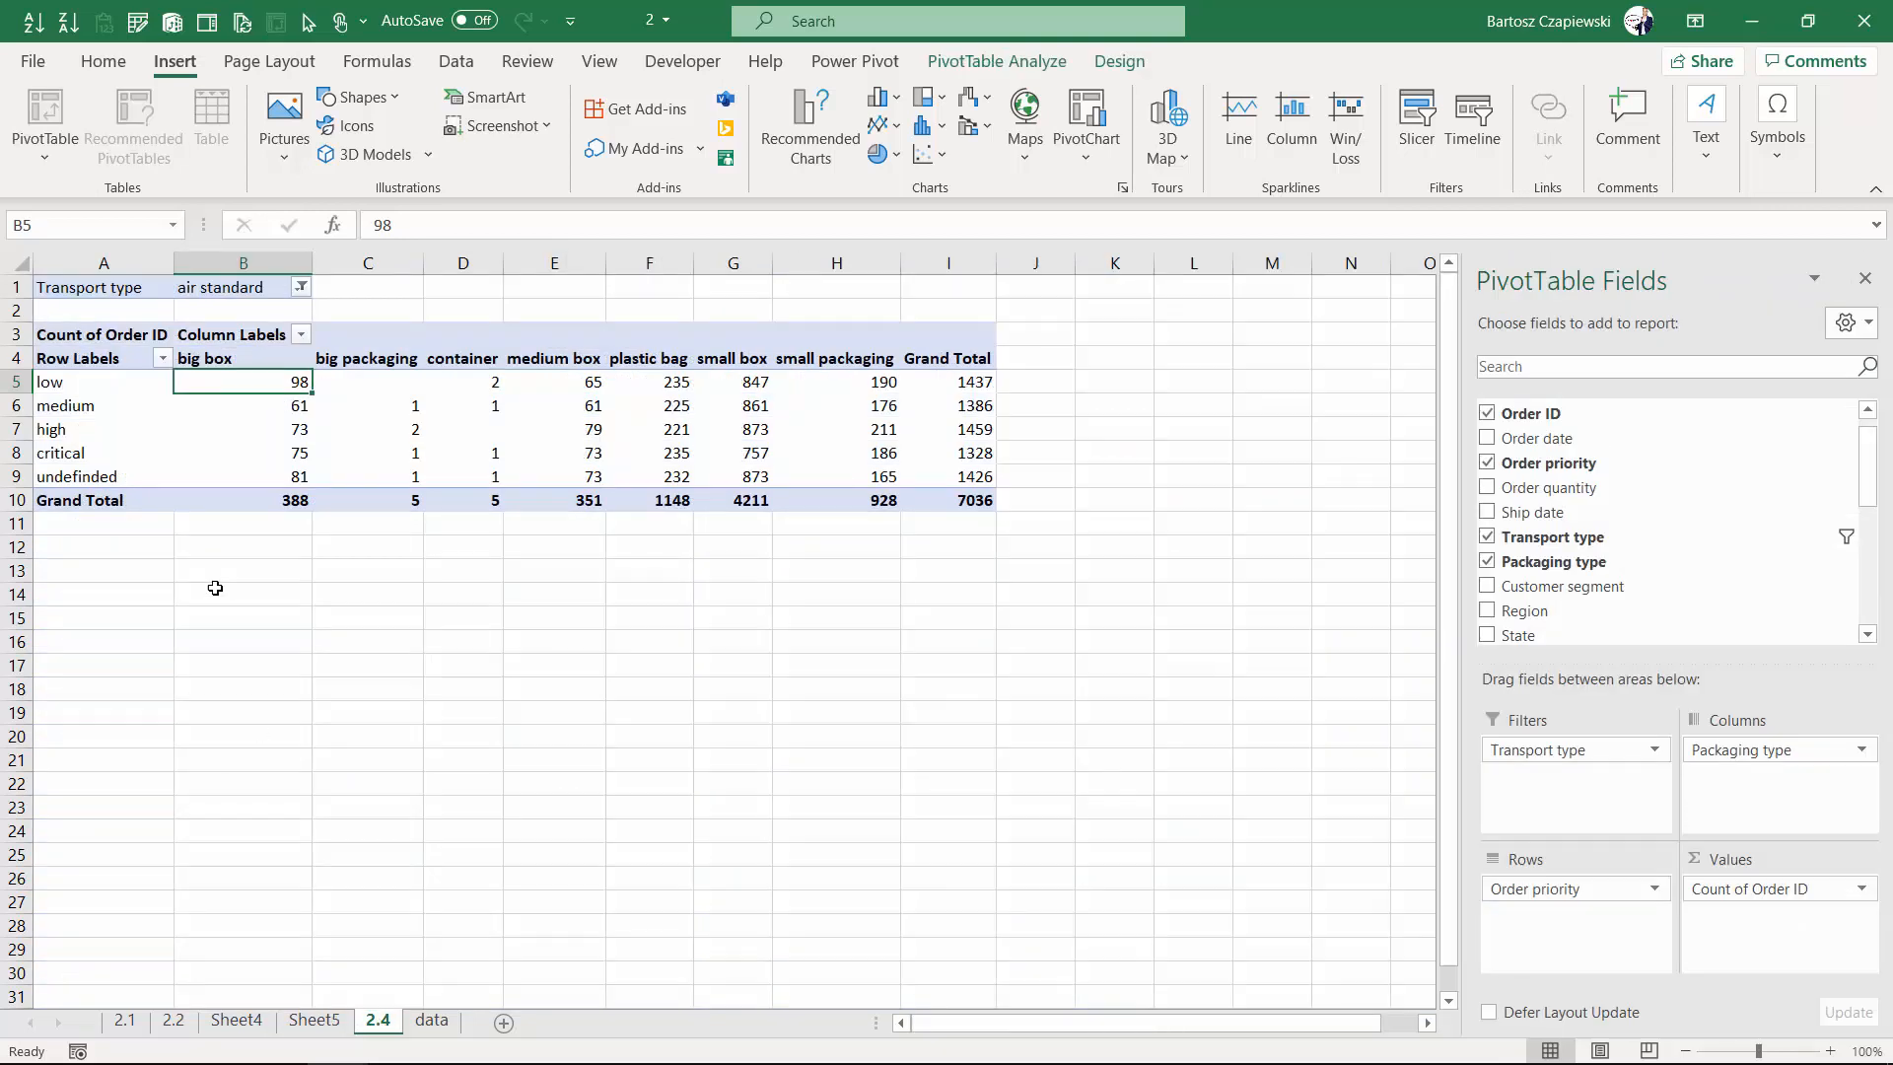
mouse_move(188, 509)
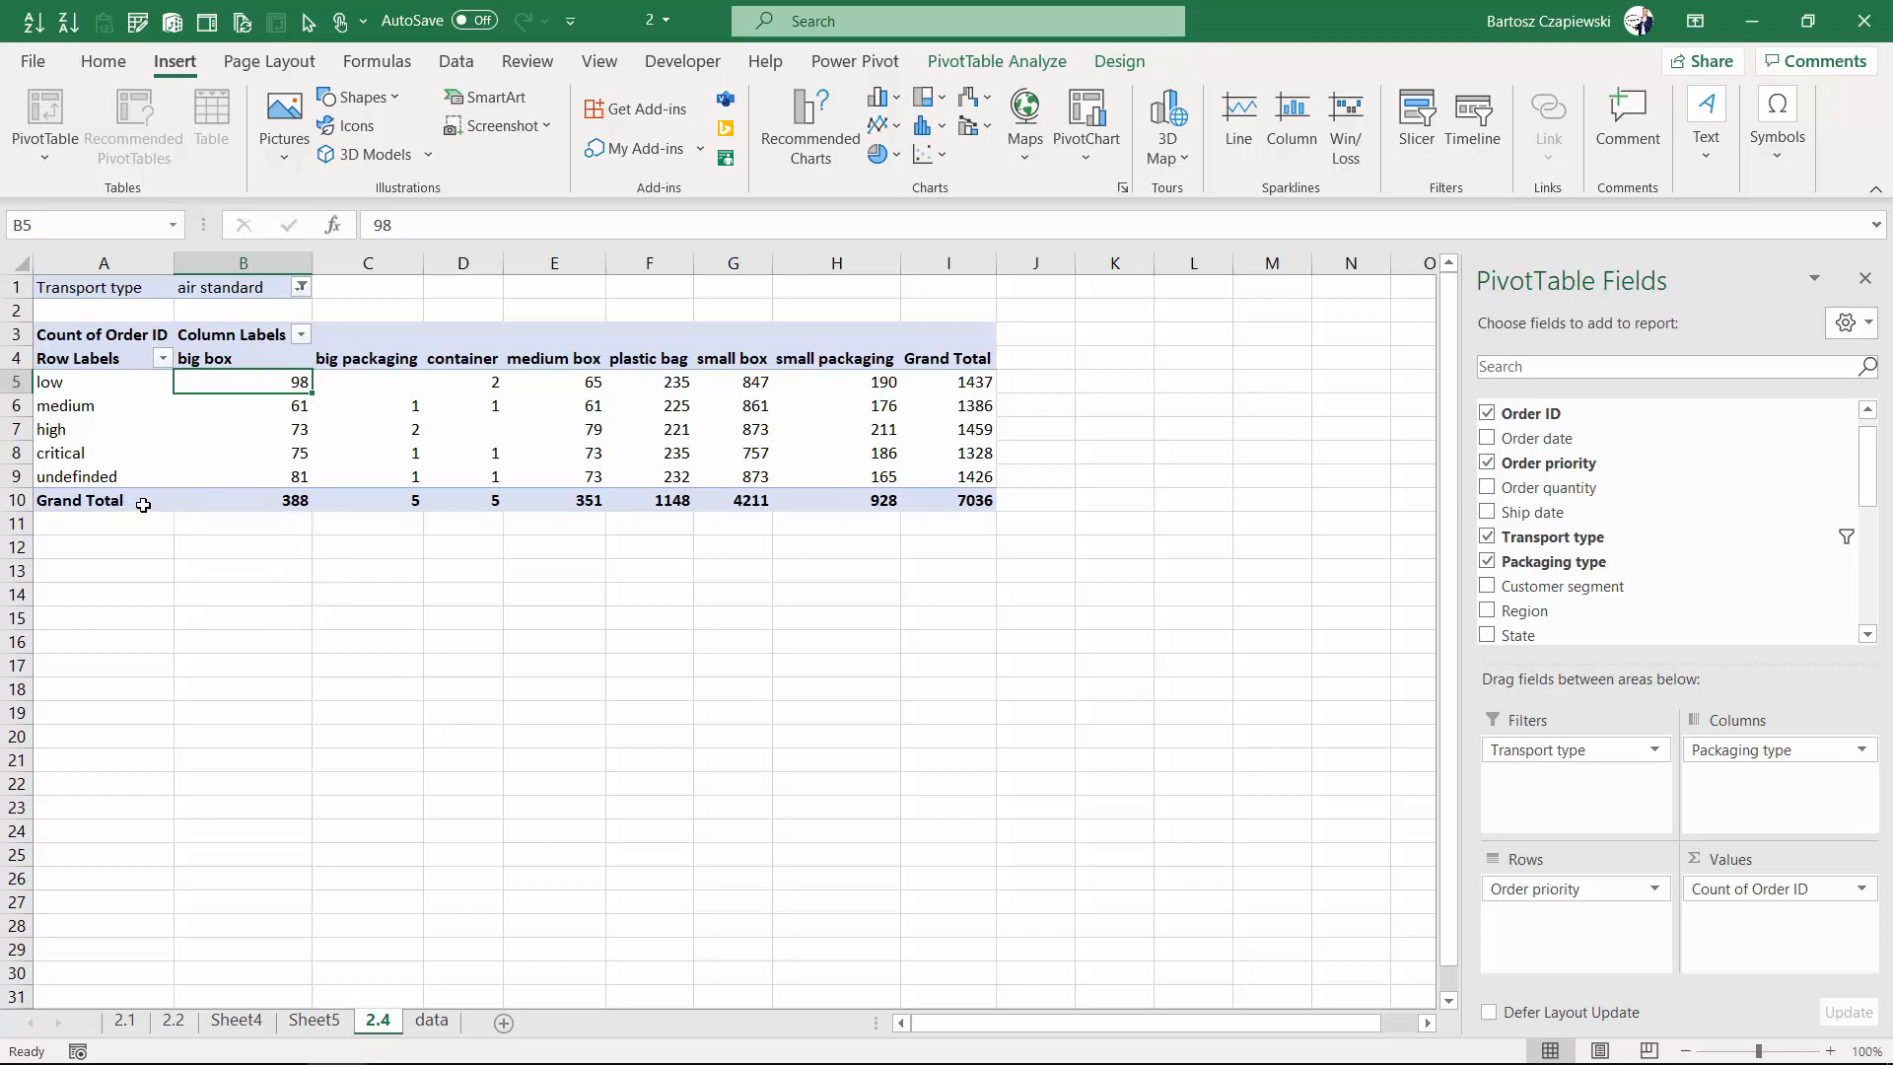
mouse_move(558, 528)
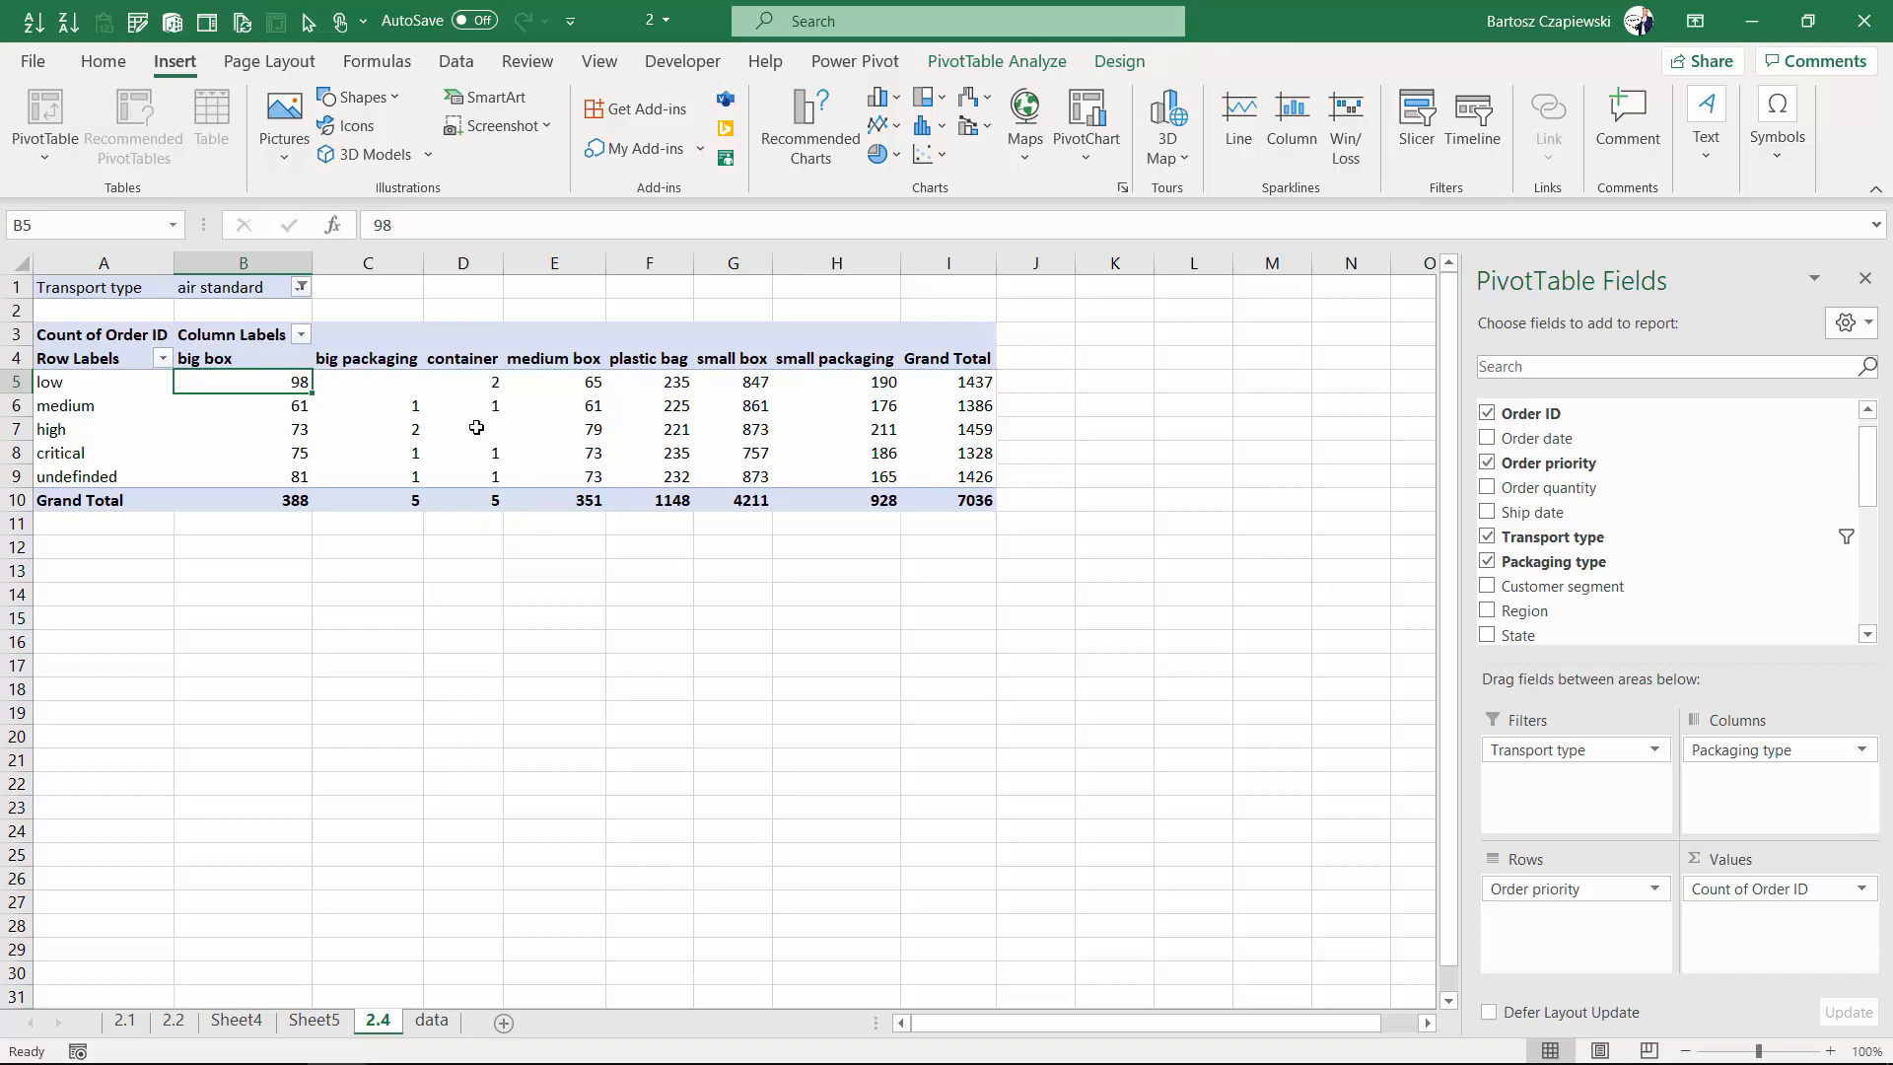
- Drill into the container Grand Total of 5 in cell D10
click(462, 500)
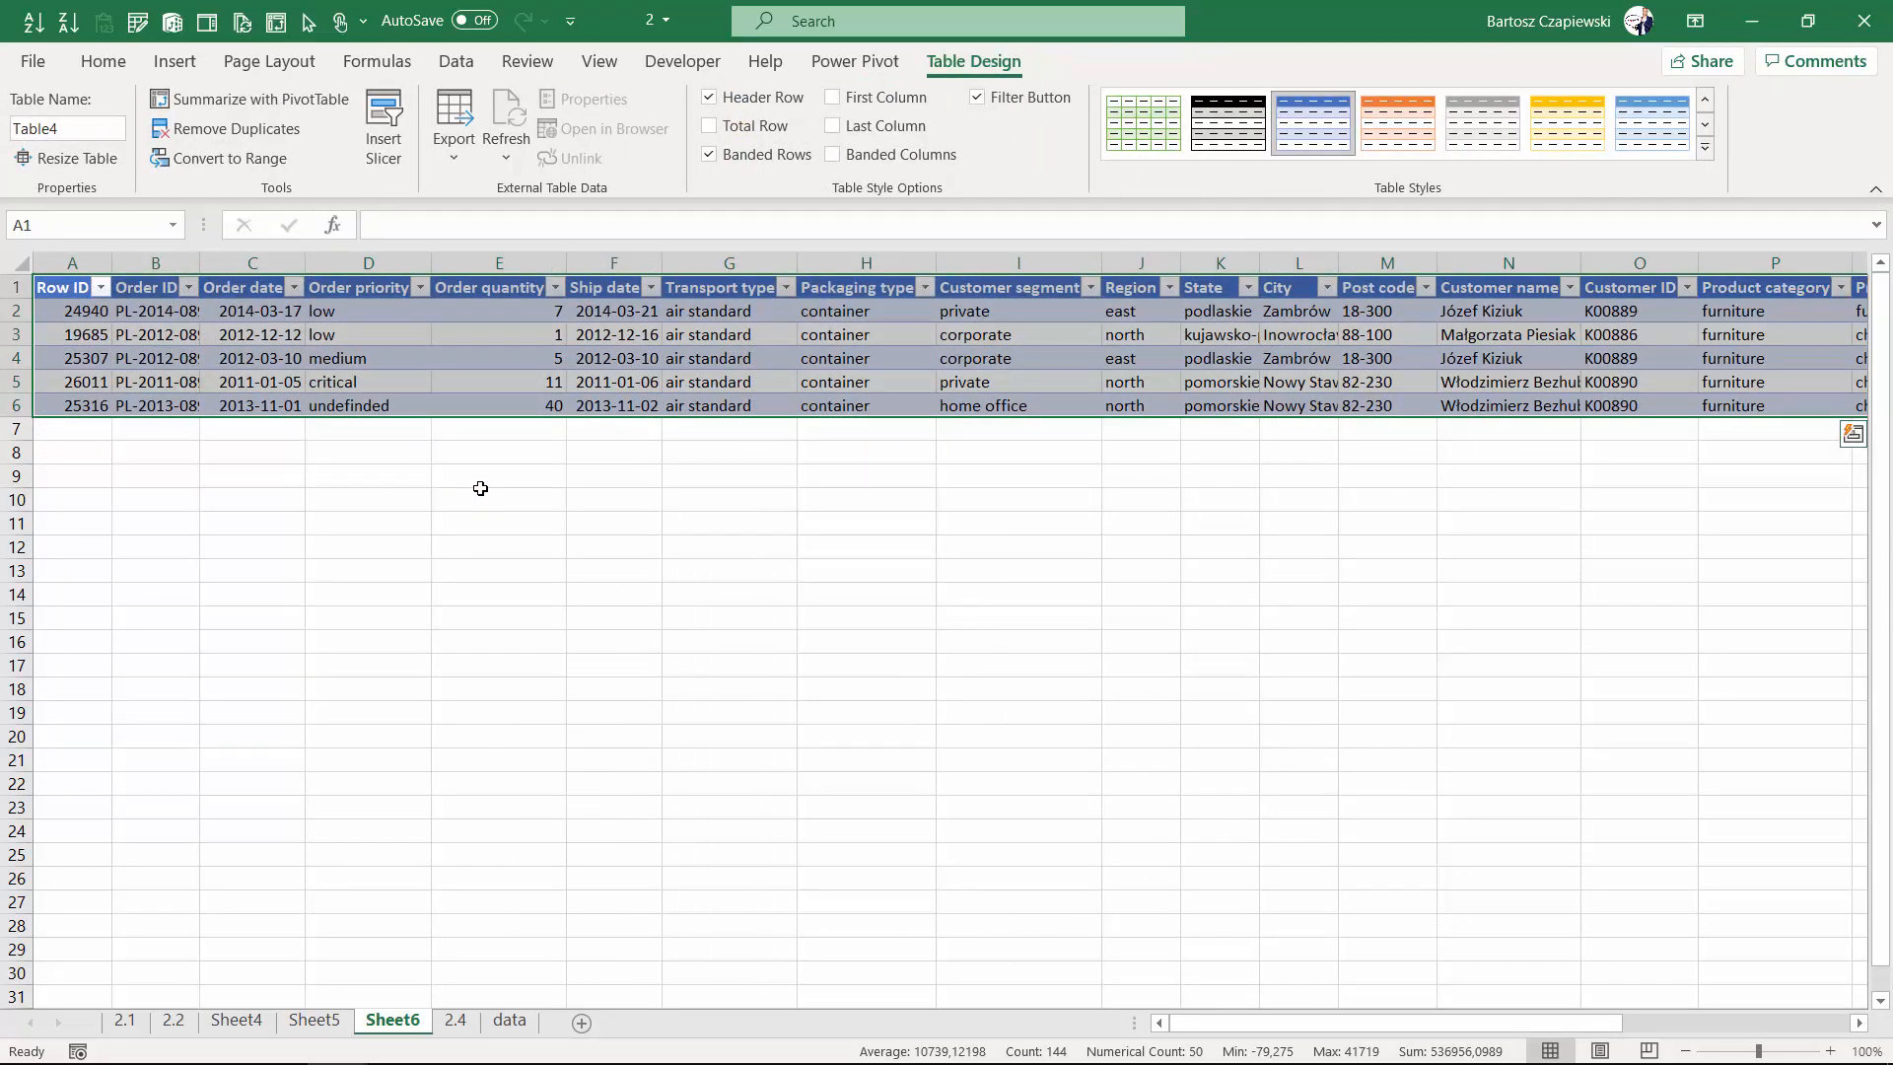
mouse_move(622, 407)
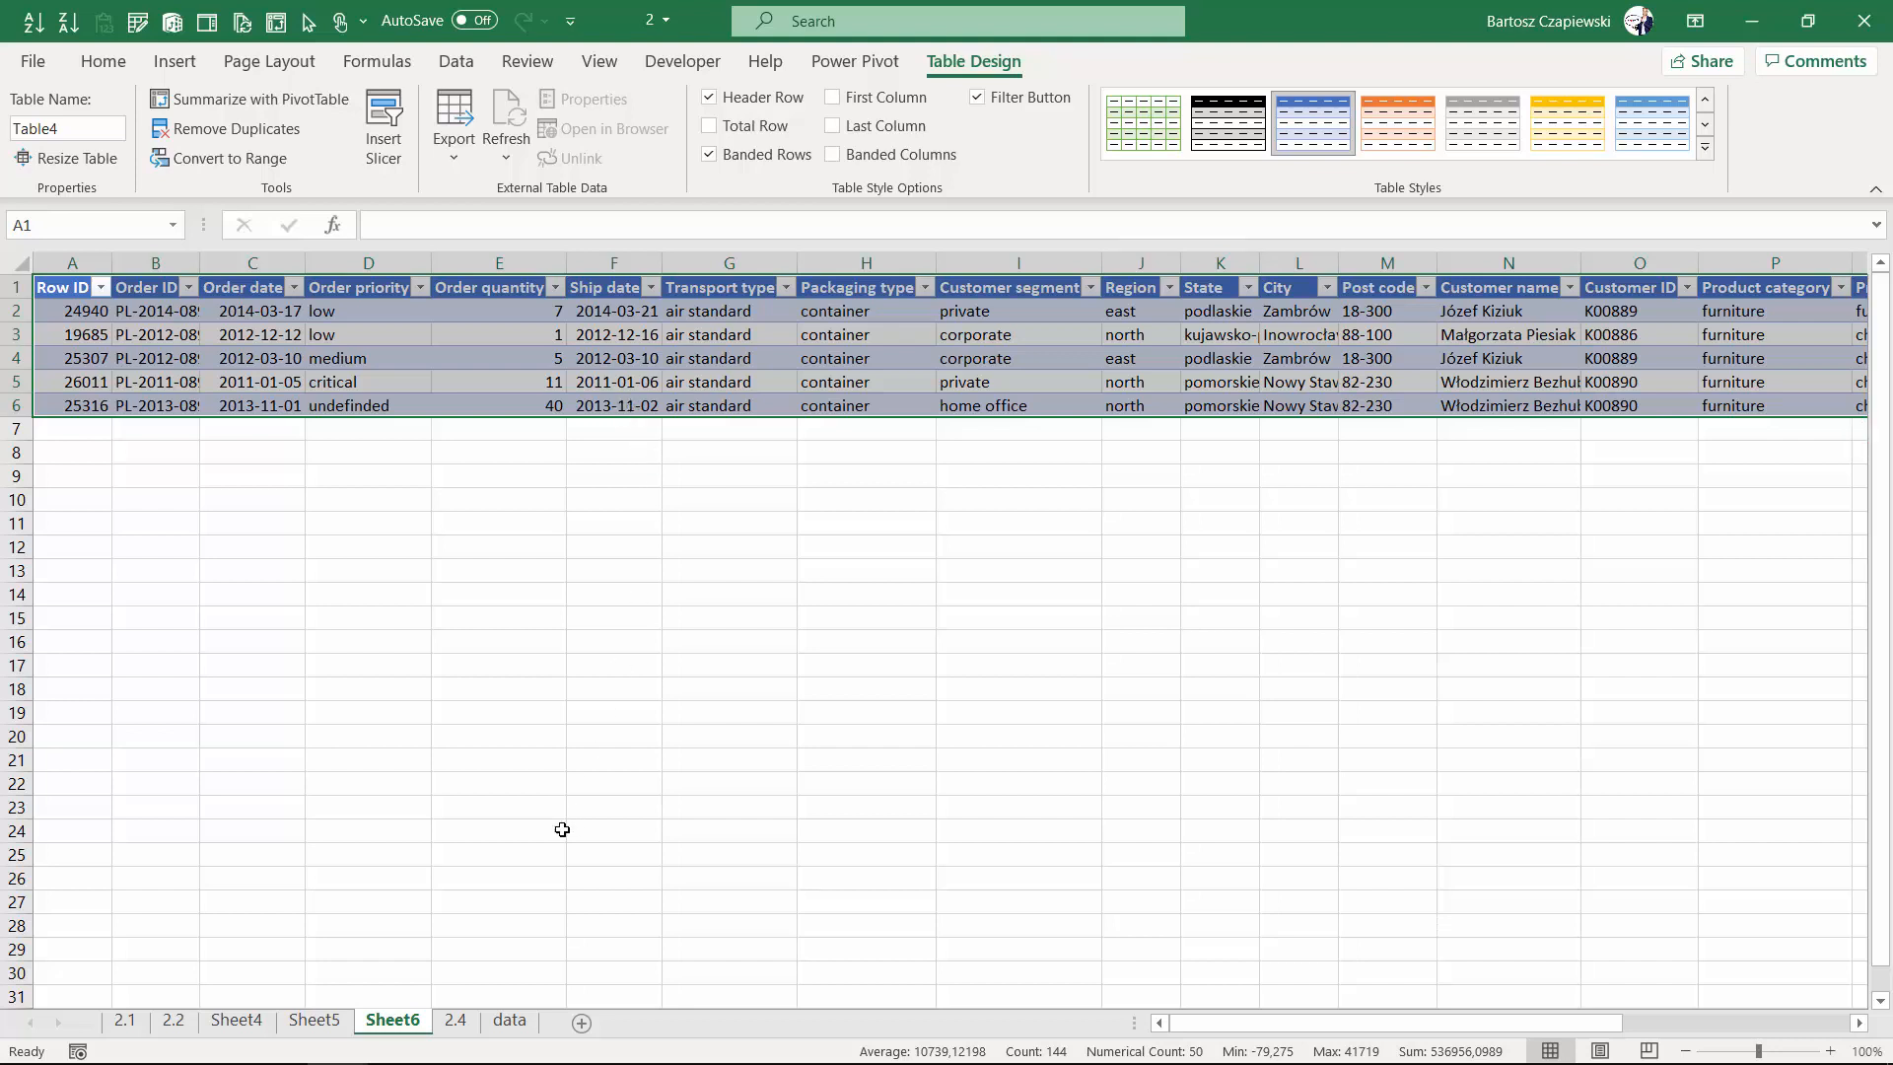
- Return to the pivot table sheet 2.4
click(455, 1020)
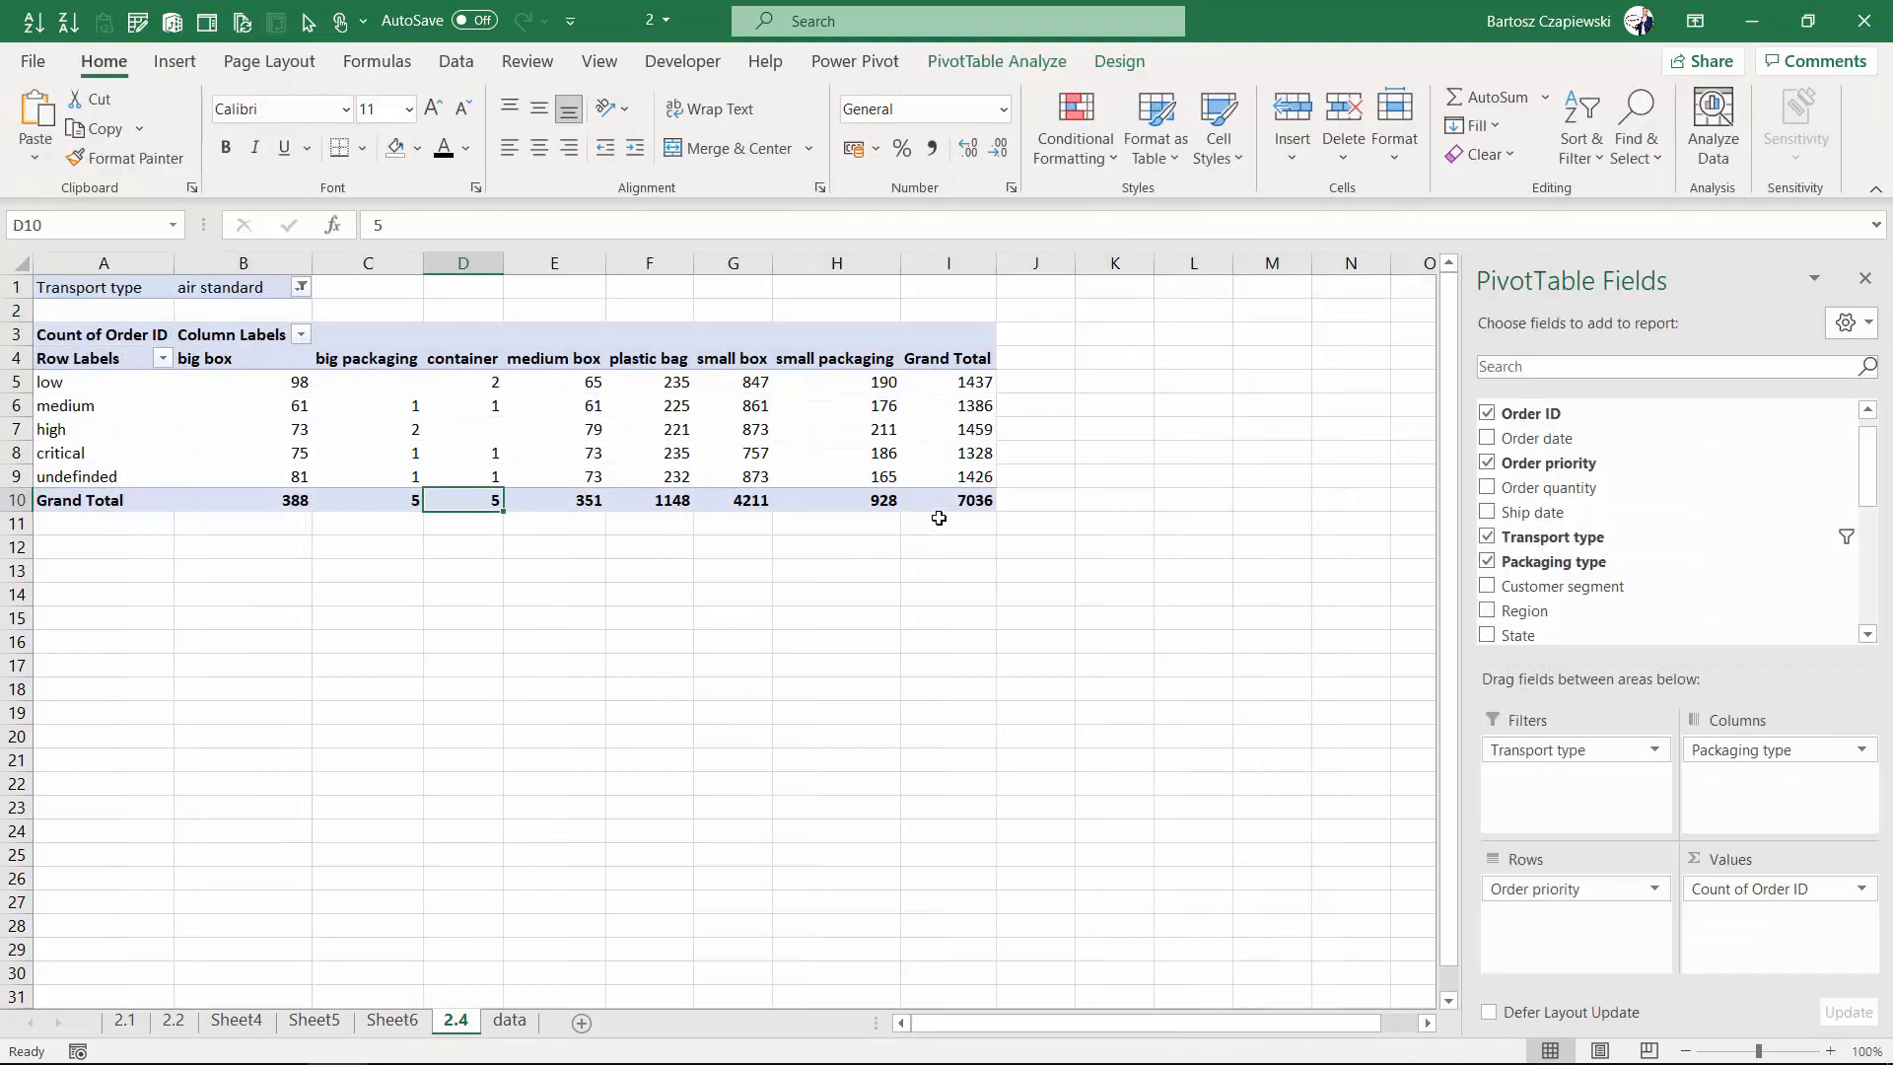
- Drill into the 7036 overall grand total in cell I10, creating Sheet7
click(947, 499)
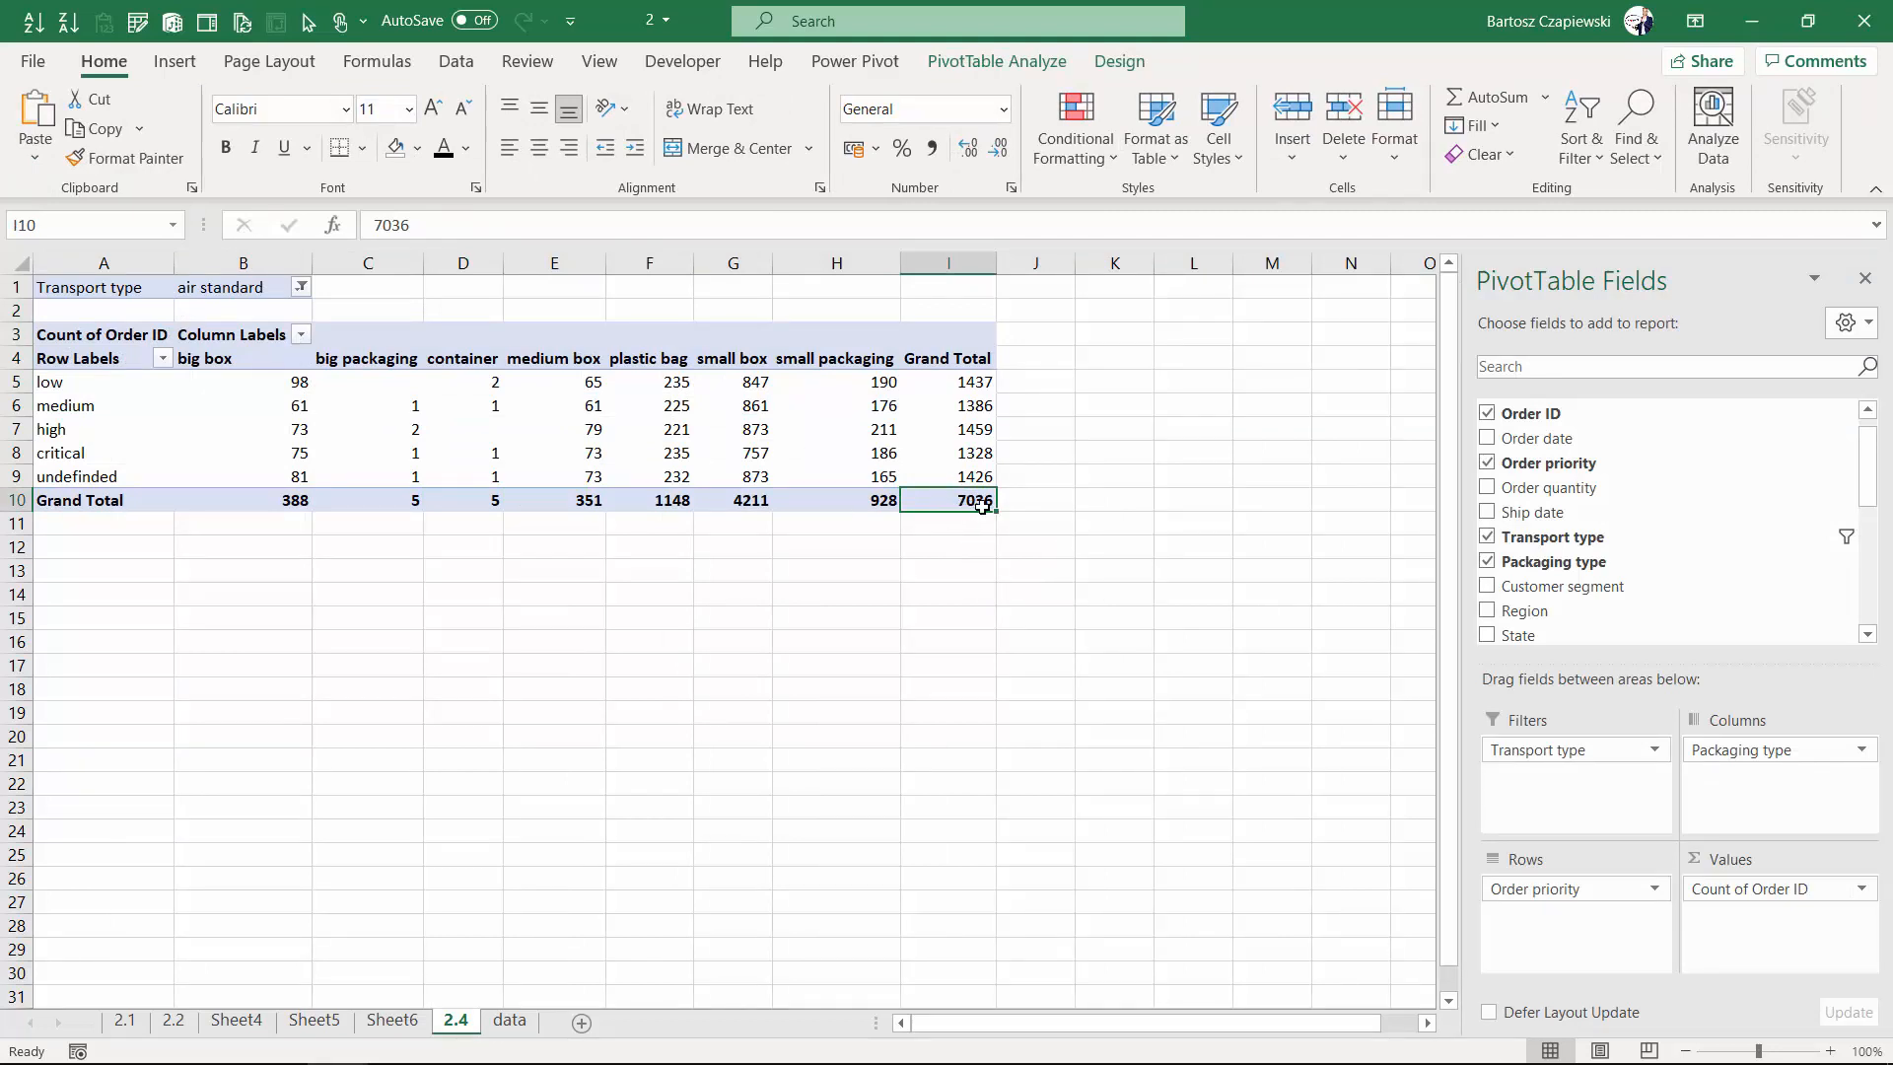
mouse_move(973, 500)
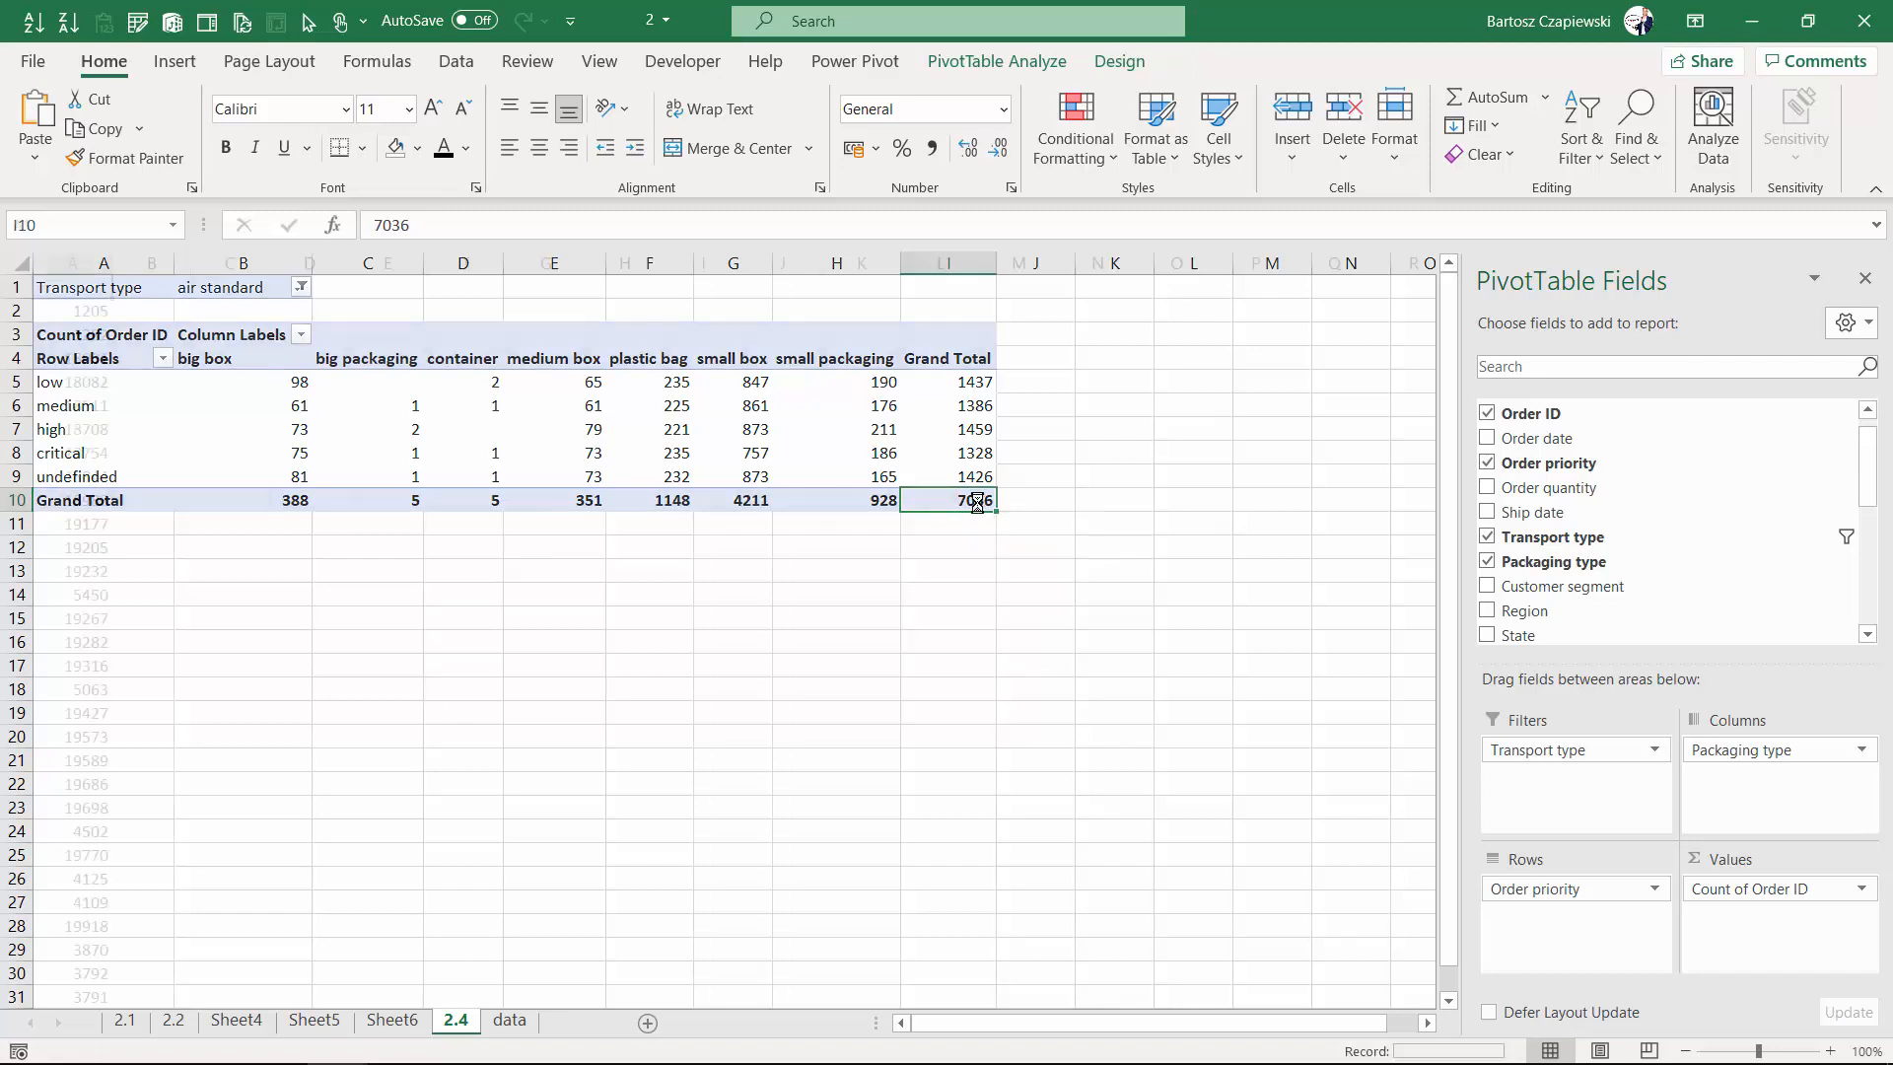
click(469, 1020)
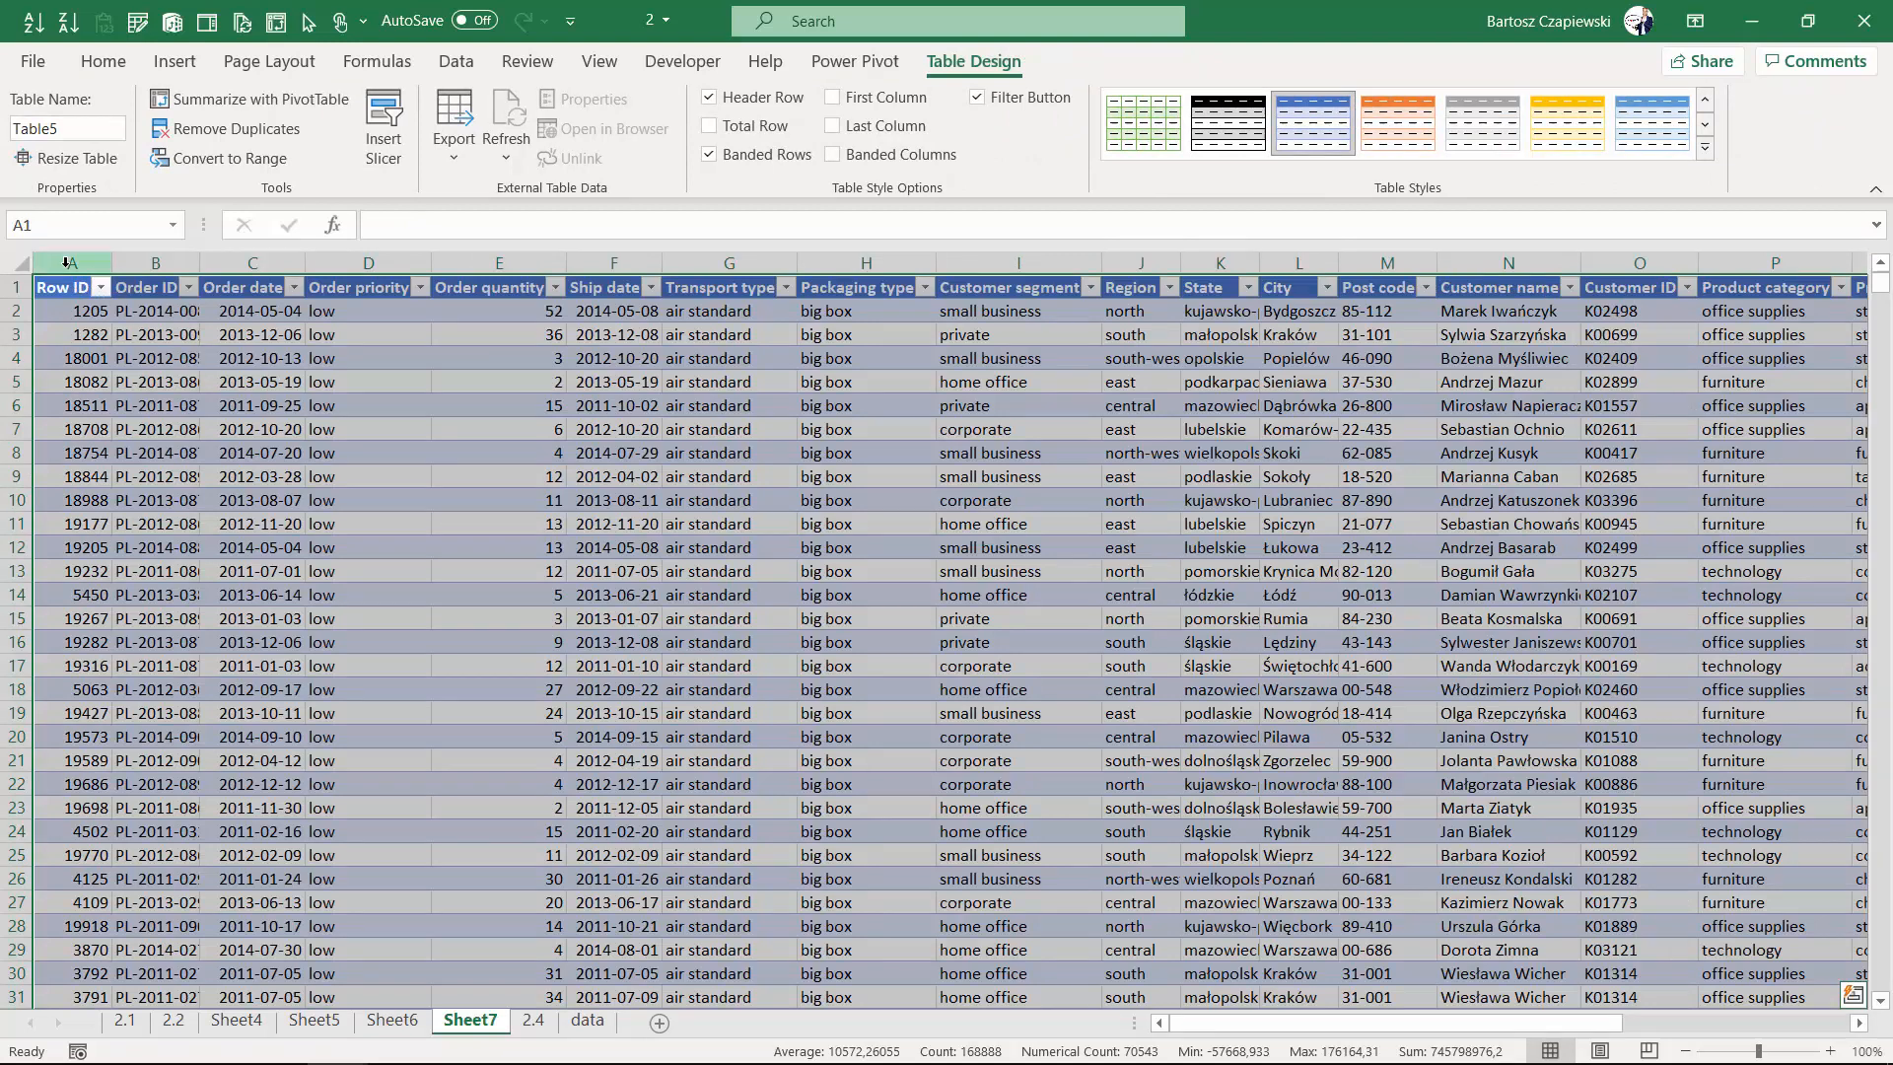
click(71, 310)
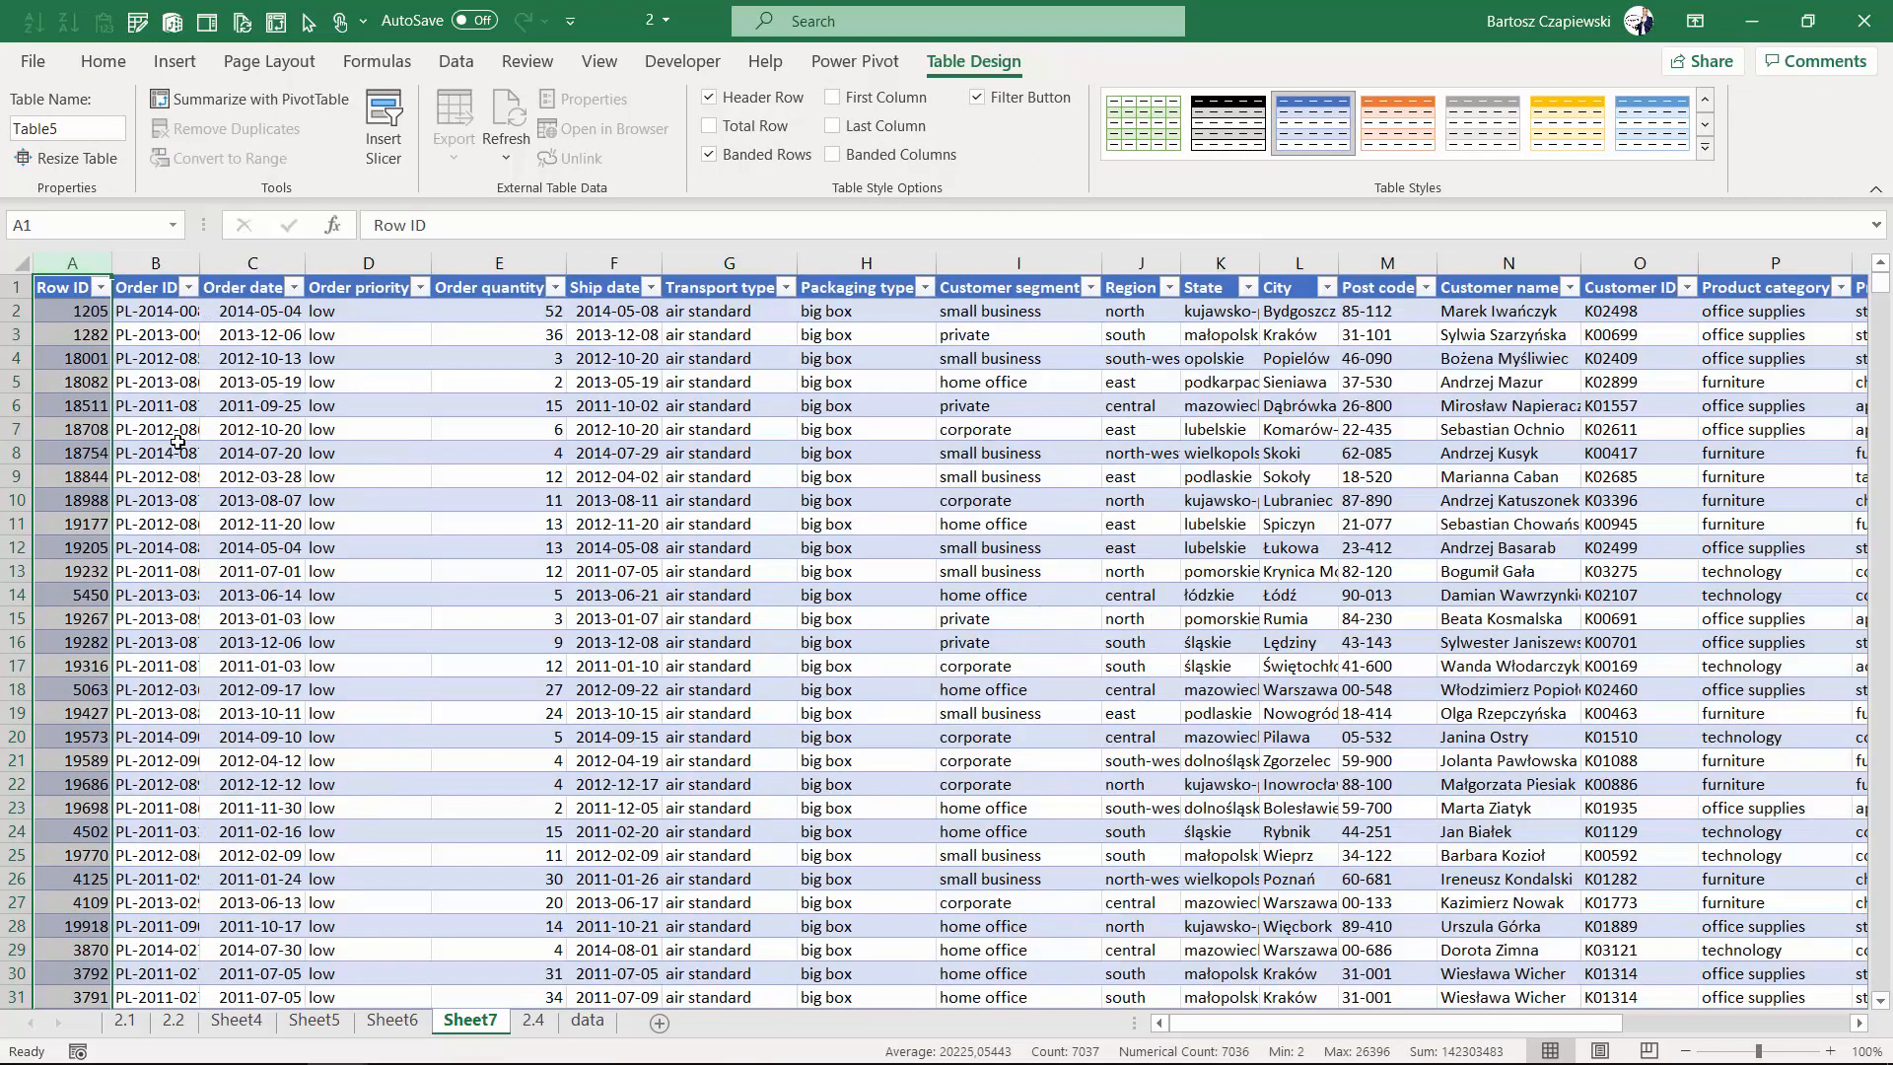
click(613, 593)
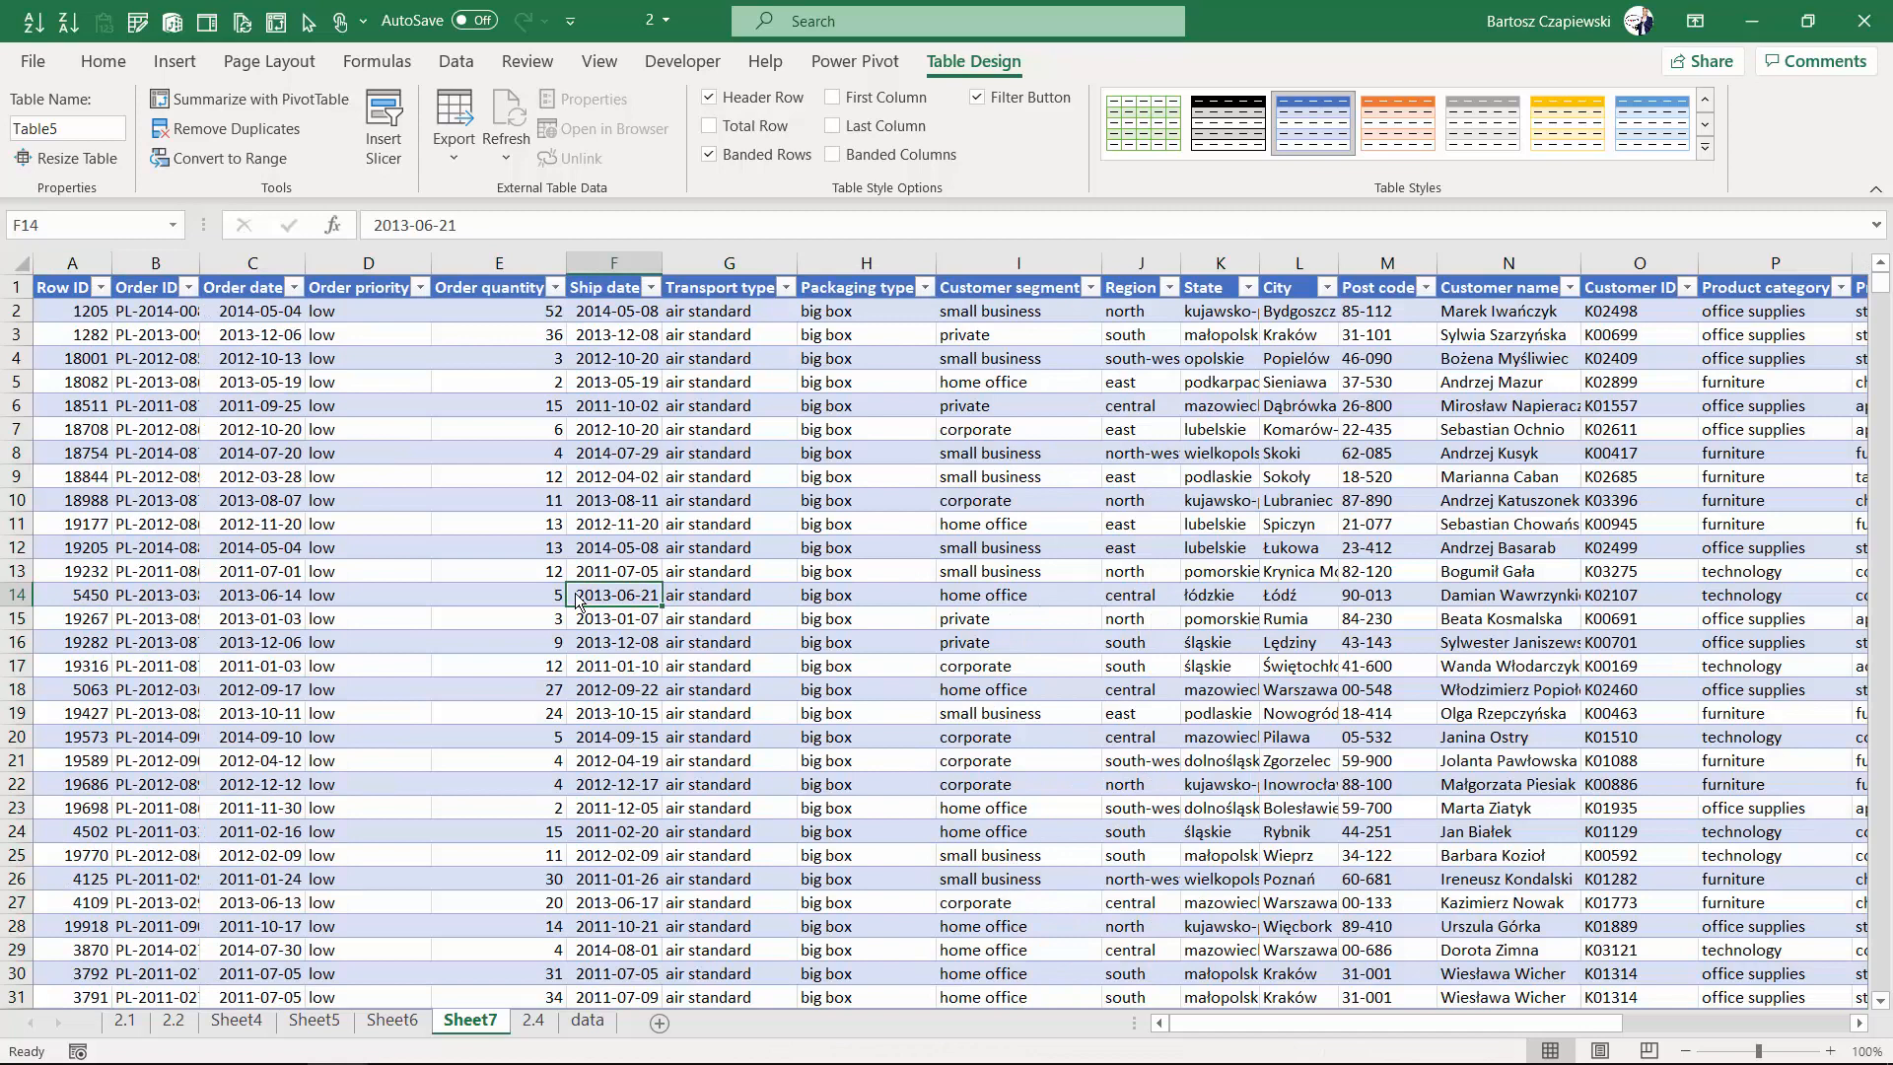